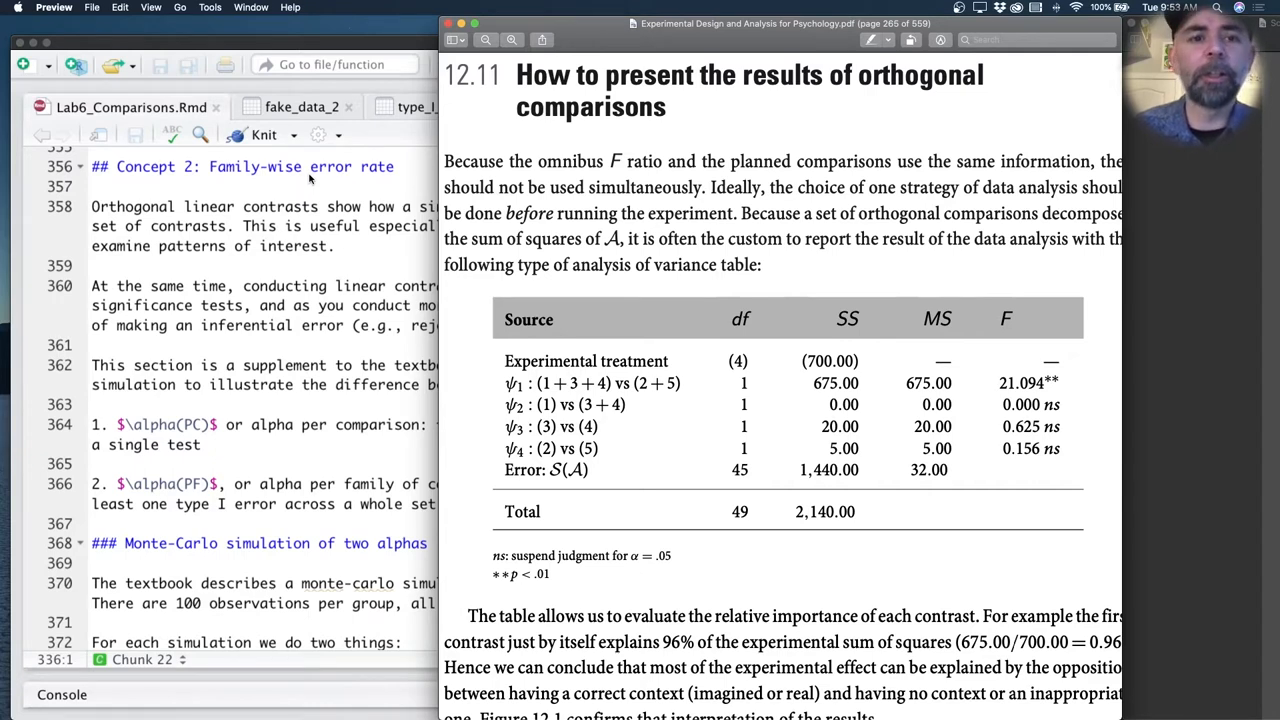
mouse_move(636, 458)
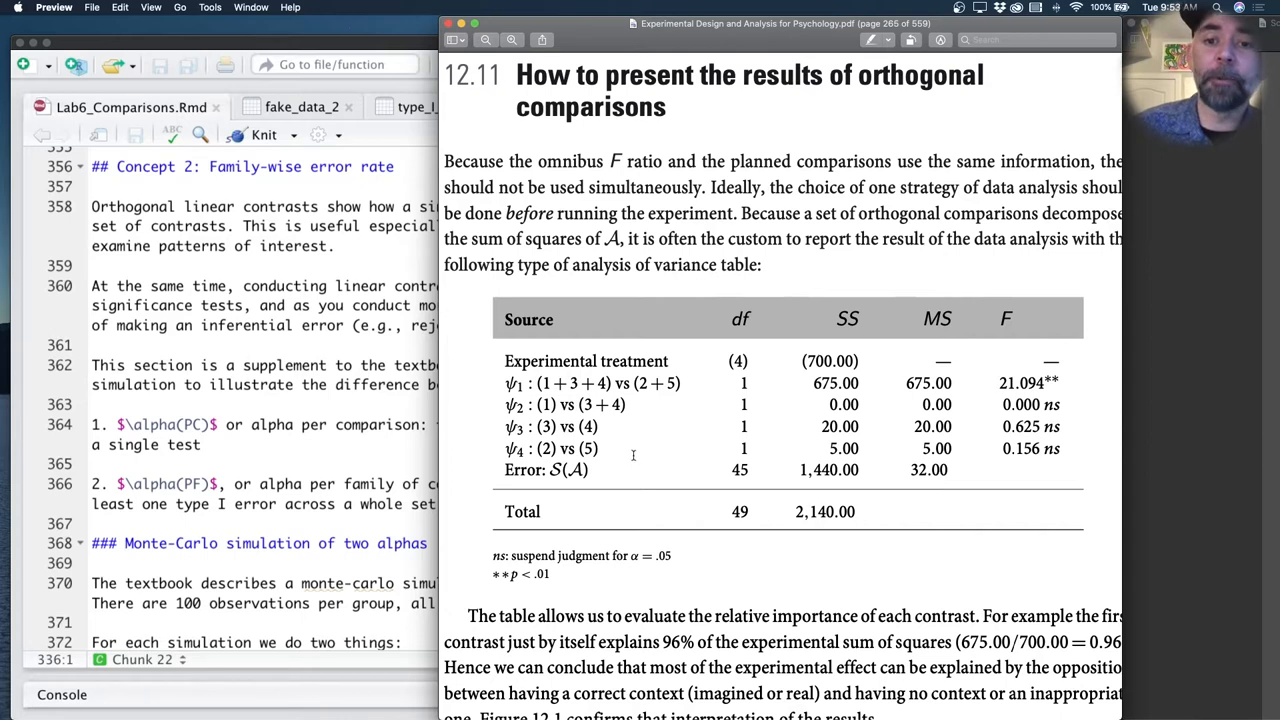
mouse_move(1024, 404)
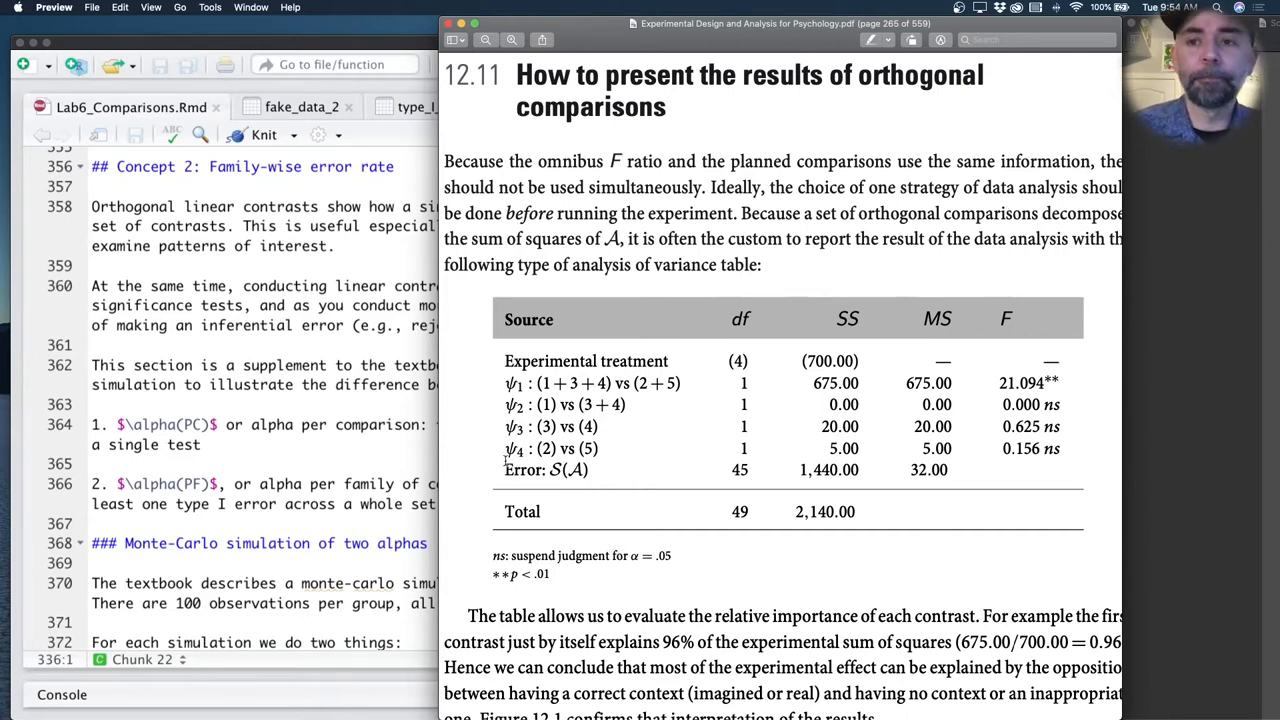
mouse_move(792, 428)
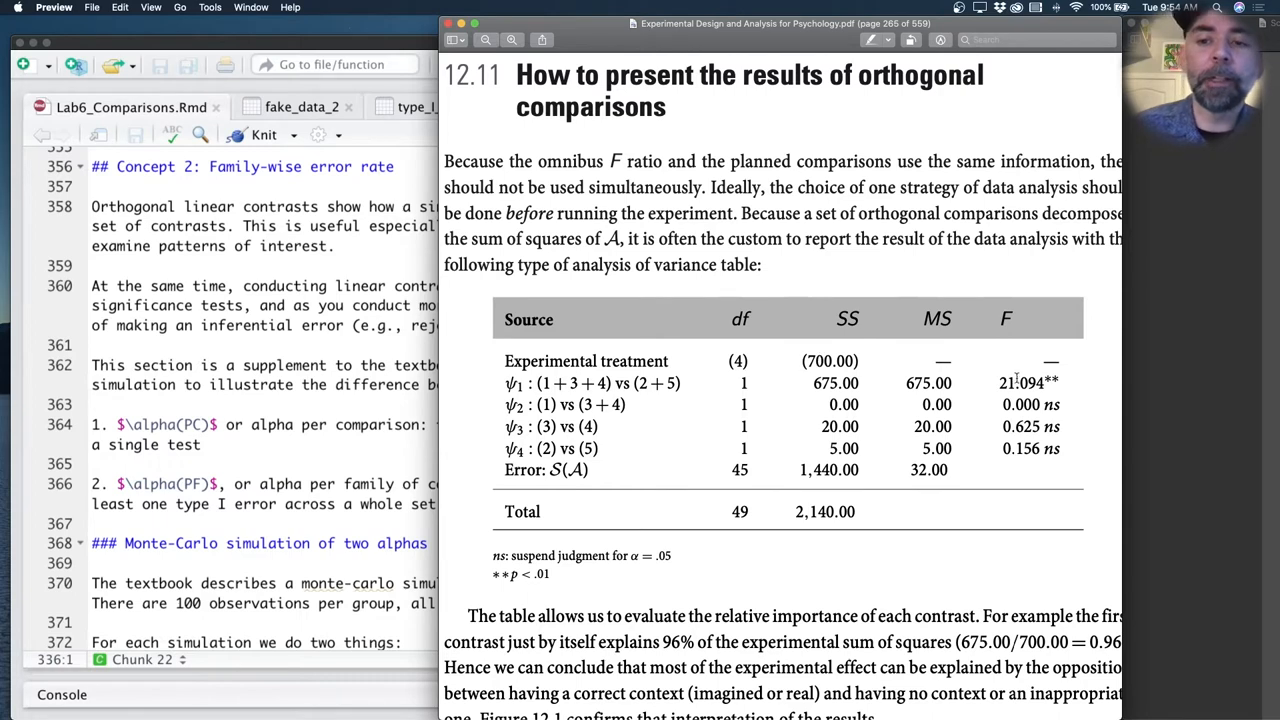
mouse_move(1016, 458)
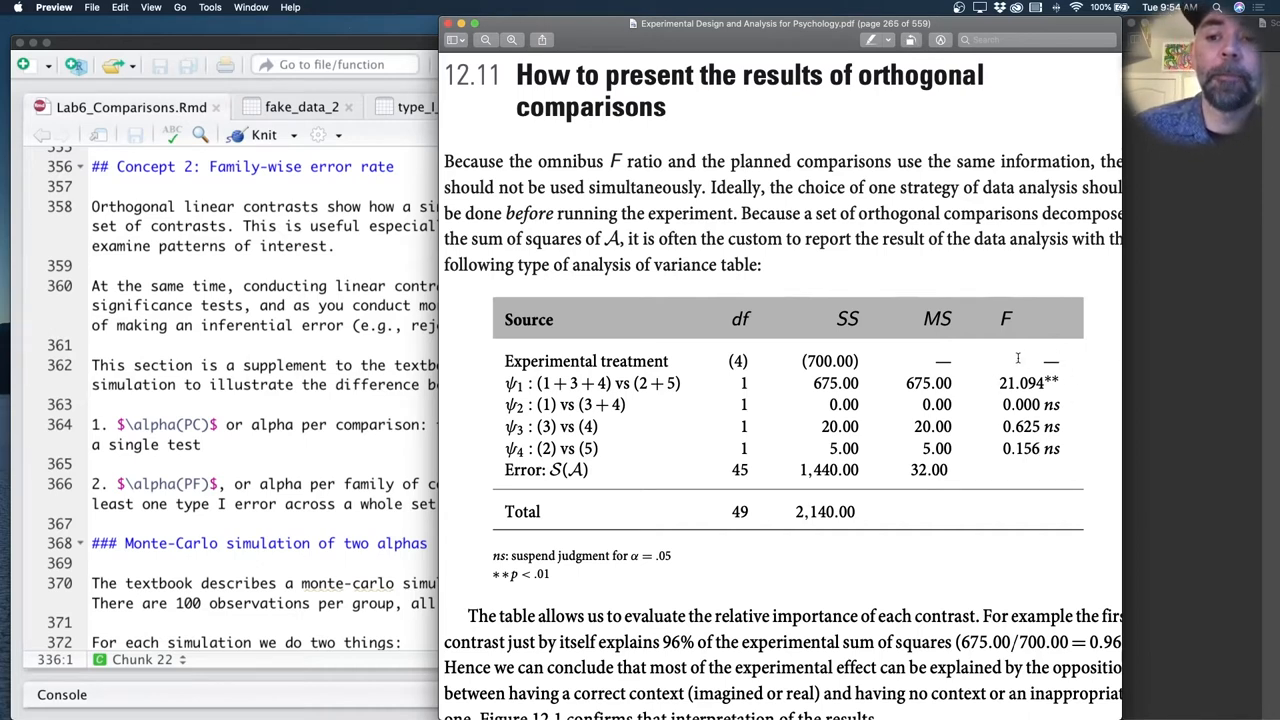
mouse_move(1032, 356)
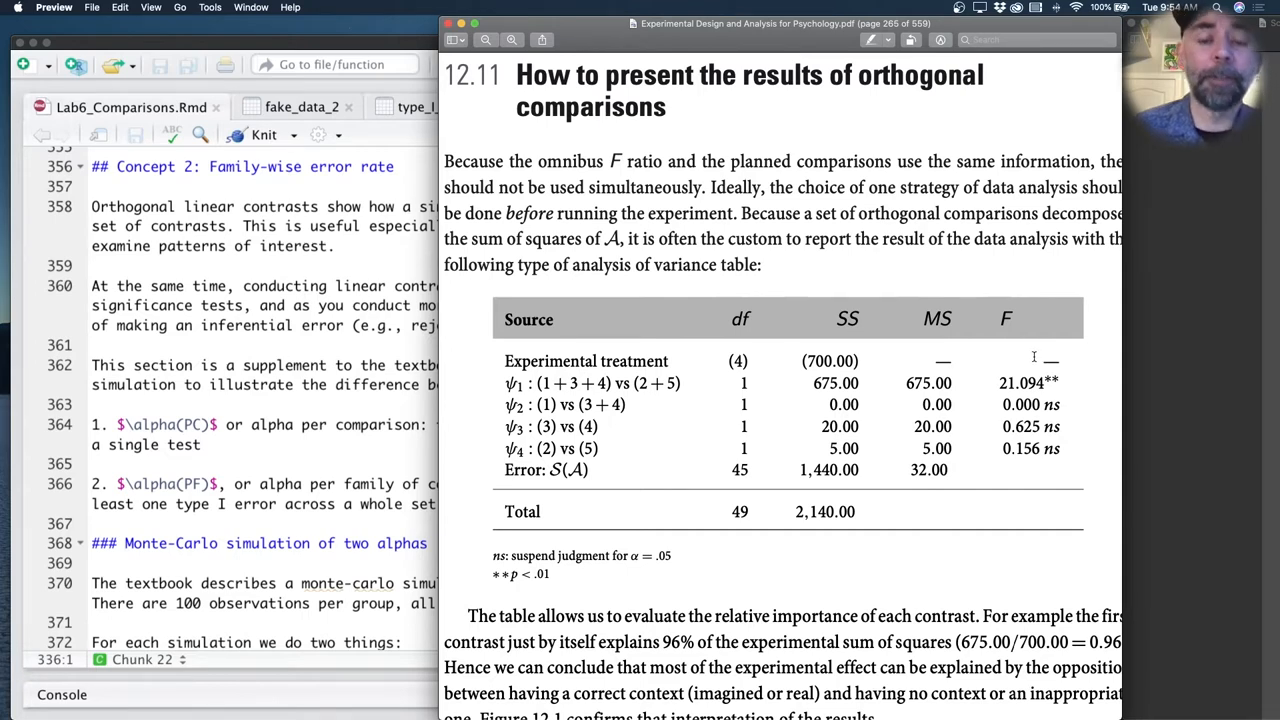
mouse_move(1072, 354)
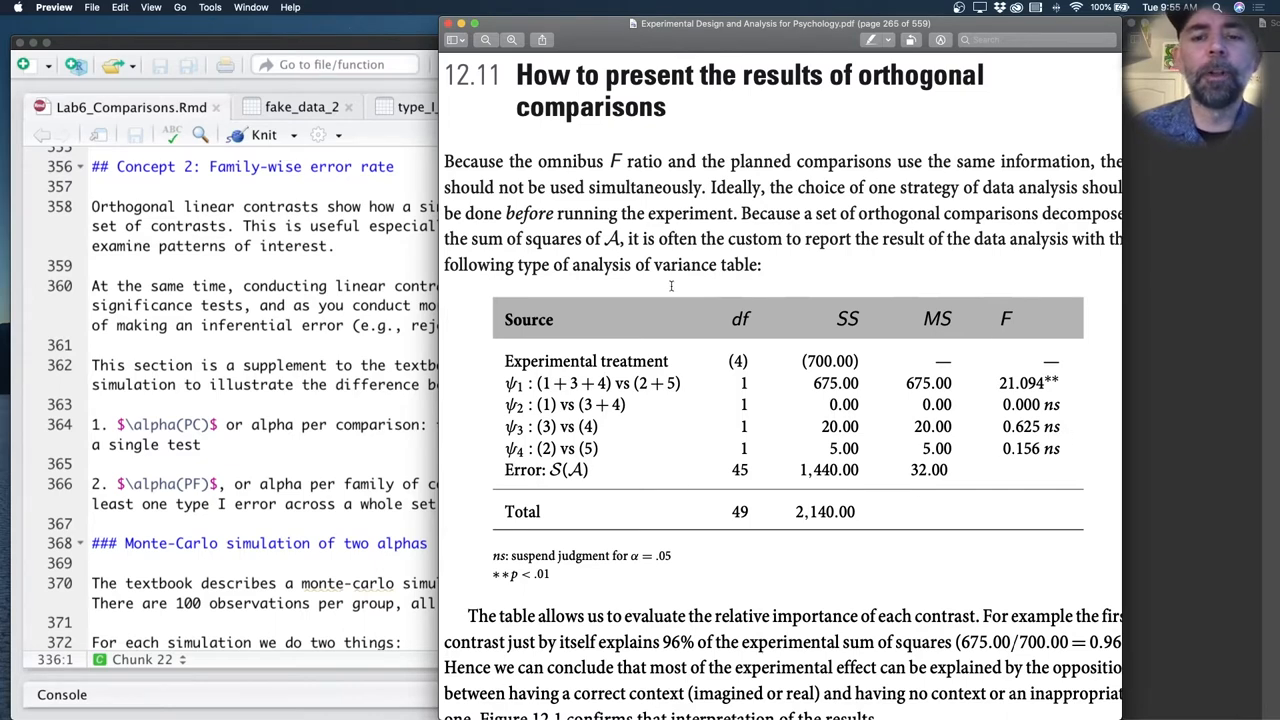
mouse_move(796, 488)
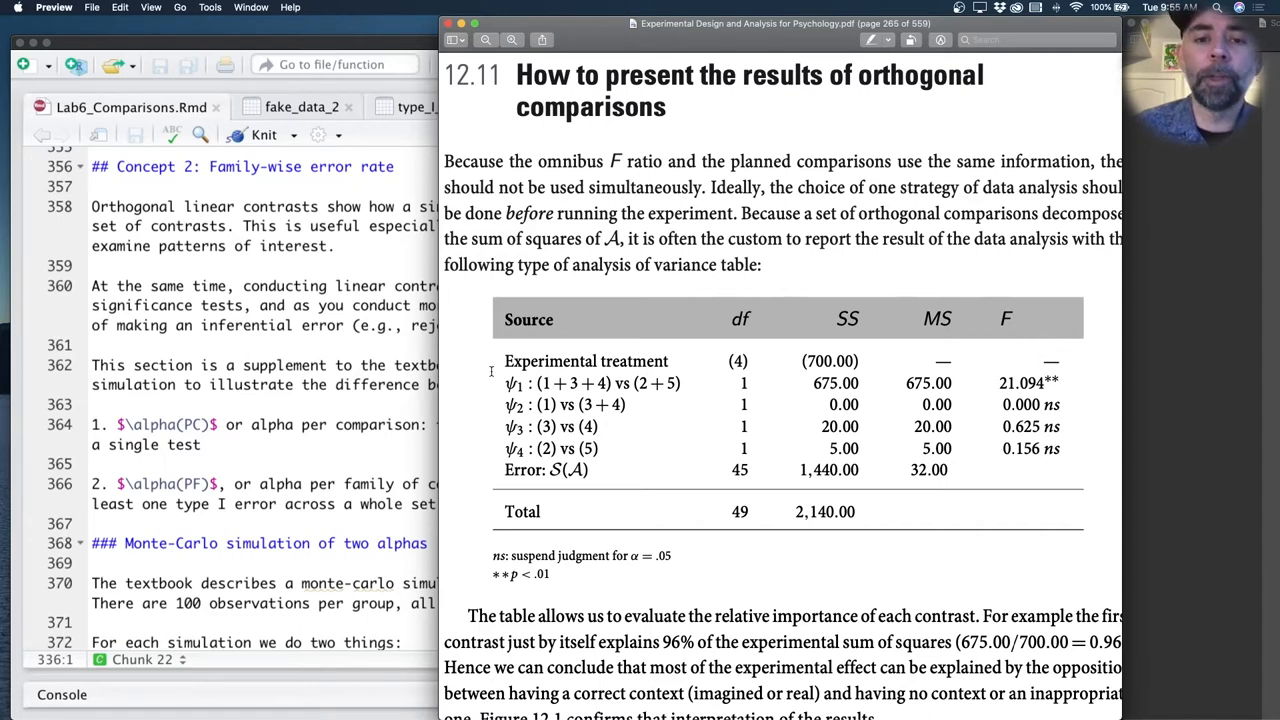
Step: Highlight the 'In sum, there are 10,000 experiments' sentence in section 12.3.2 of the textbook
double_click(586, 360)
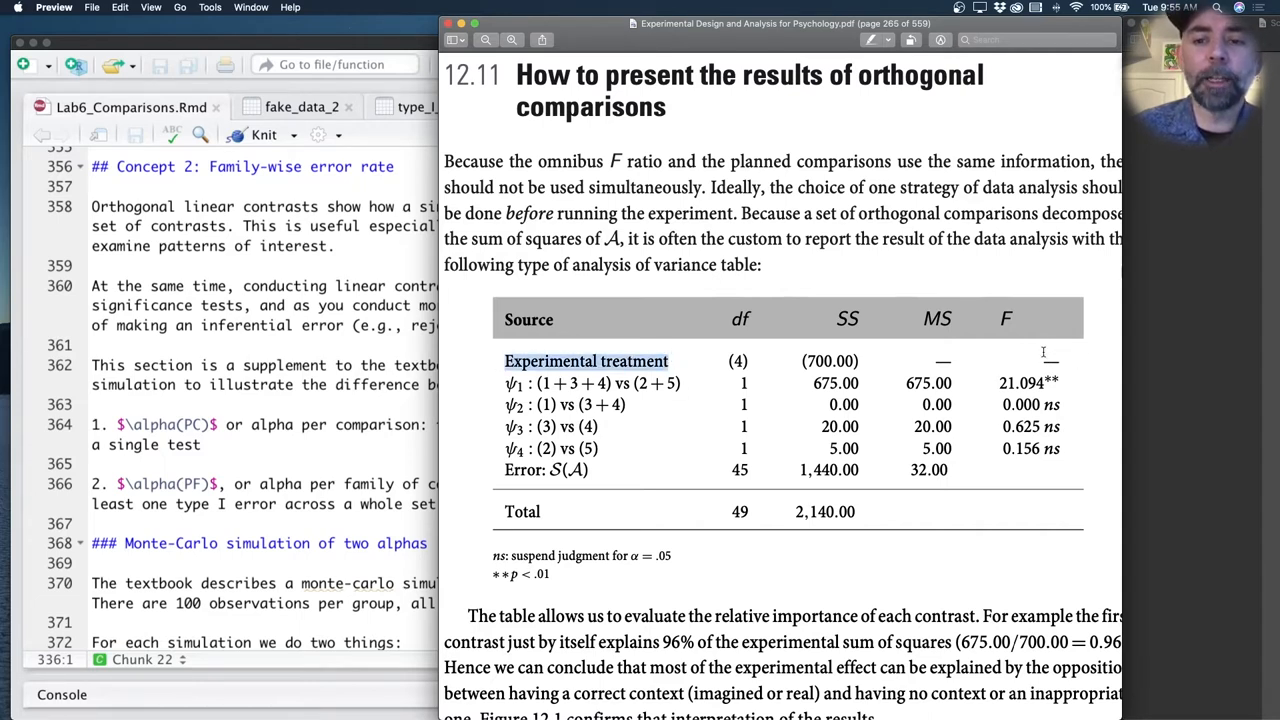
mouse_move(1096, 356)
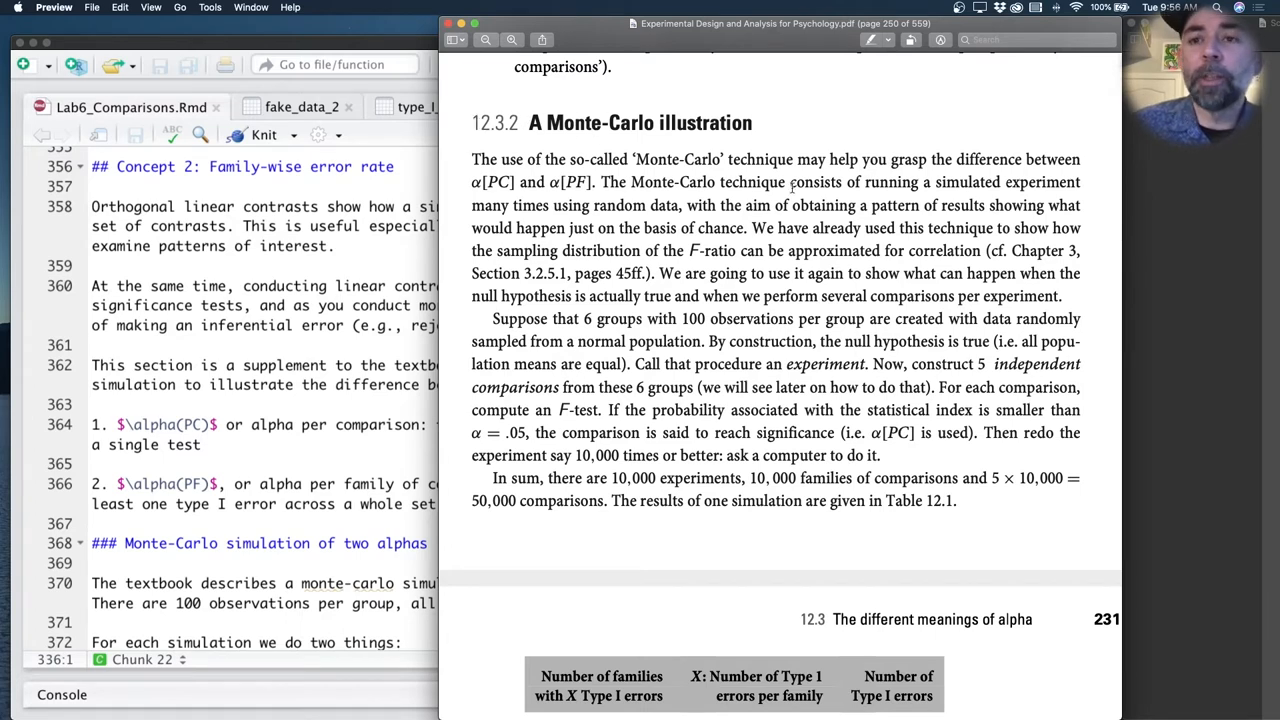
mouse_move(656, 130)
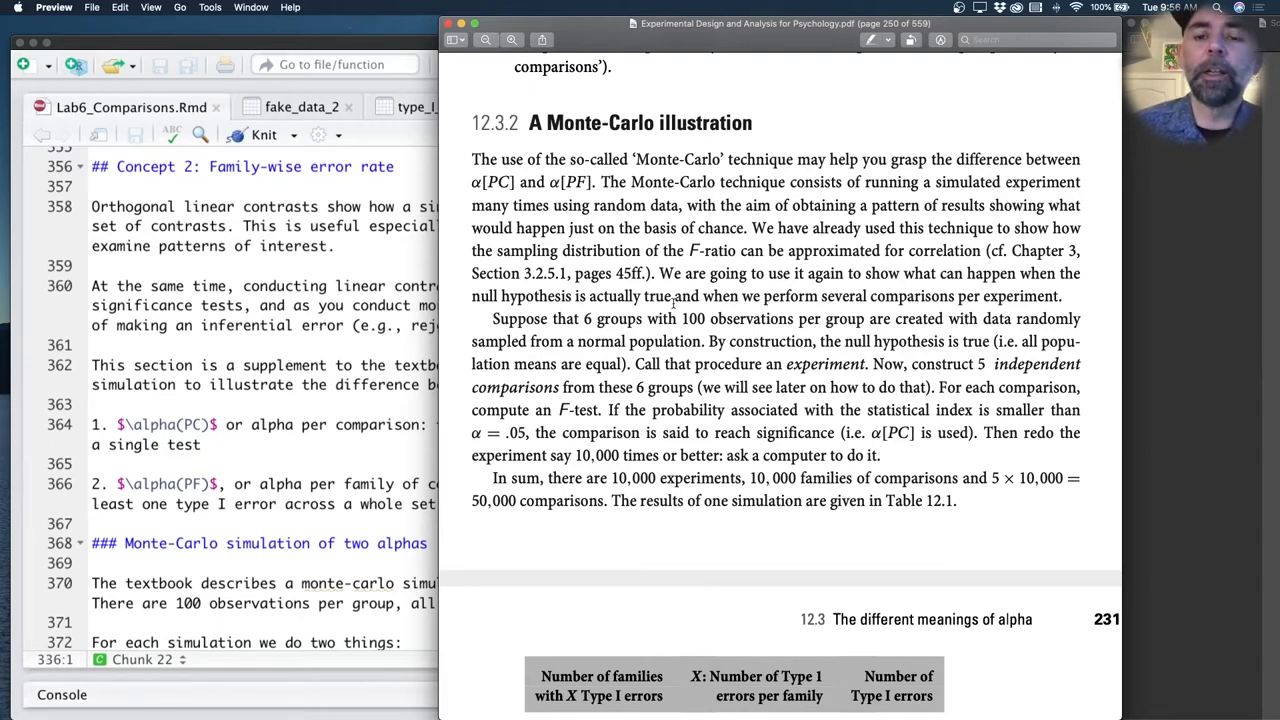
mouse_move(628, 604)
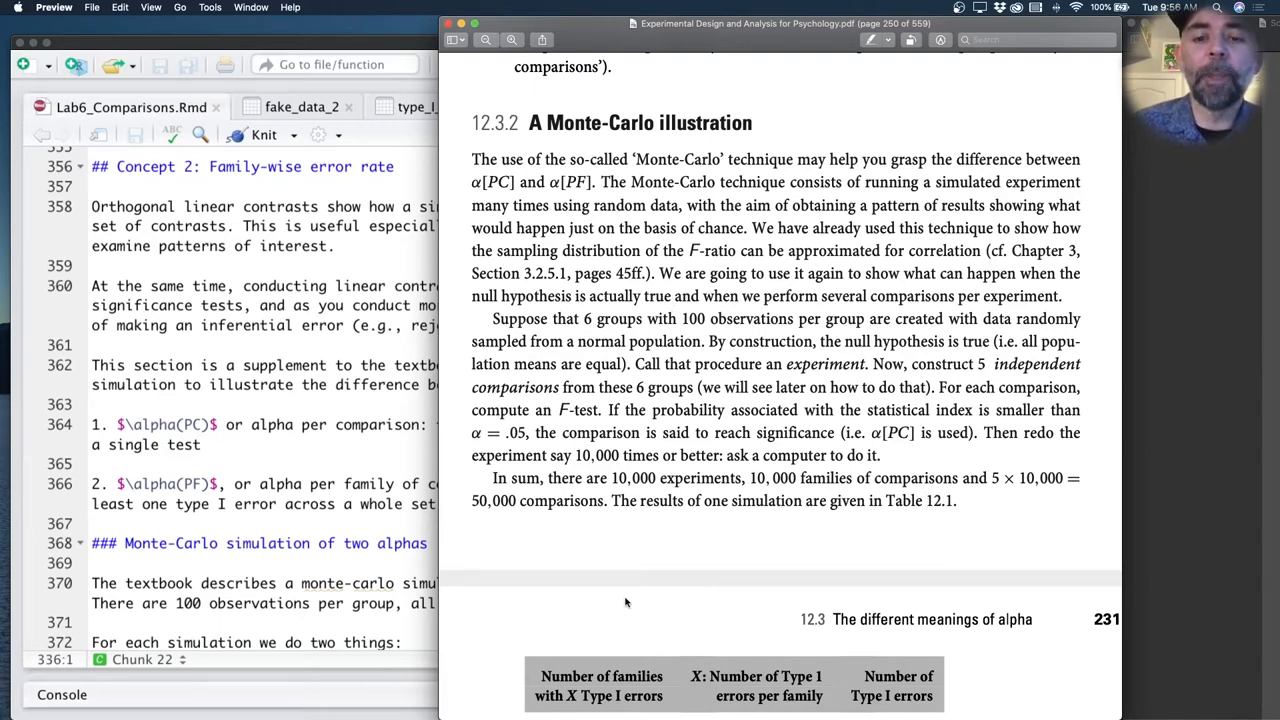
drag(472, 478, 956, 500)
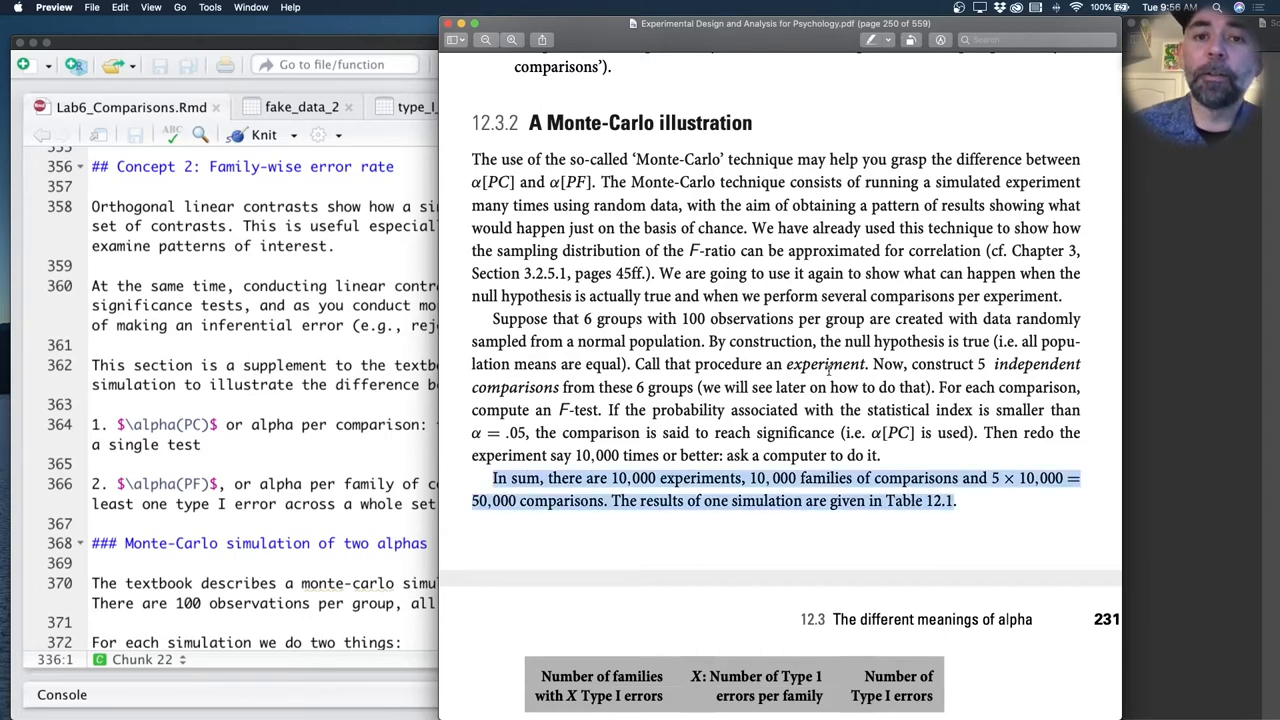
scroll(down, 3)
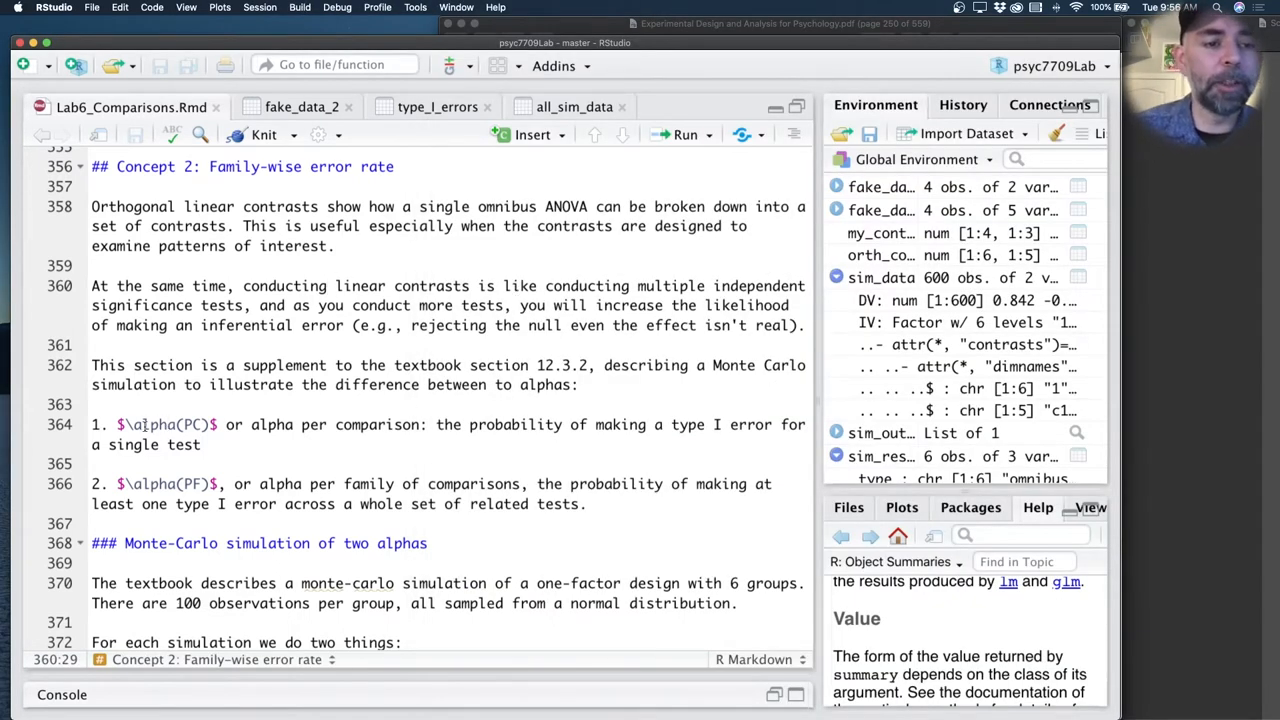
Step: Bring up Lab6_Comparisons.Rmd at Concept 2 and reach the Monte-Carlo simulation code chunk
click(192, 424)
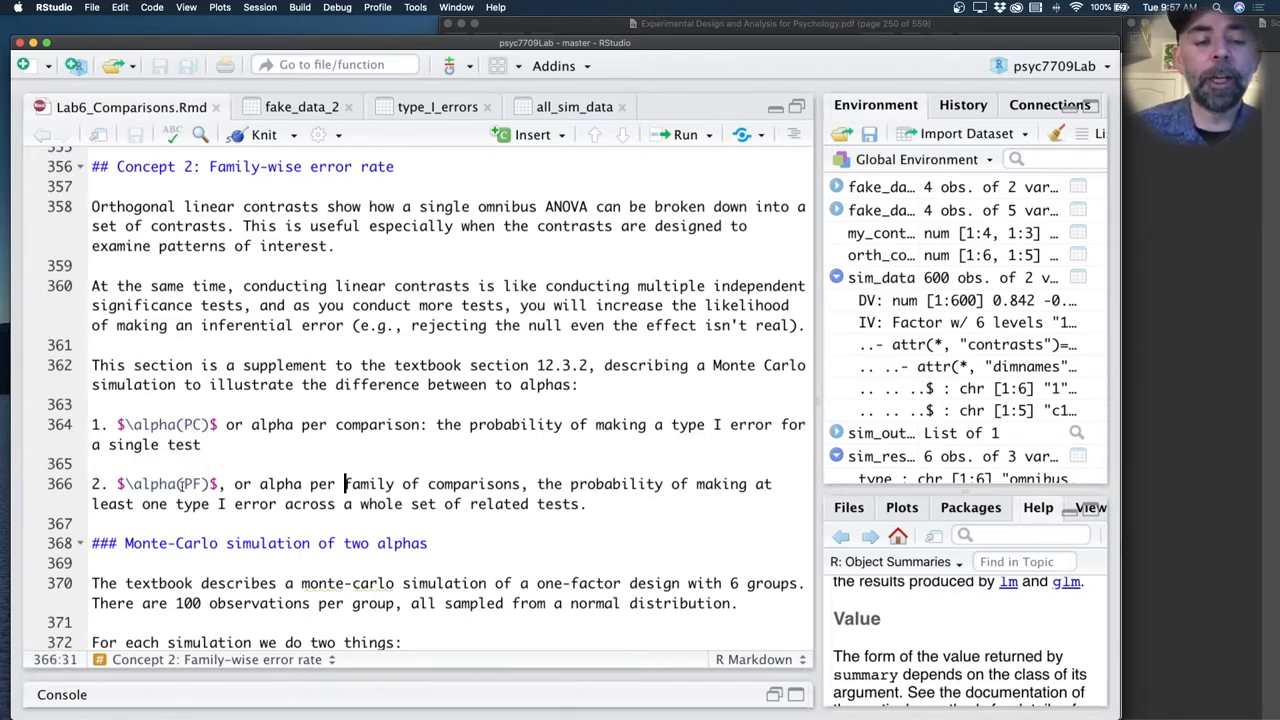
click(184, 484)
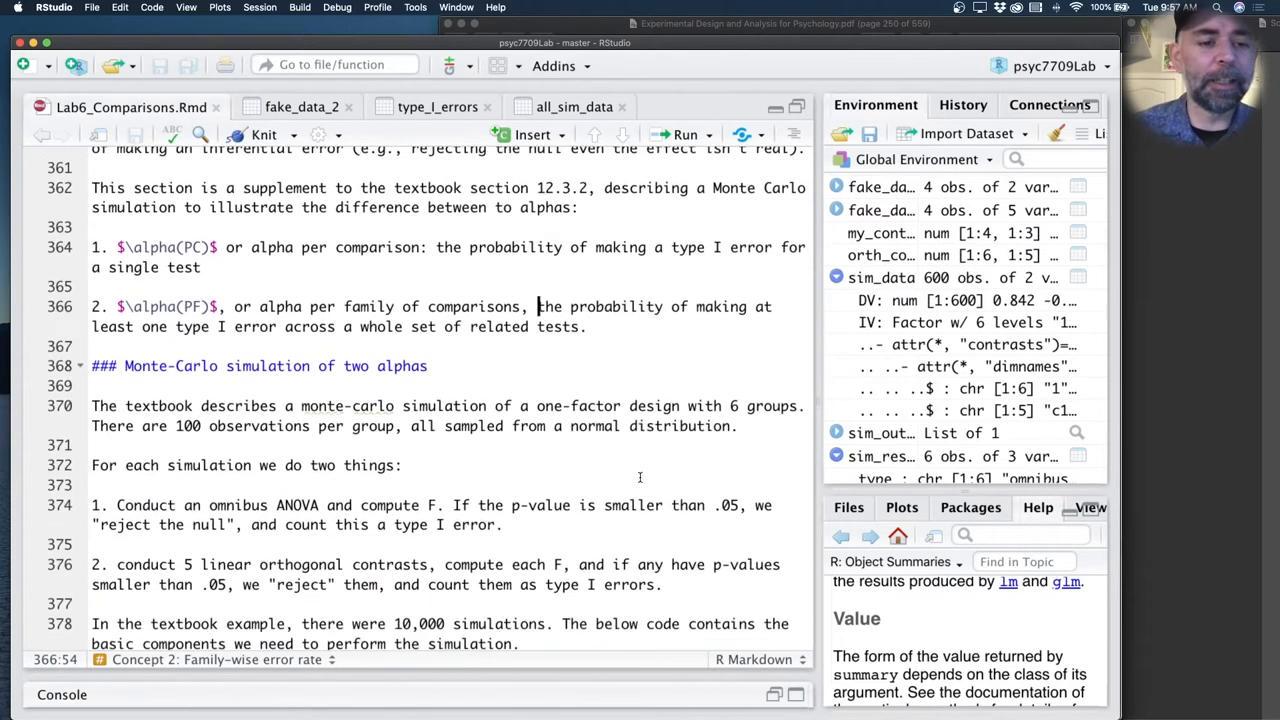
scroll(down, 3)
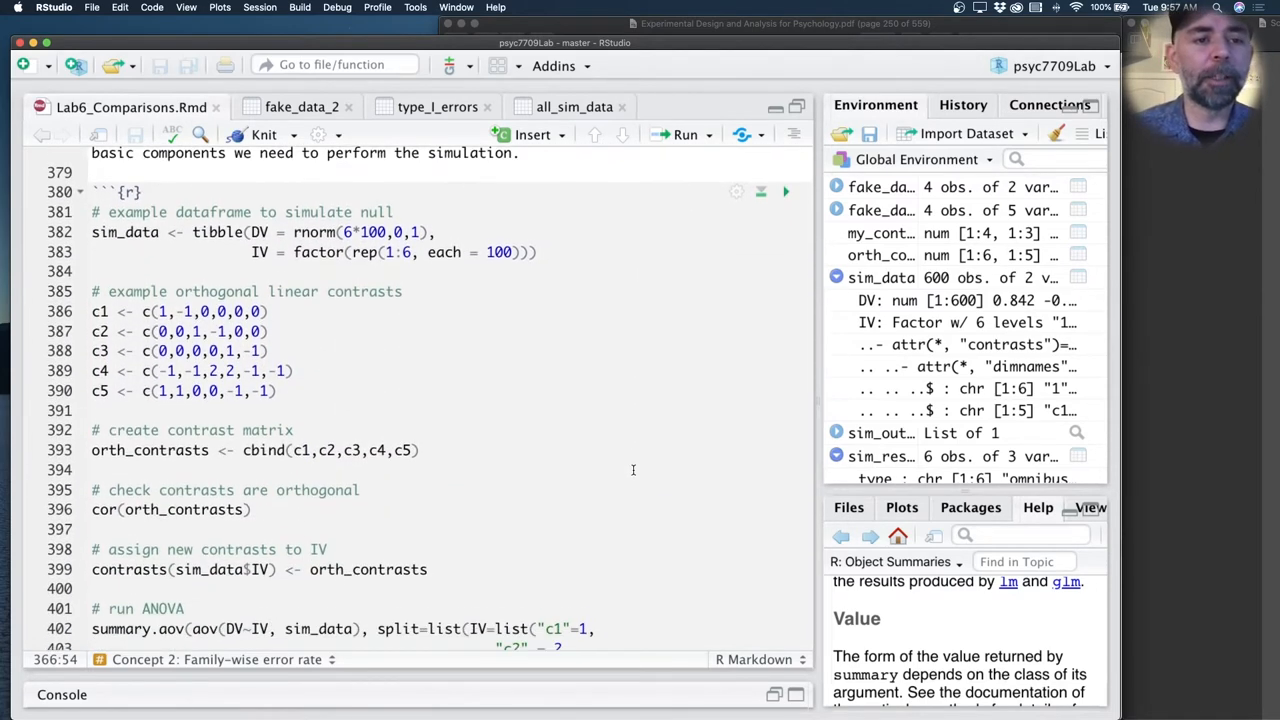
Step: Run the sim_data tibble line for 600 null scores across six groups and view sim_data
scroll(down, 3)
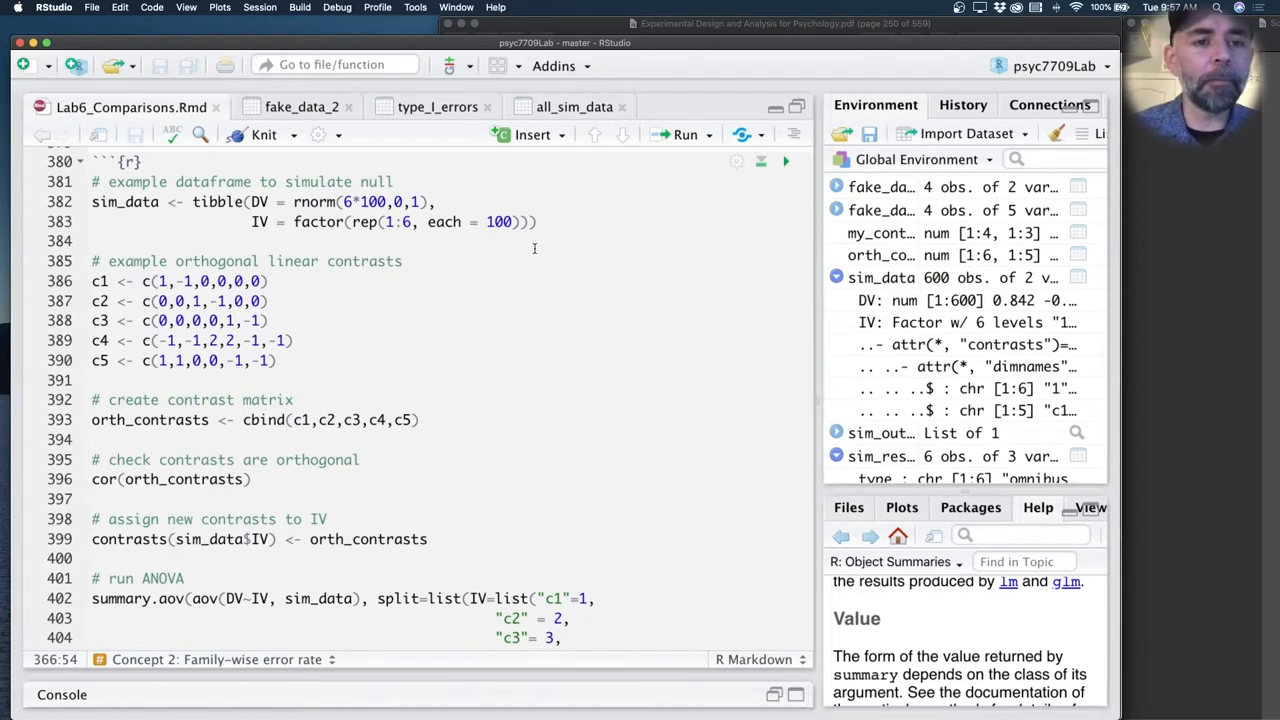
click(92, 240)
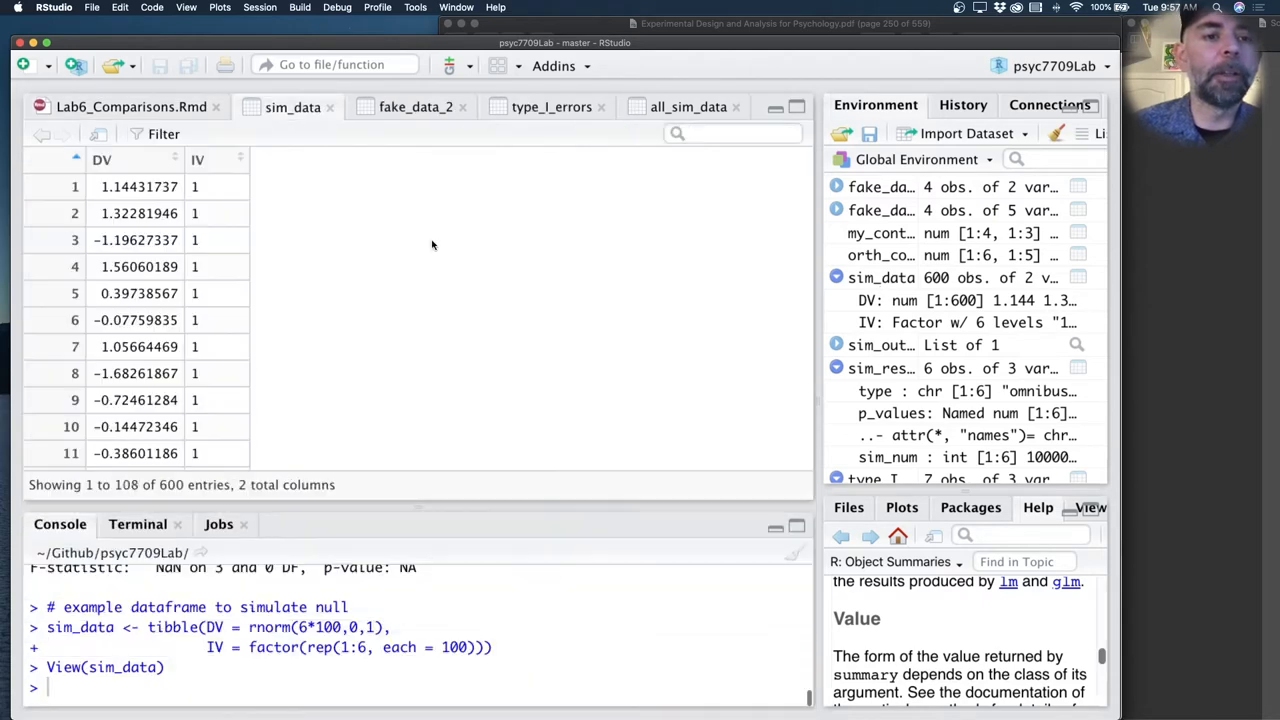
scroll(down, 3)
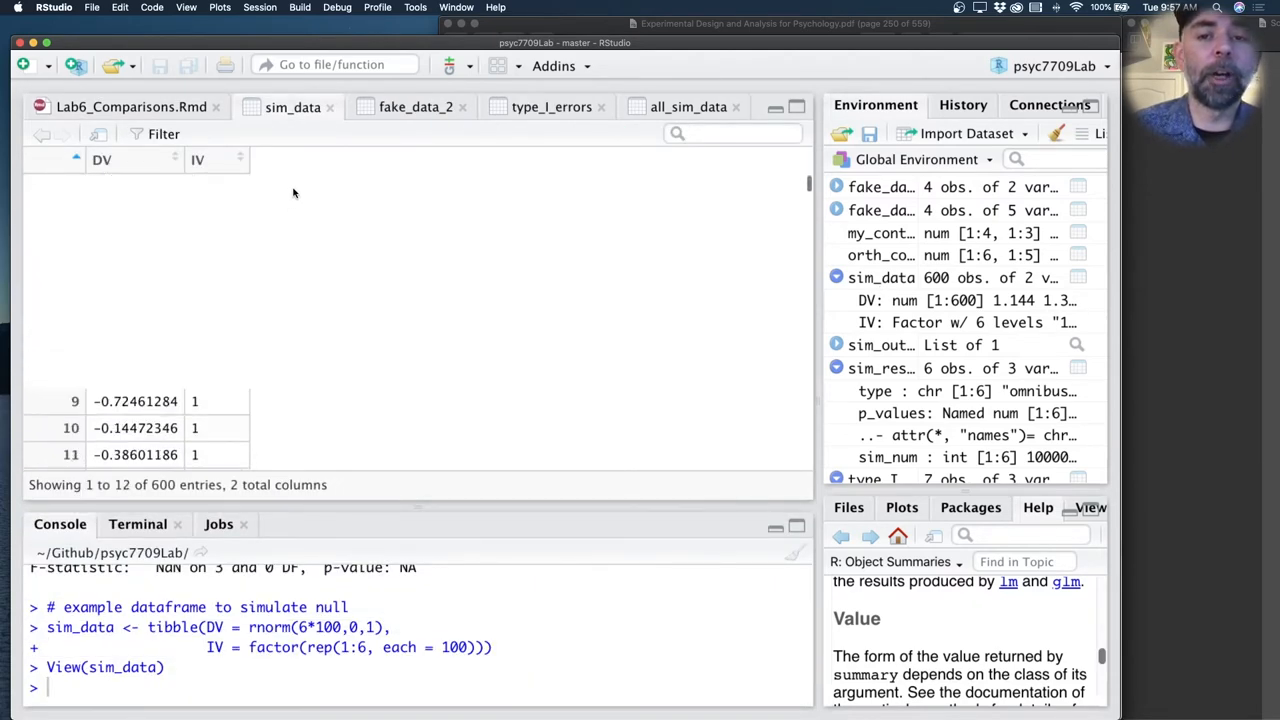
click(132, 108)
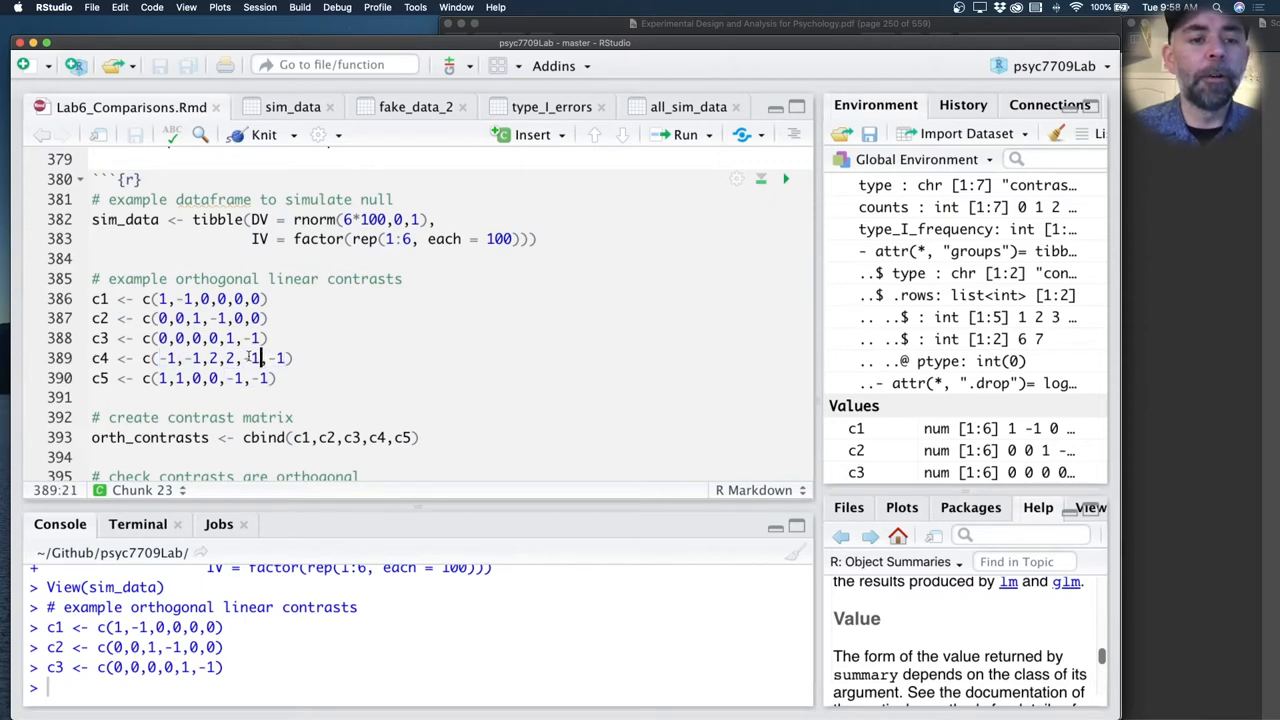
Step: Correct the c4 contrast vector with -1 so the five orthogonal contrasts can be run
text(-1)
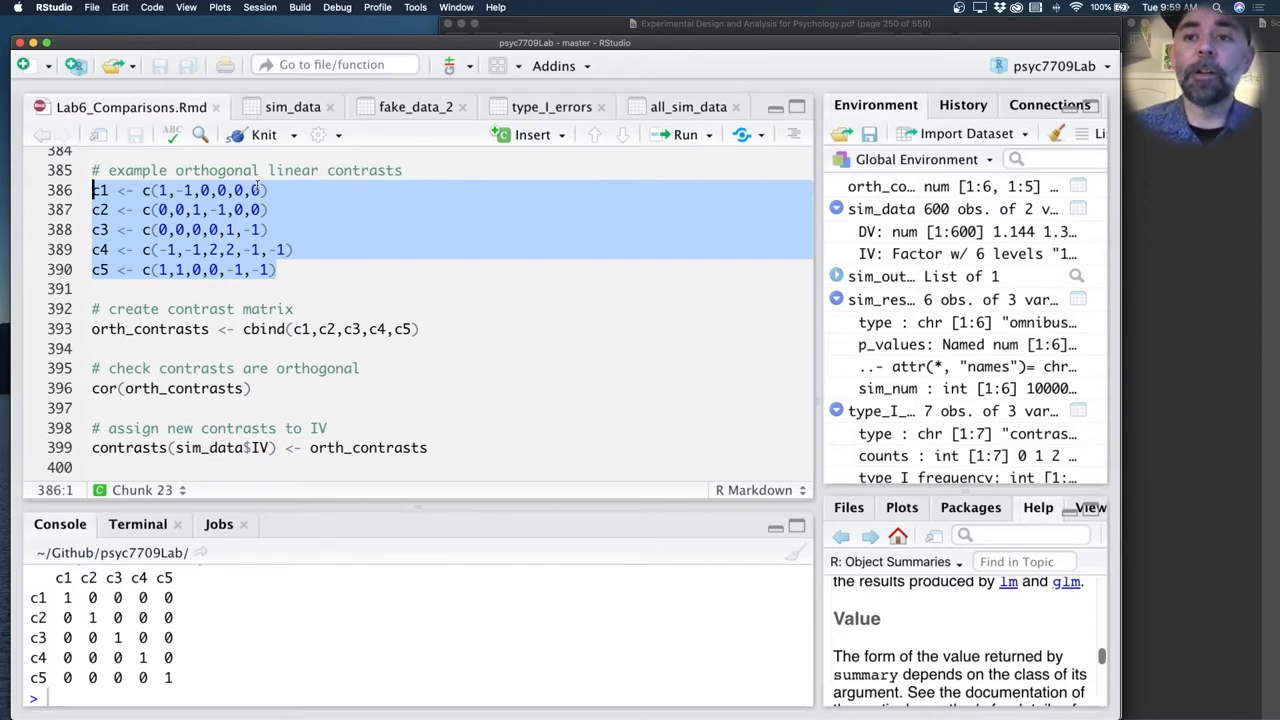
mouse_move(316, 274)
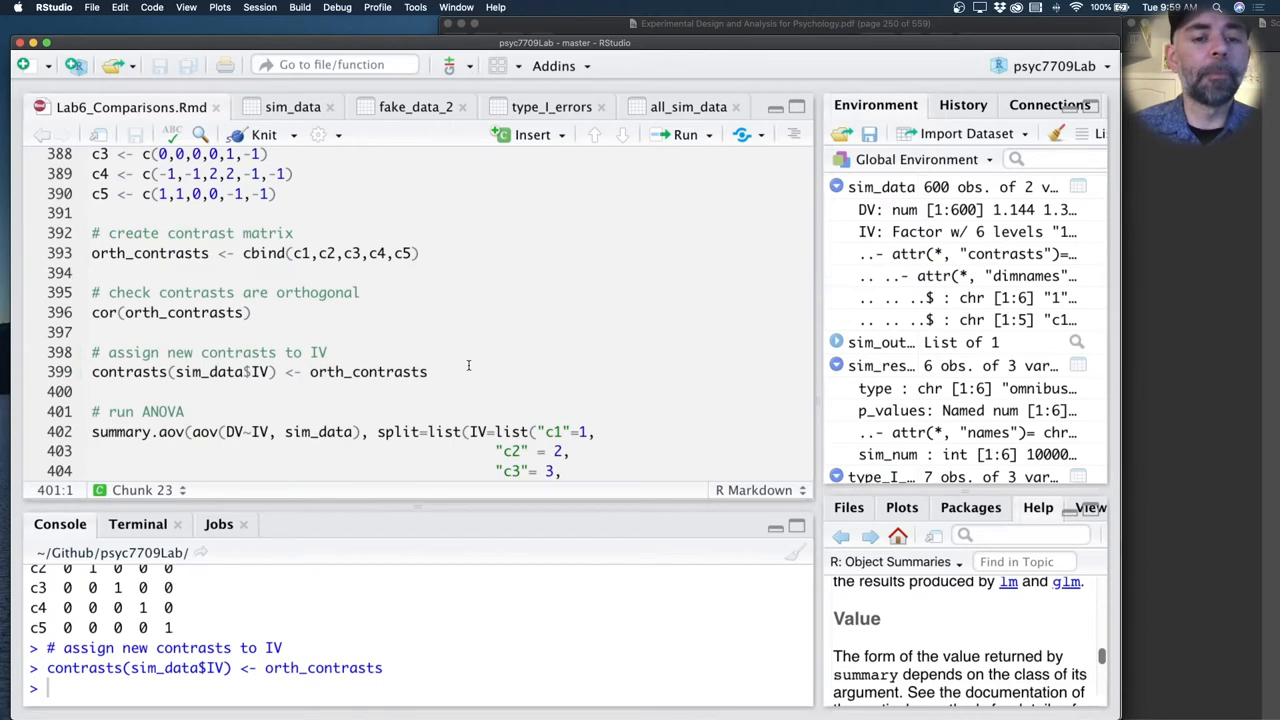
Step: Run the summary.aov split by five contrasts and highlight the contrast rows and nonsignificant p-values
scroll(down, 3)
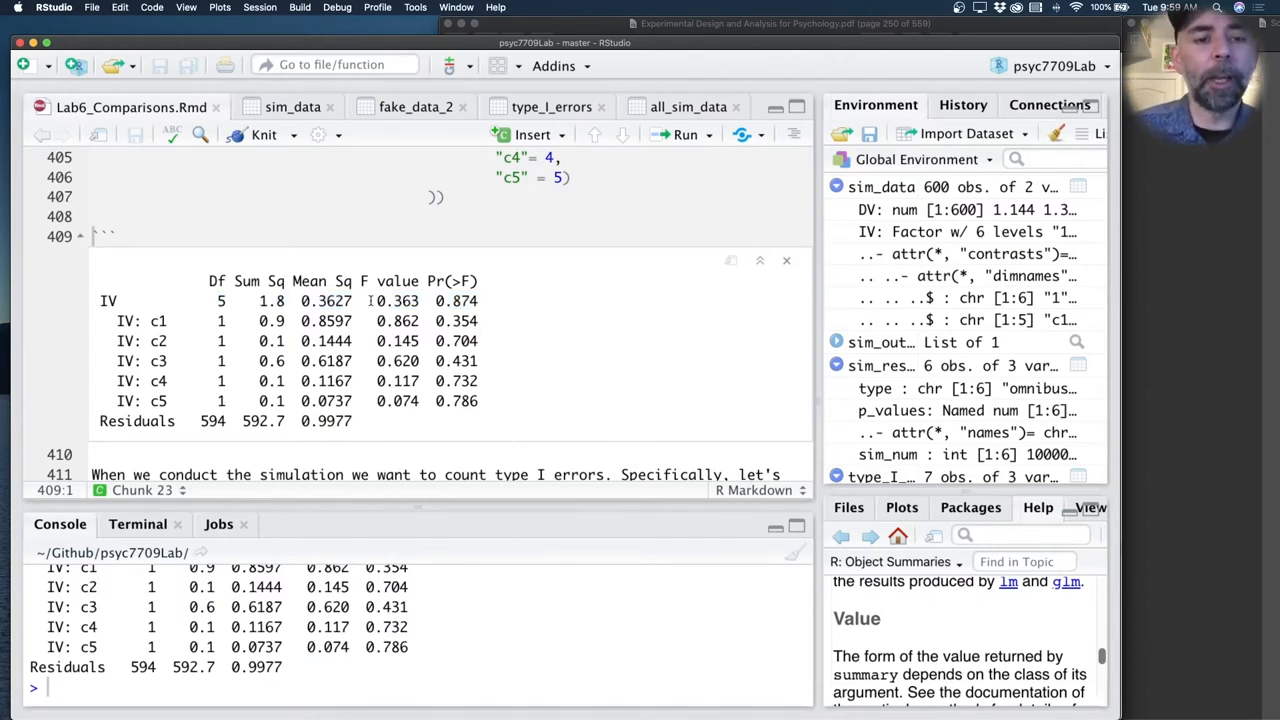
double_click(456, 300)
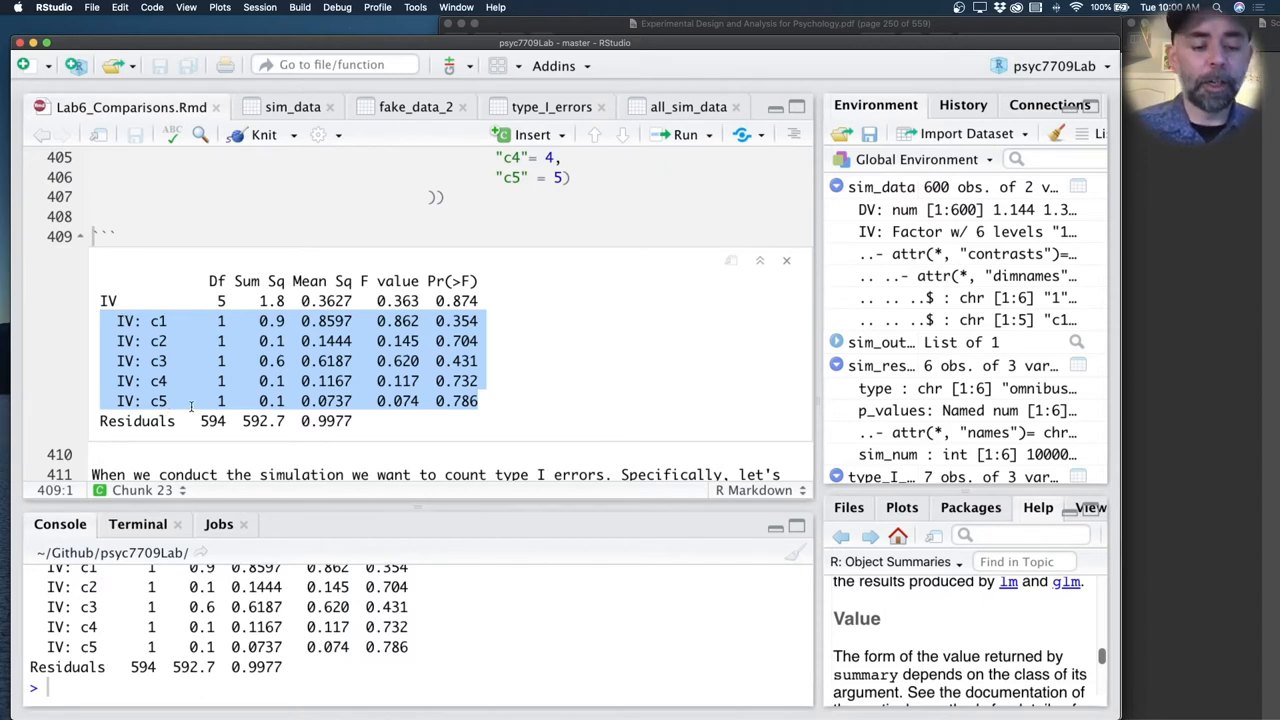
click(540, 310)
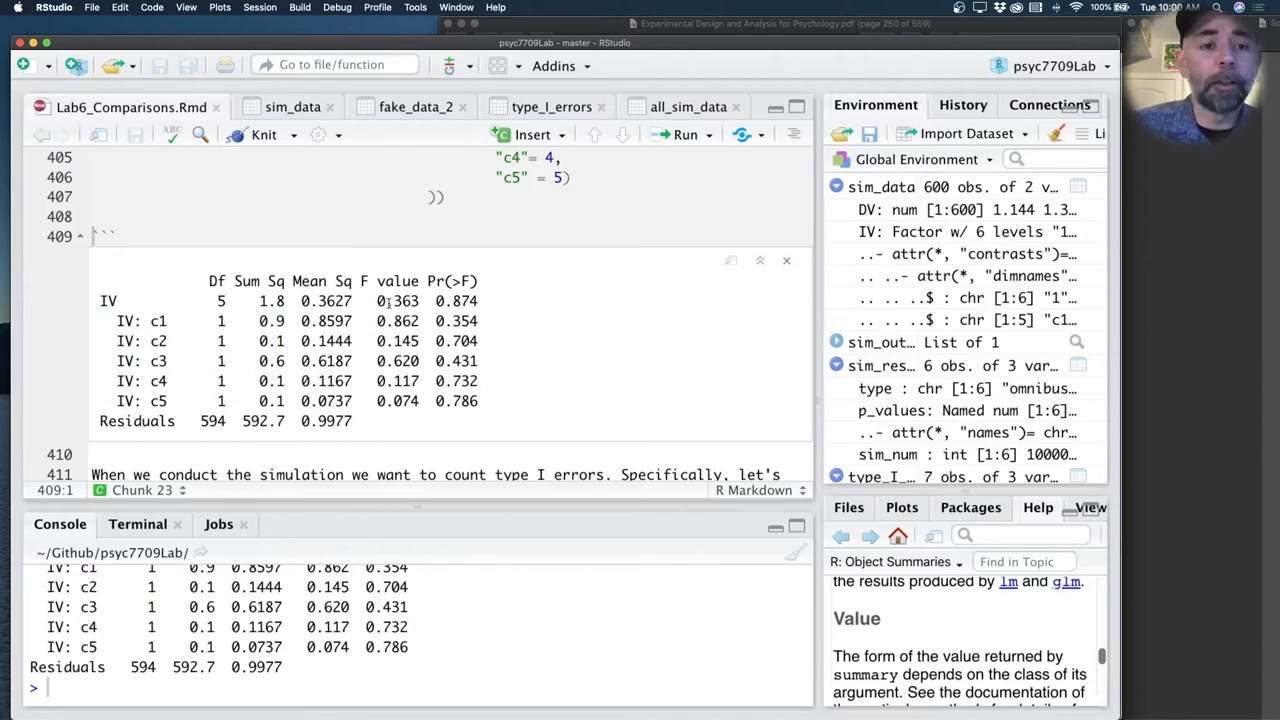
double_click(456, 300)
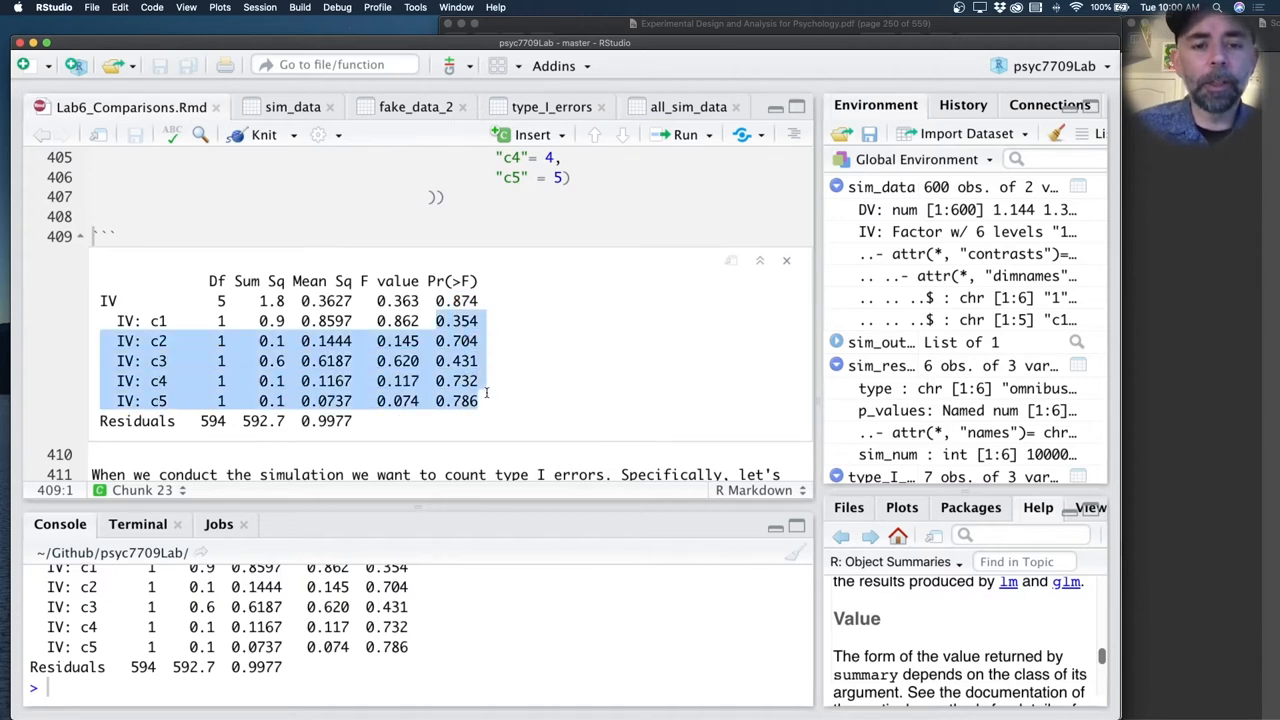
click(464, 418)
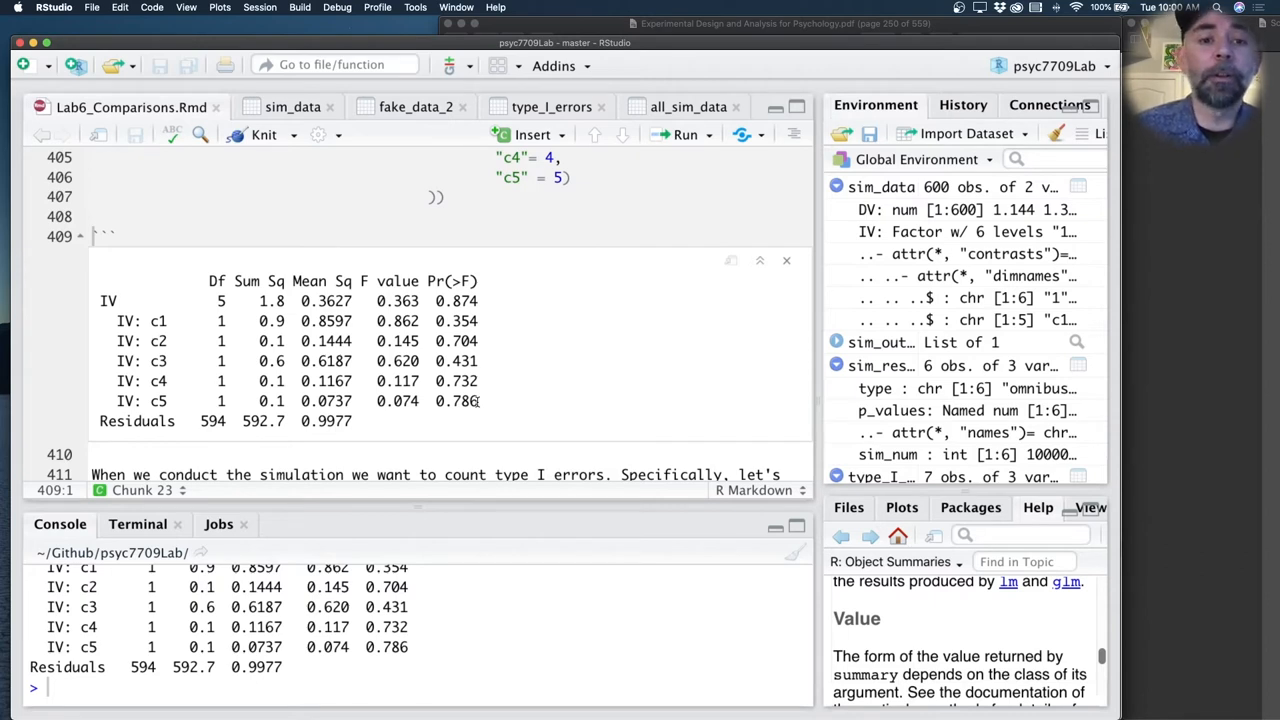
mouse_move(528, 328)
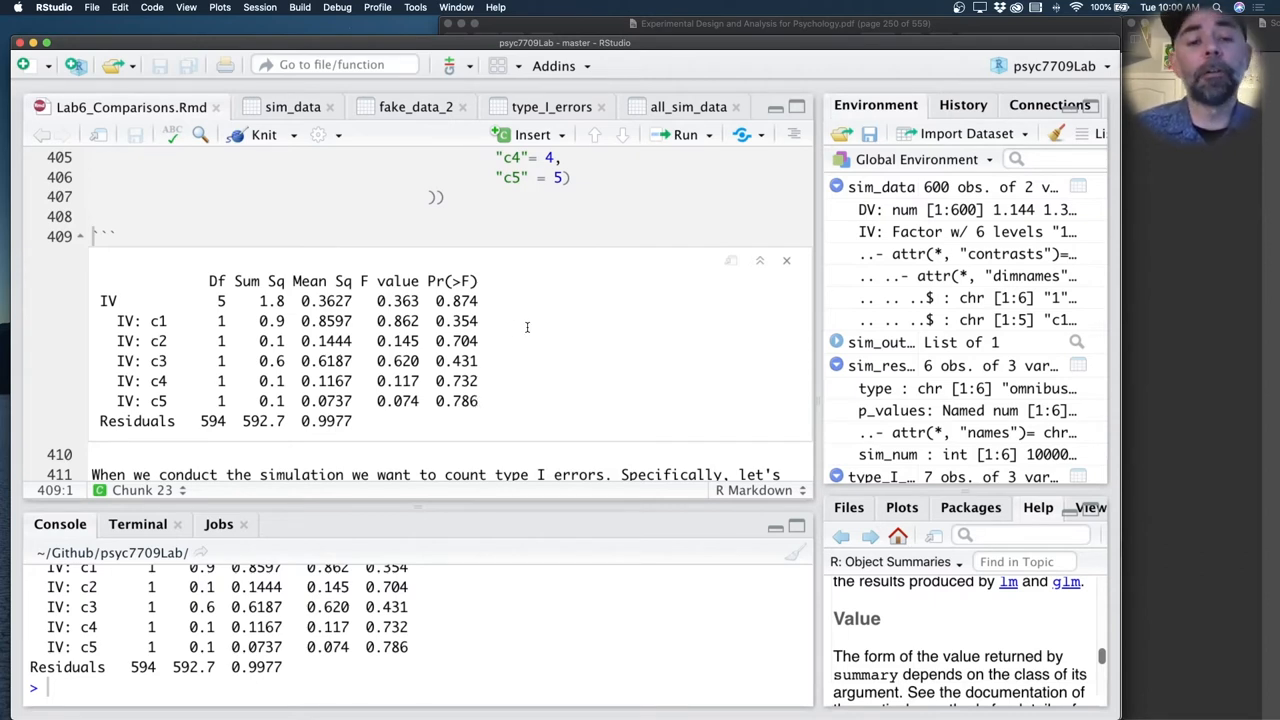
Step: Run the empty all_sim_data tibble, fresh sim_data, contrasts assignment and aov lines one at a time
scroll(down, 3)
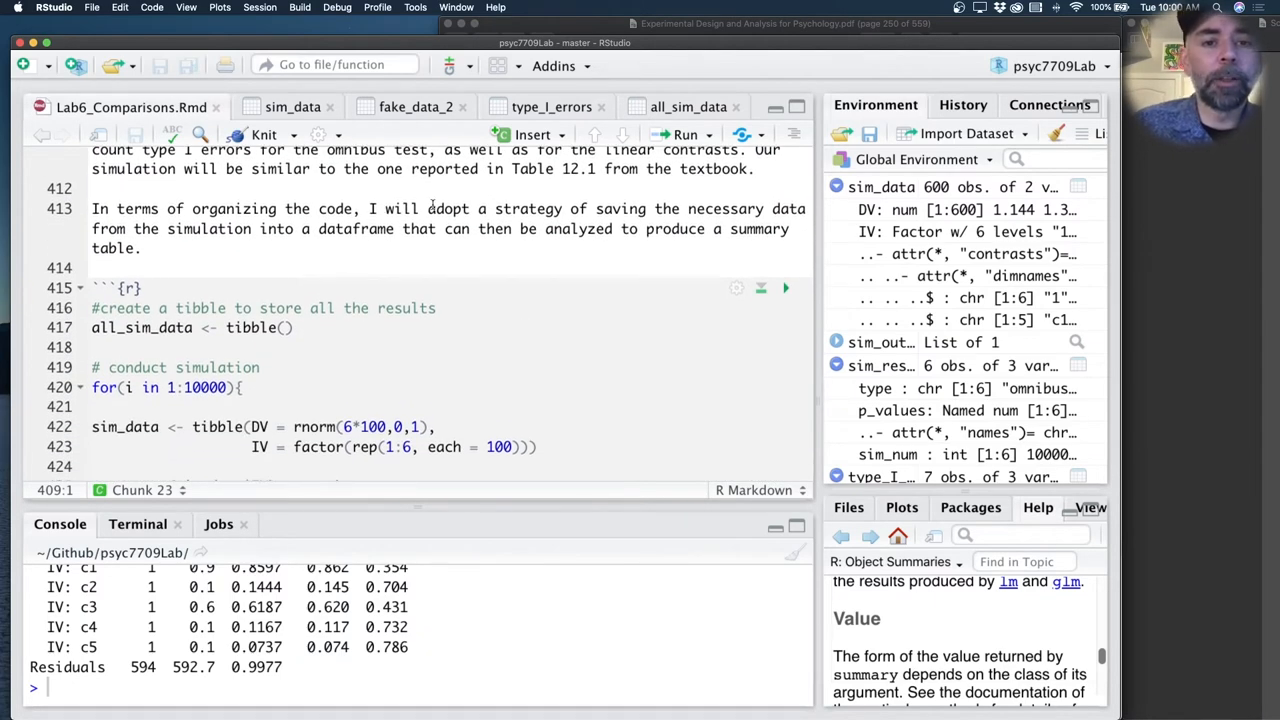
drag(596, 208, 228, 228)
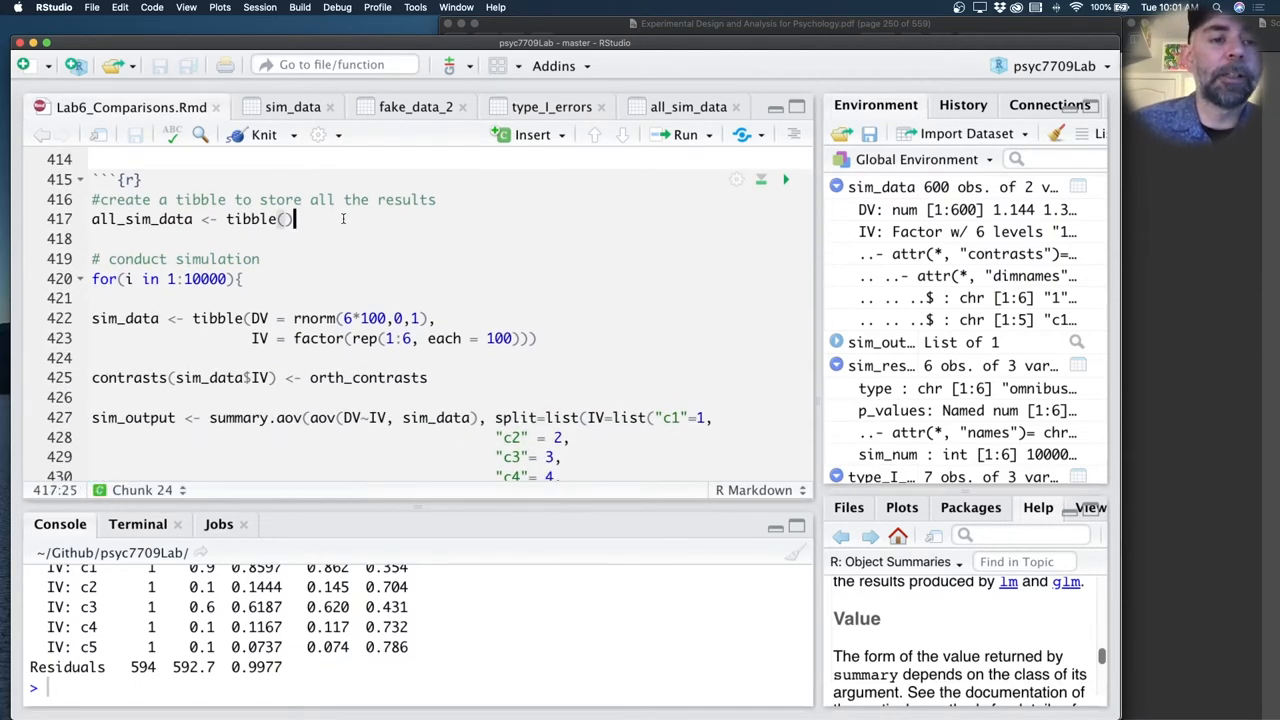
click(680, 134)
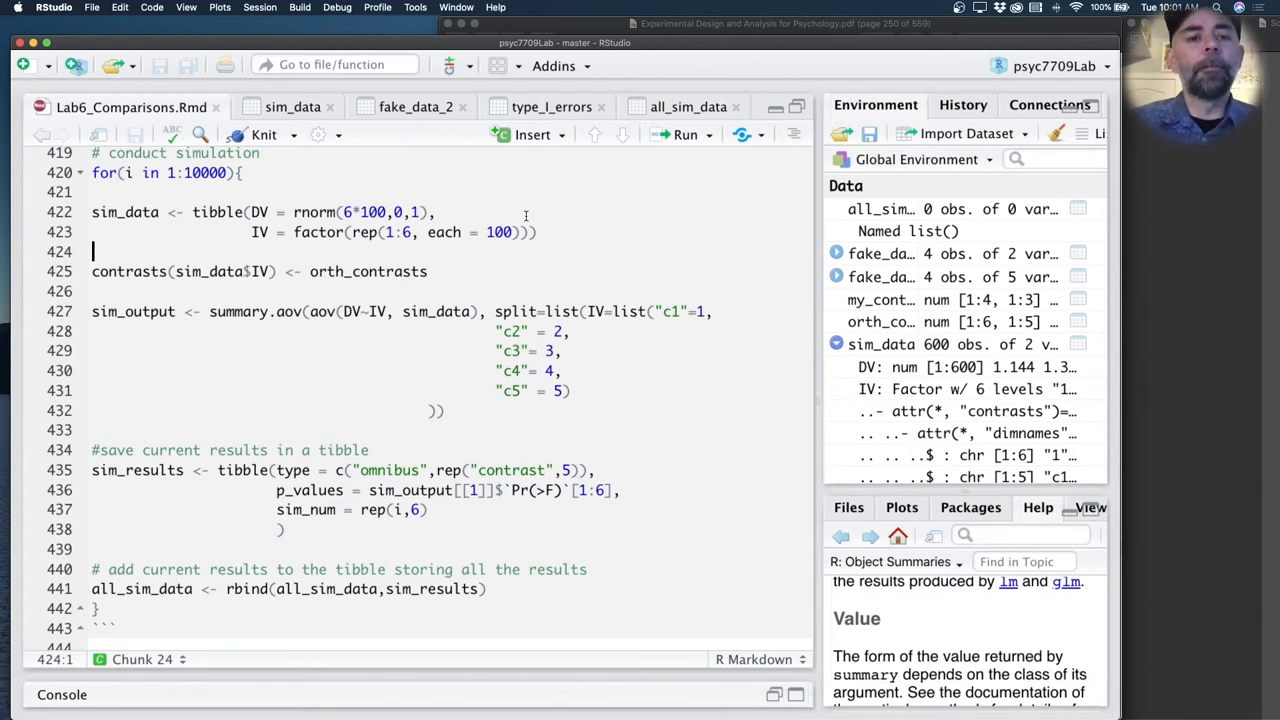
drag(92, 212, 536, 232)
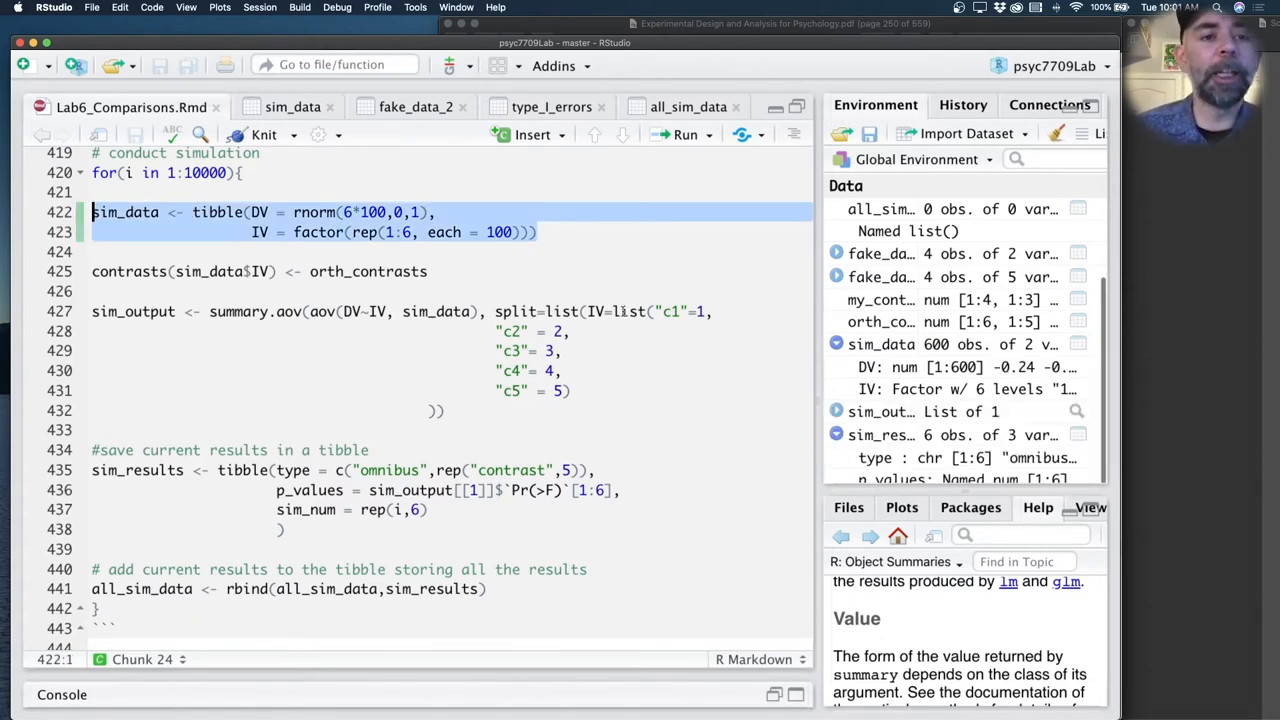
click(424, 272)
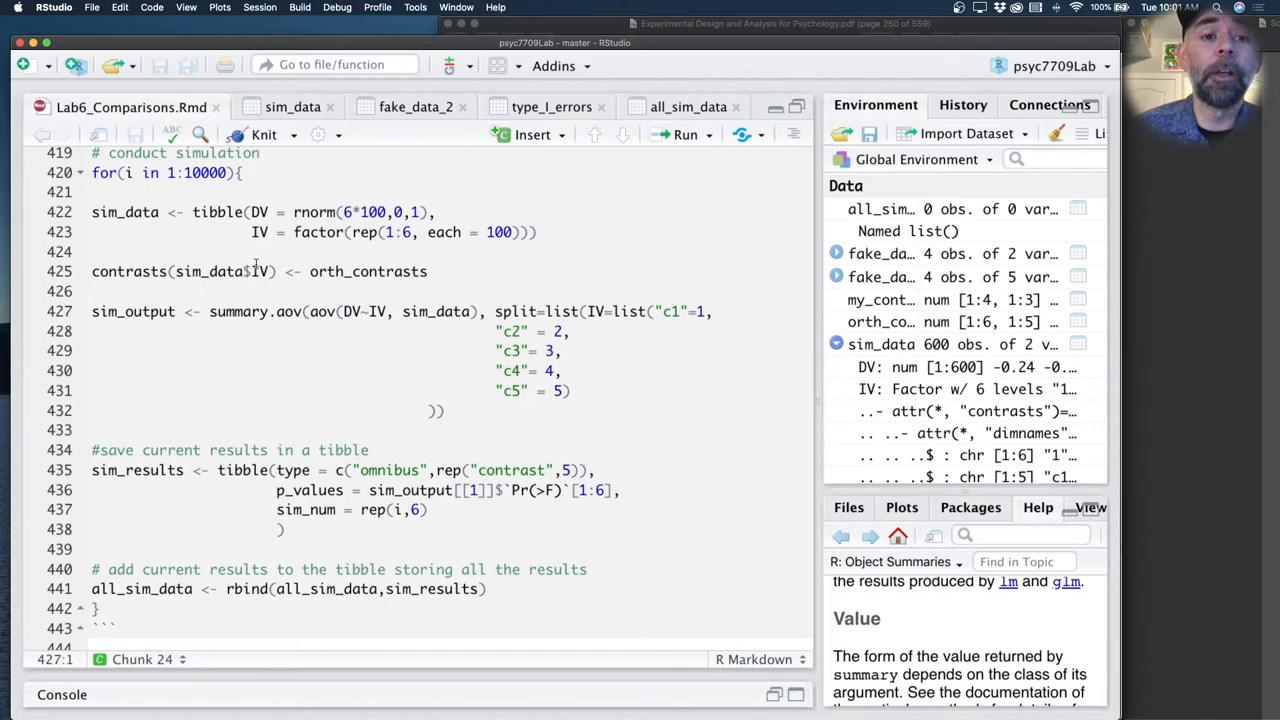
click(440, 410)
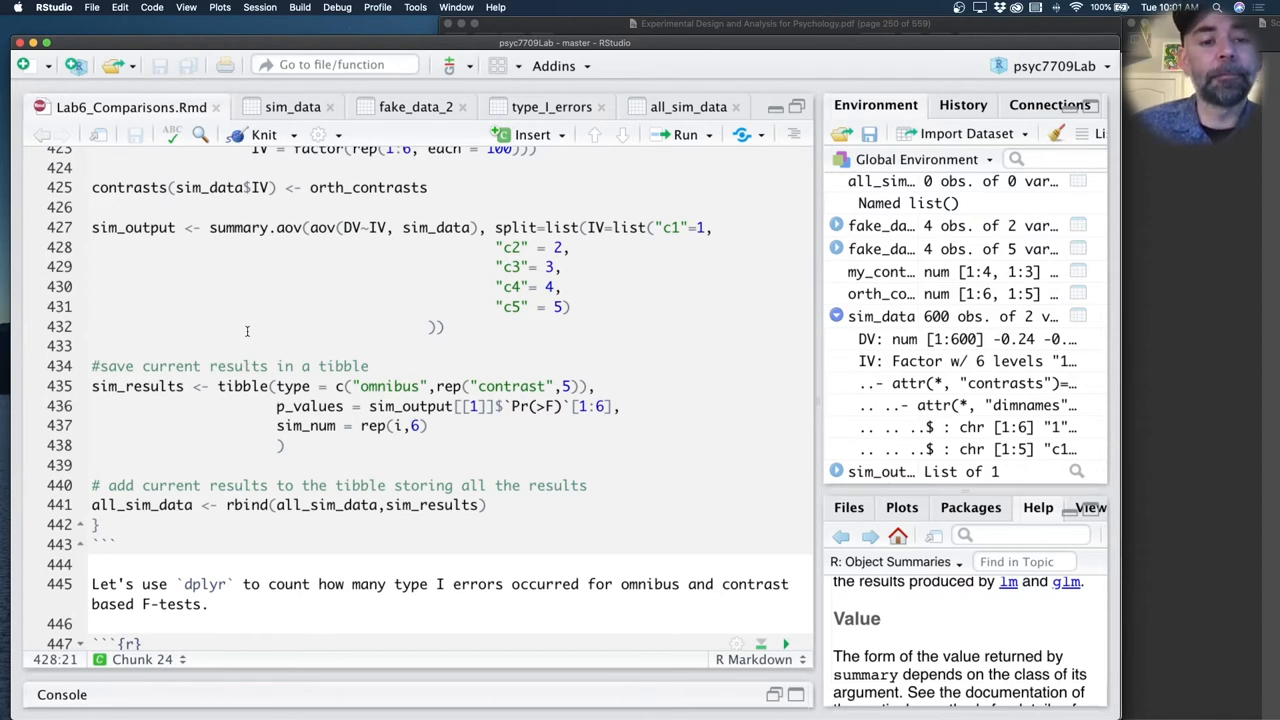
click(292, 444)
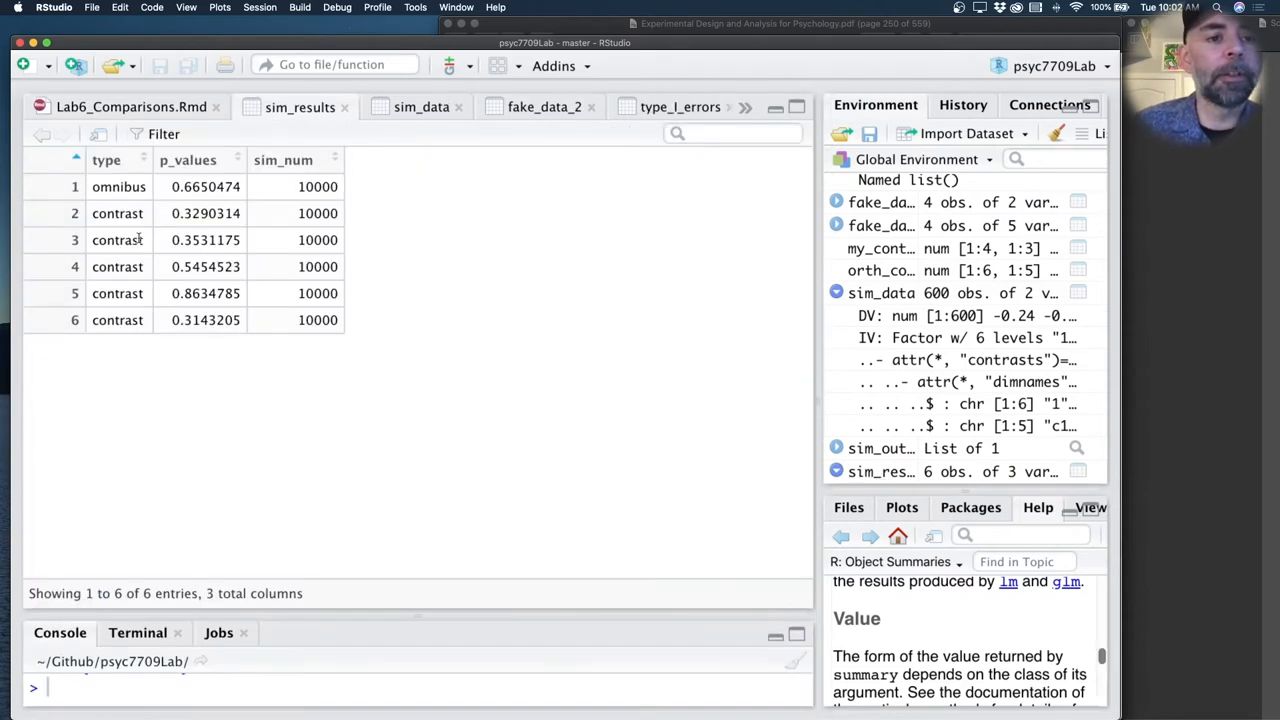
mouse_move(124, 198)
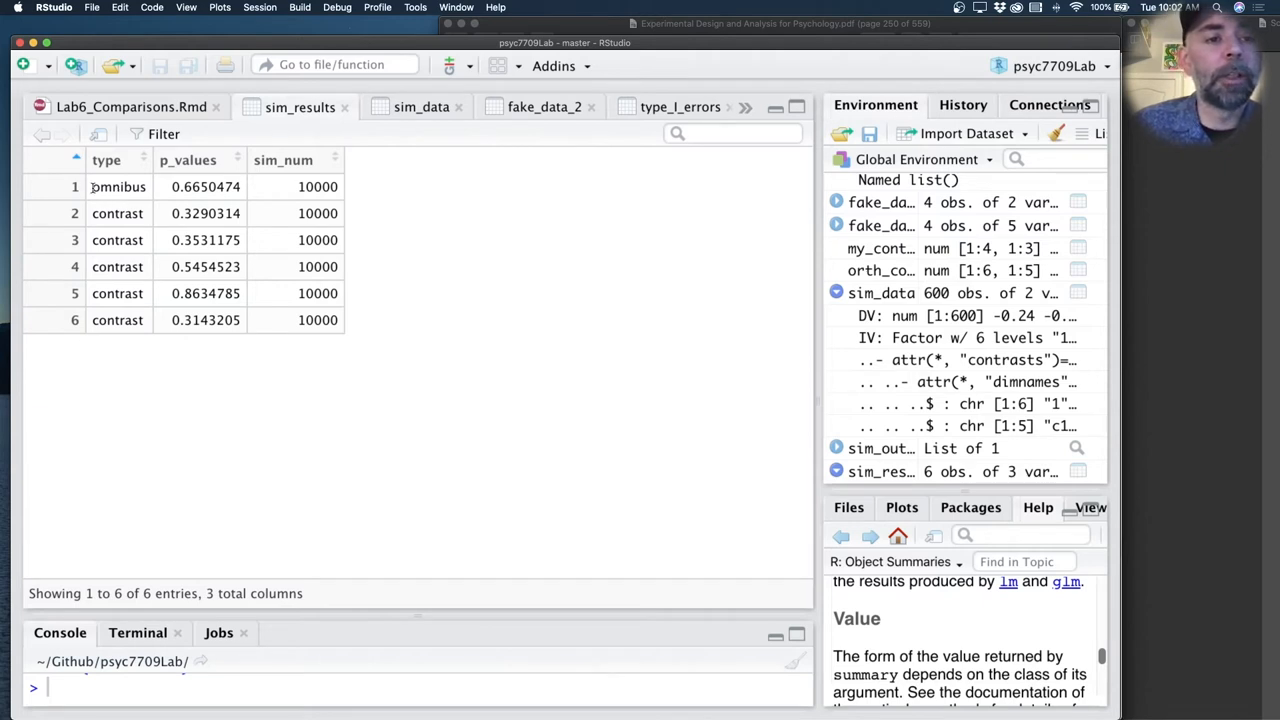
double_click(118, 186)
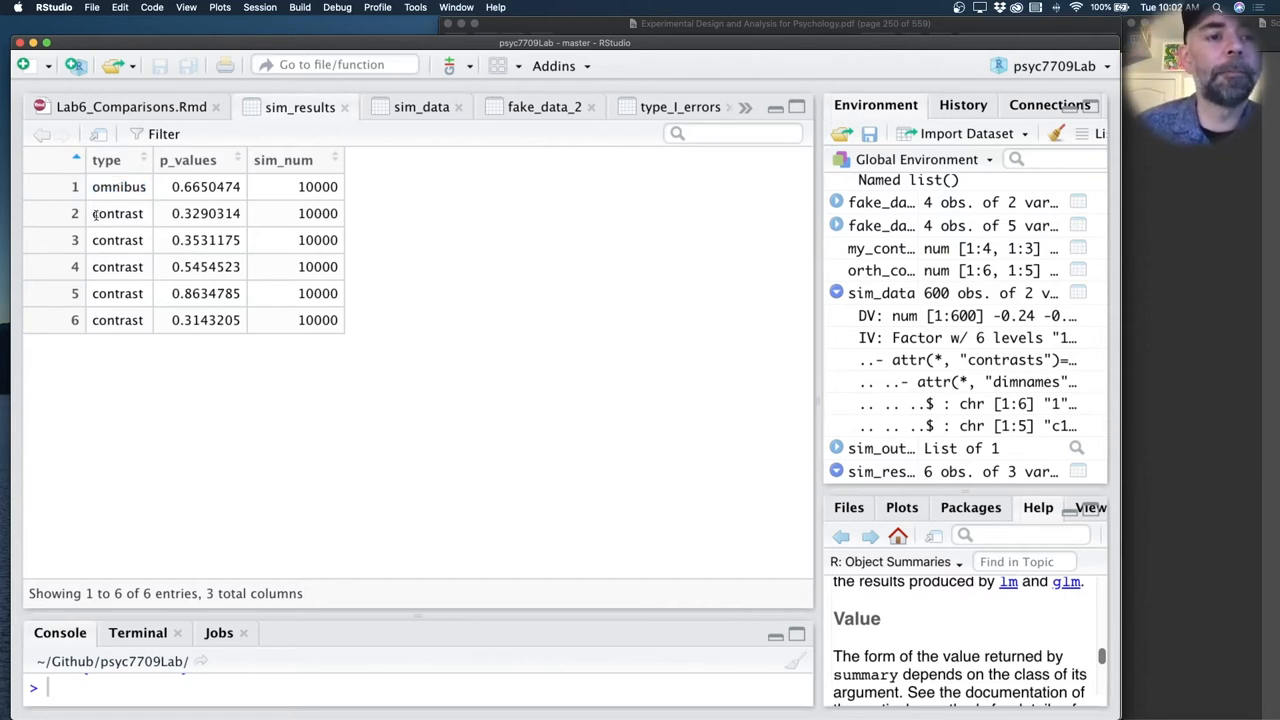
mouse_move(180, 230)
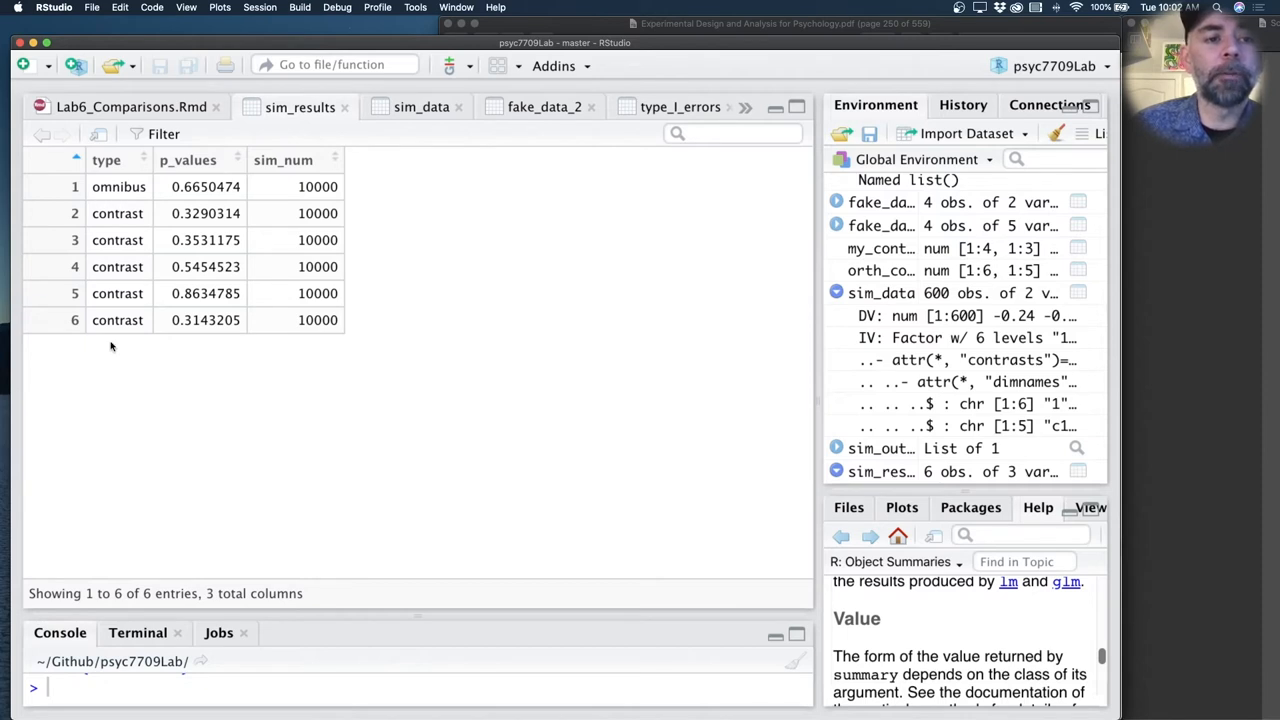
mouse_move(210, 268)
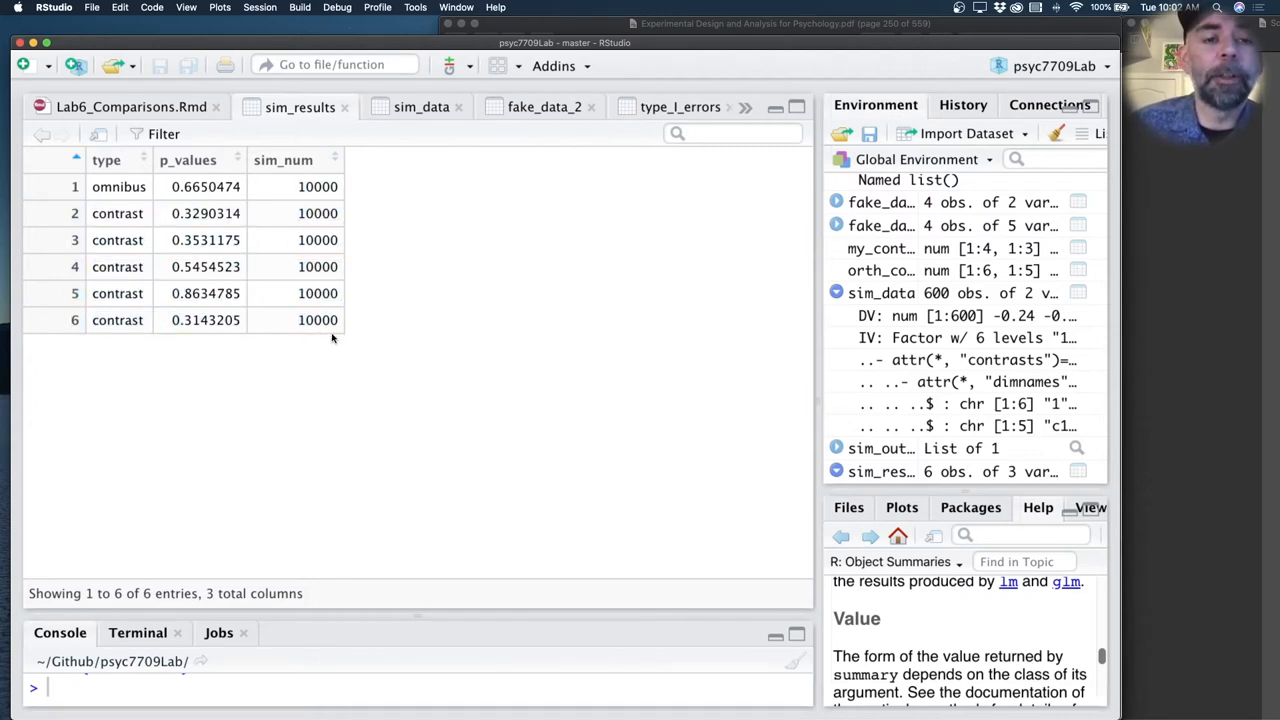
click(132, 108)
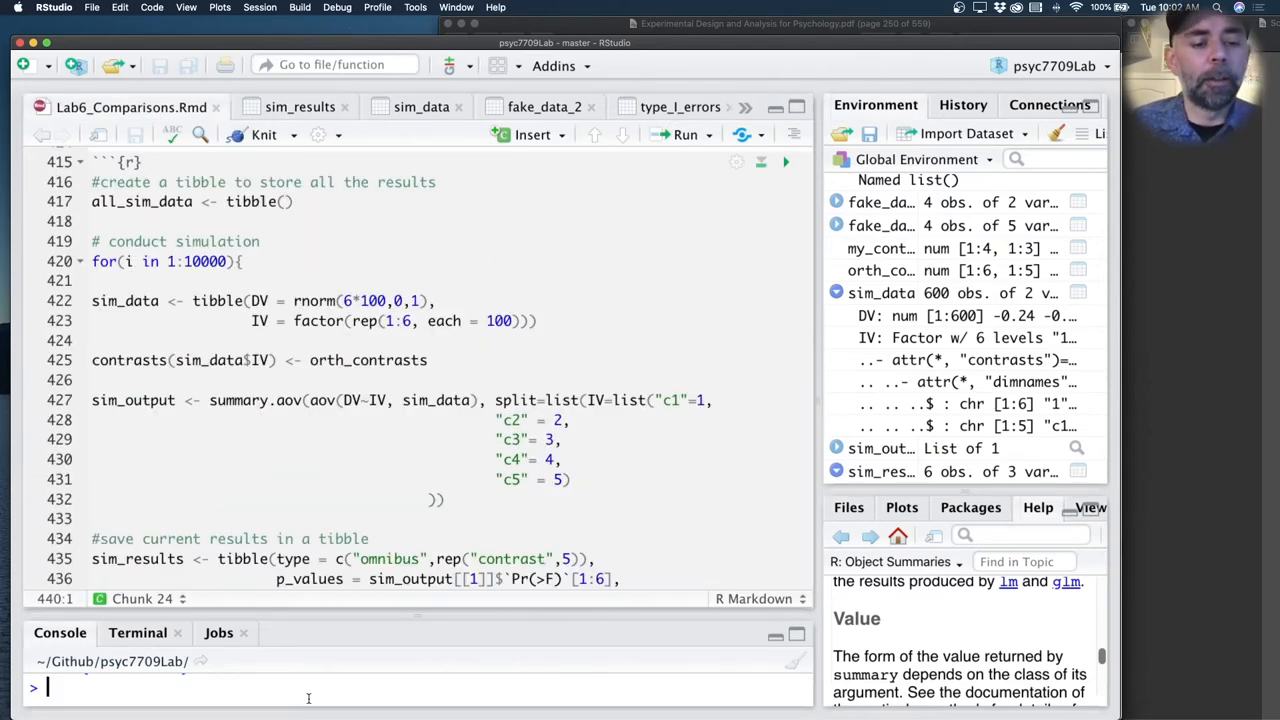
Step: Print sim_output and its first six Pr(>F) p-values in the Console
key(Return)
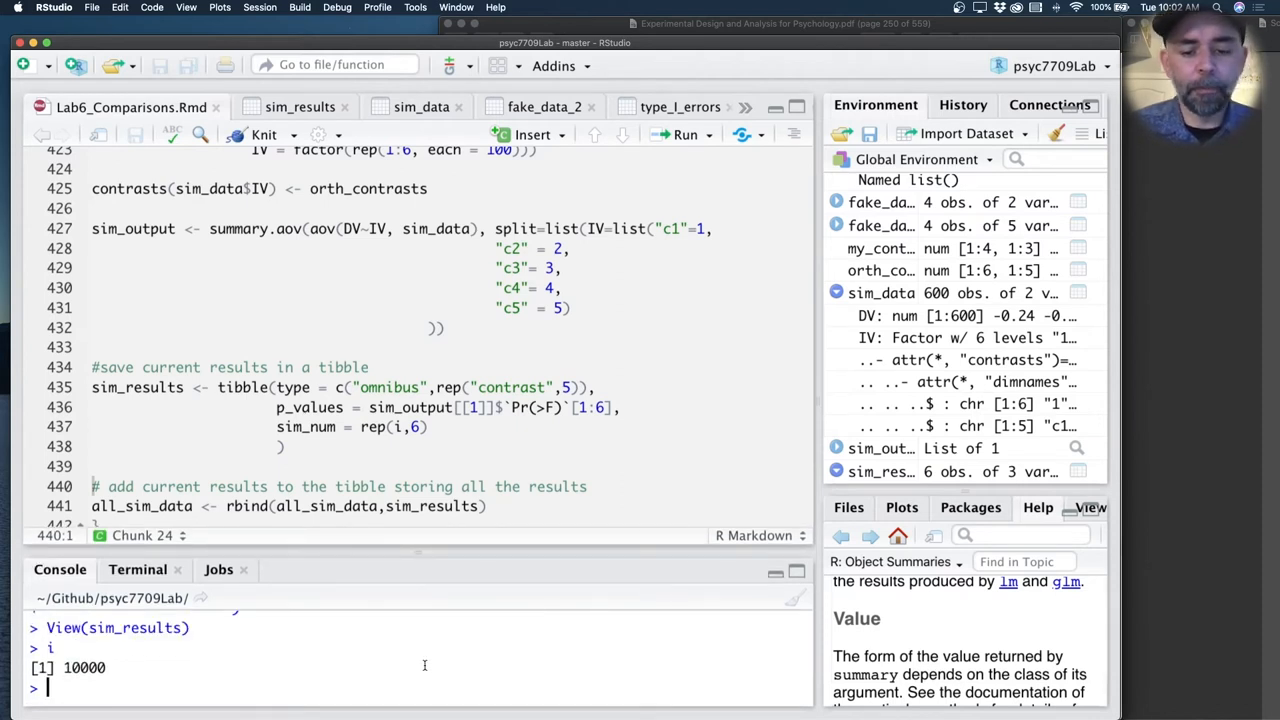
text(sim_outpus)
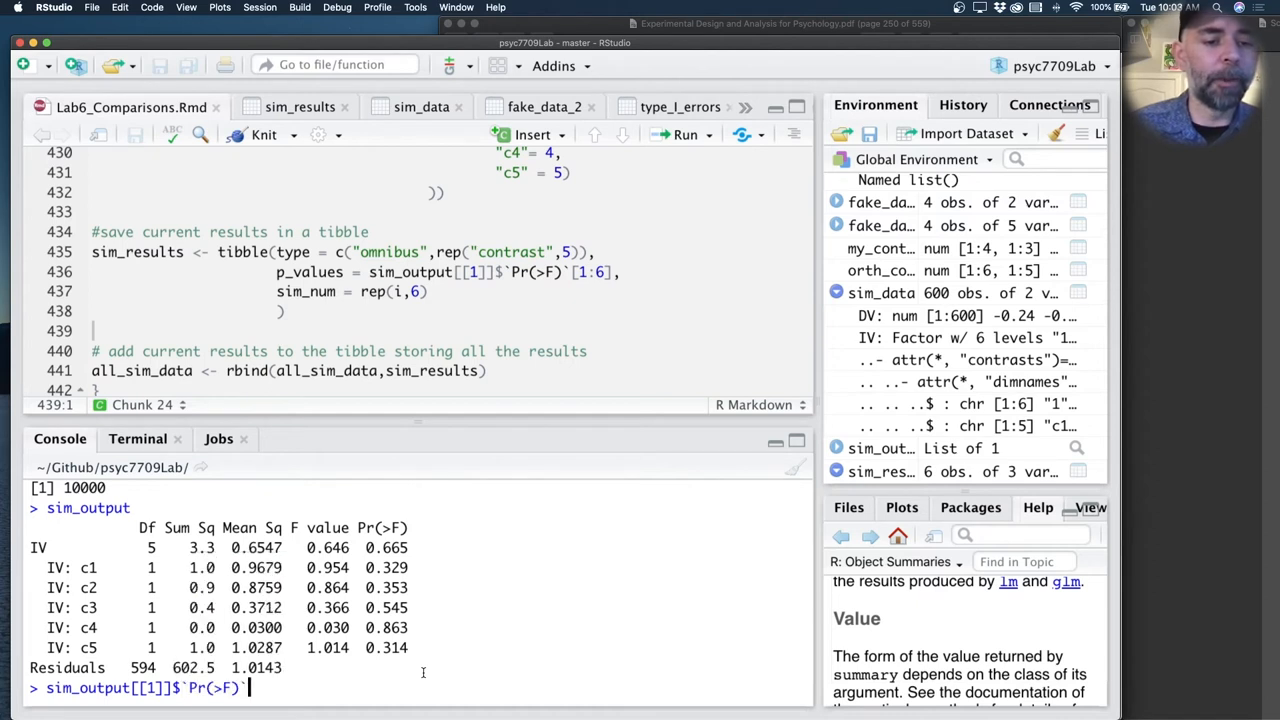
key(Enter)
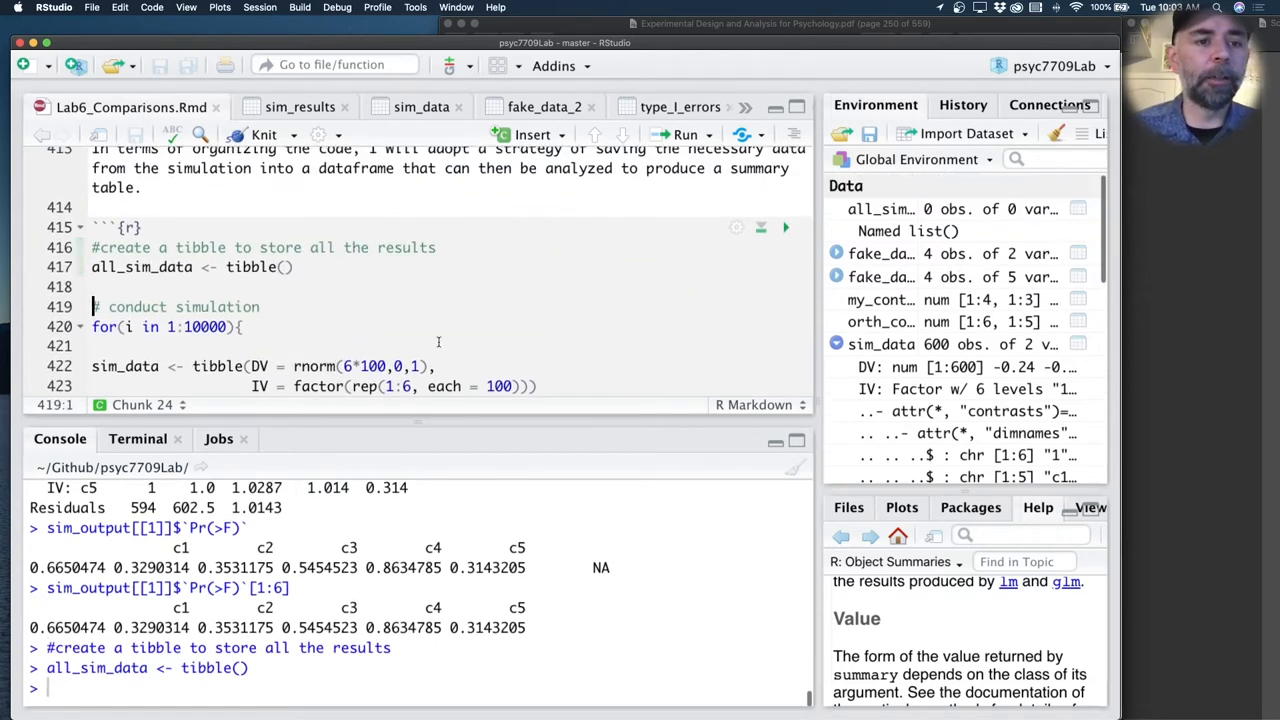
Step: Run the rbind into all_sim_data and set i<-1 before looping a few iterations
scroll(down, 3)
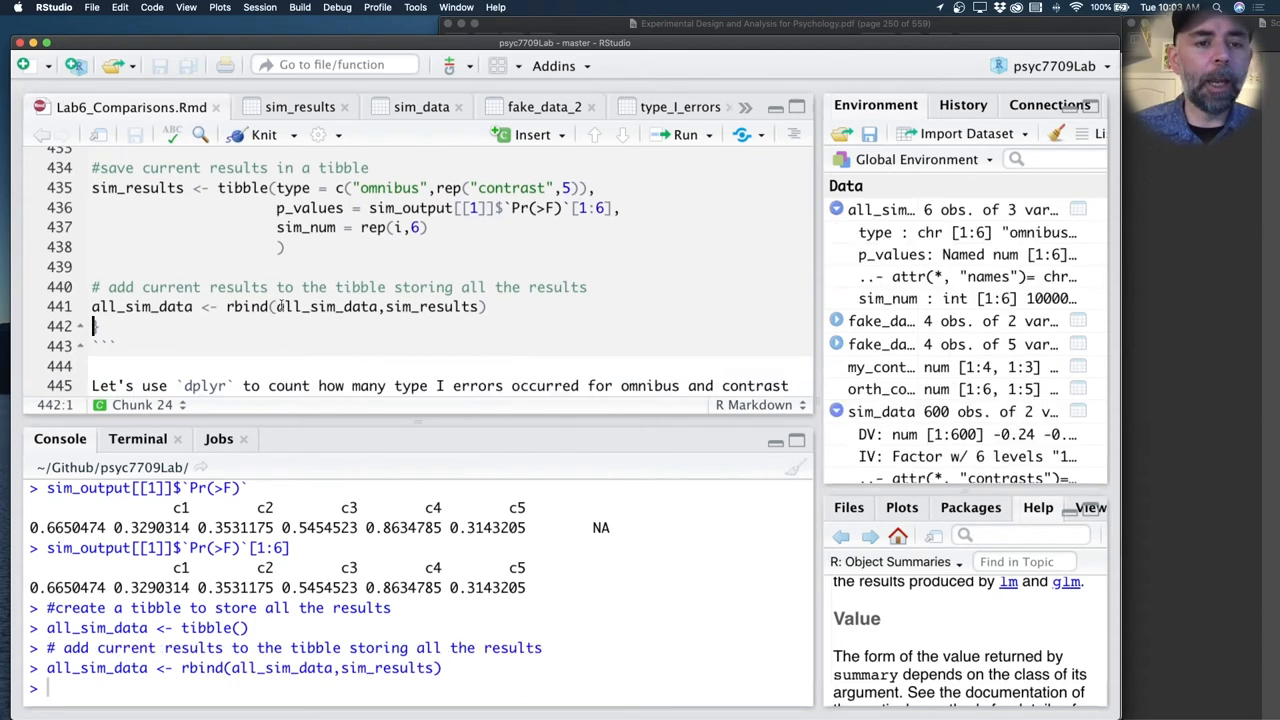
double_click(430, 308)
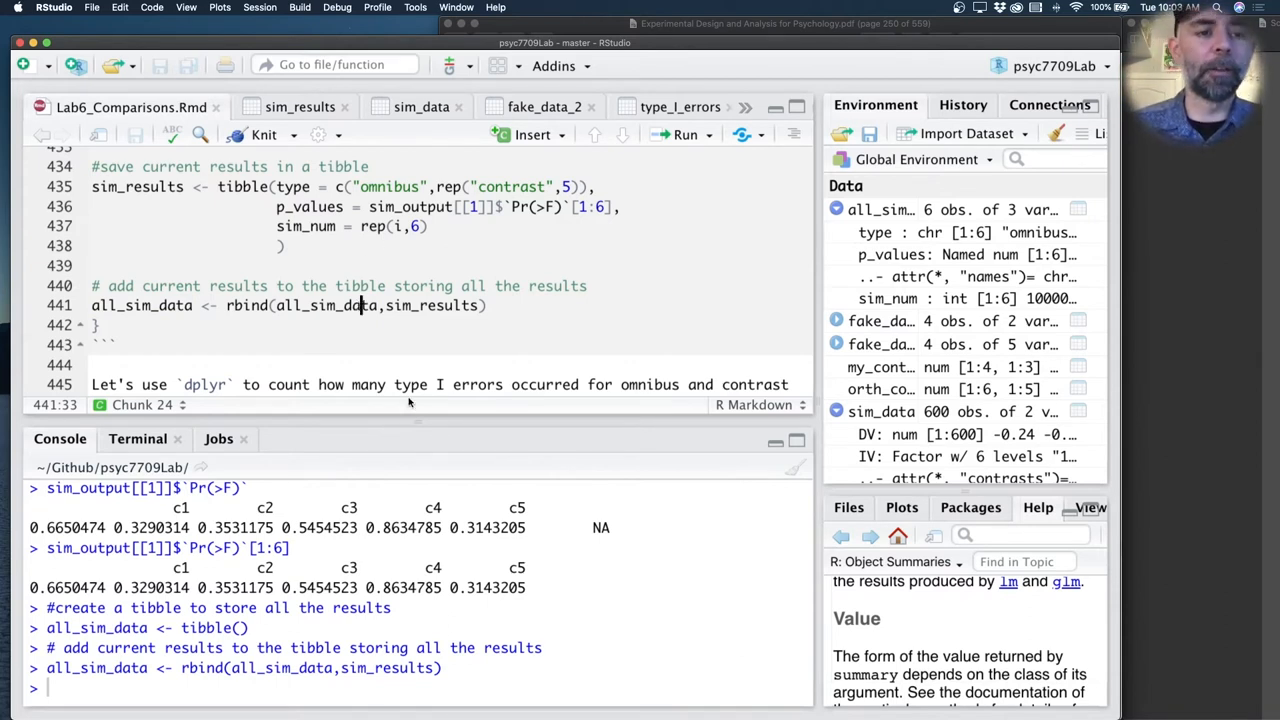
text(i)
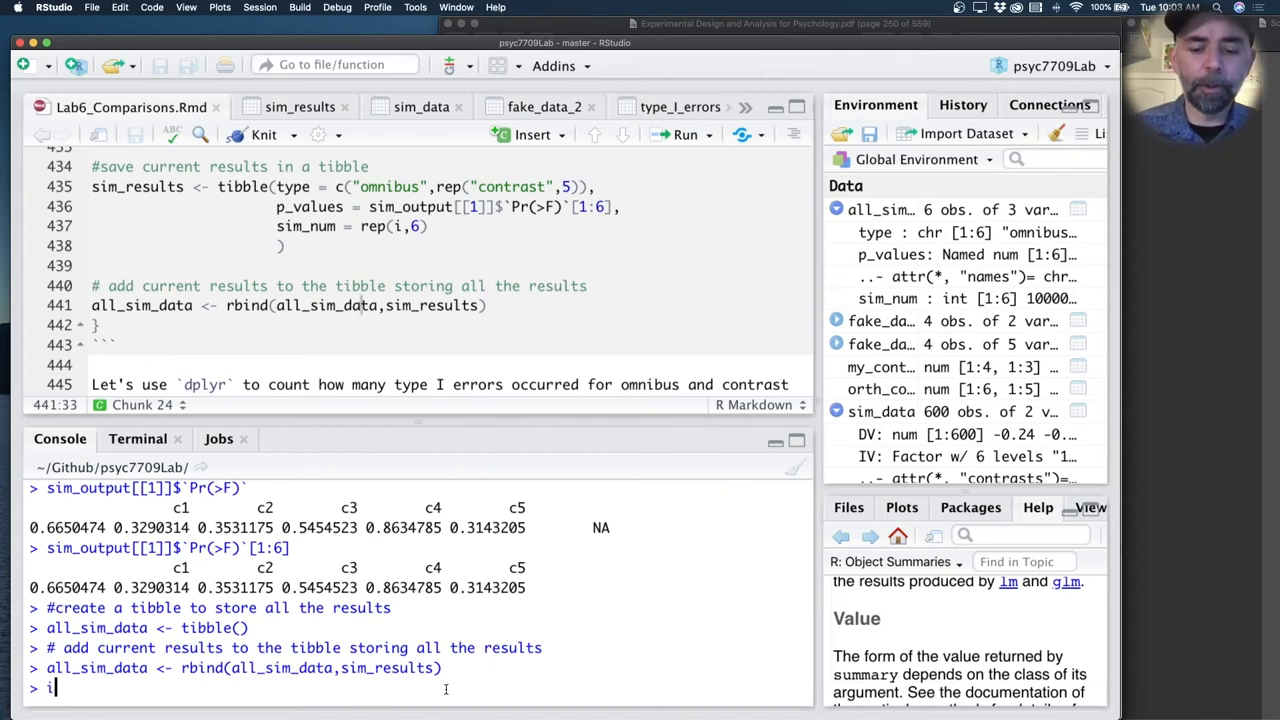
text(i<-1)
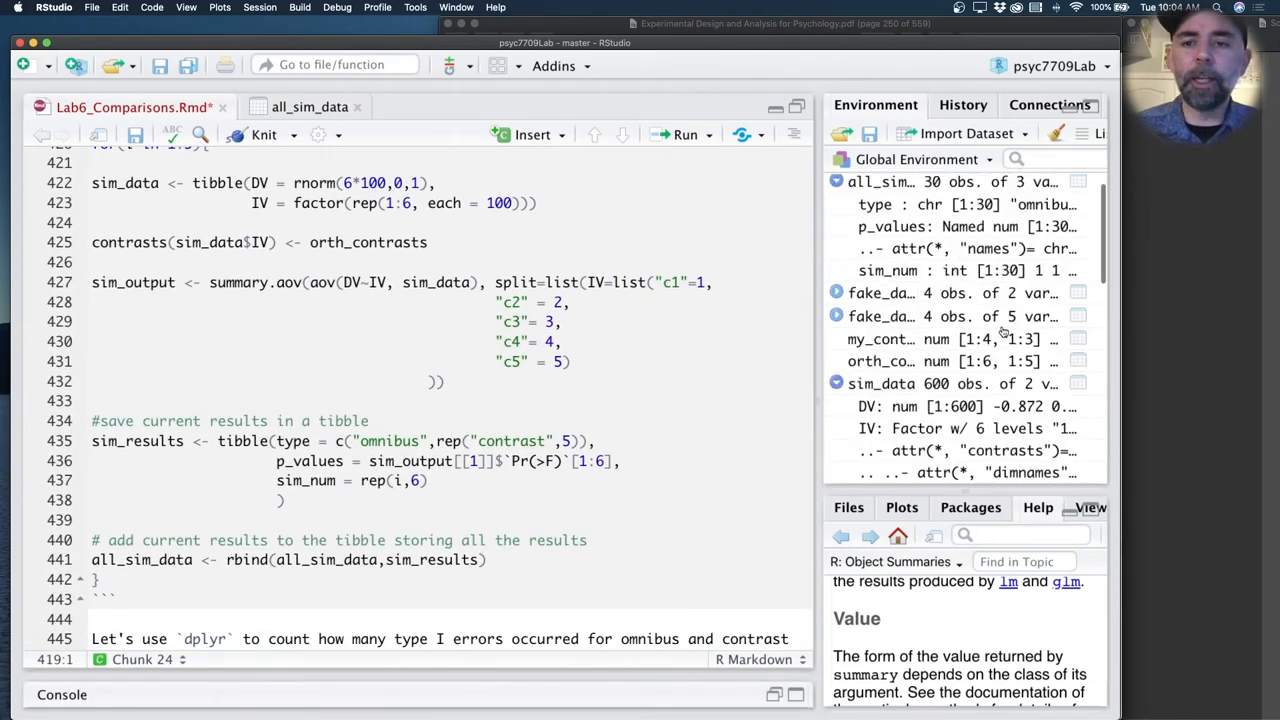
Step: Inspect the 30-row all_sim_data table in the viewer and return to the lab script for the 10,000-iteration loop
click(308, 108)
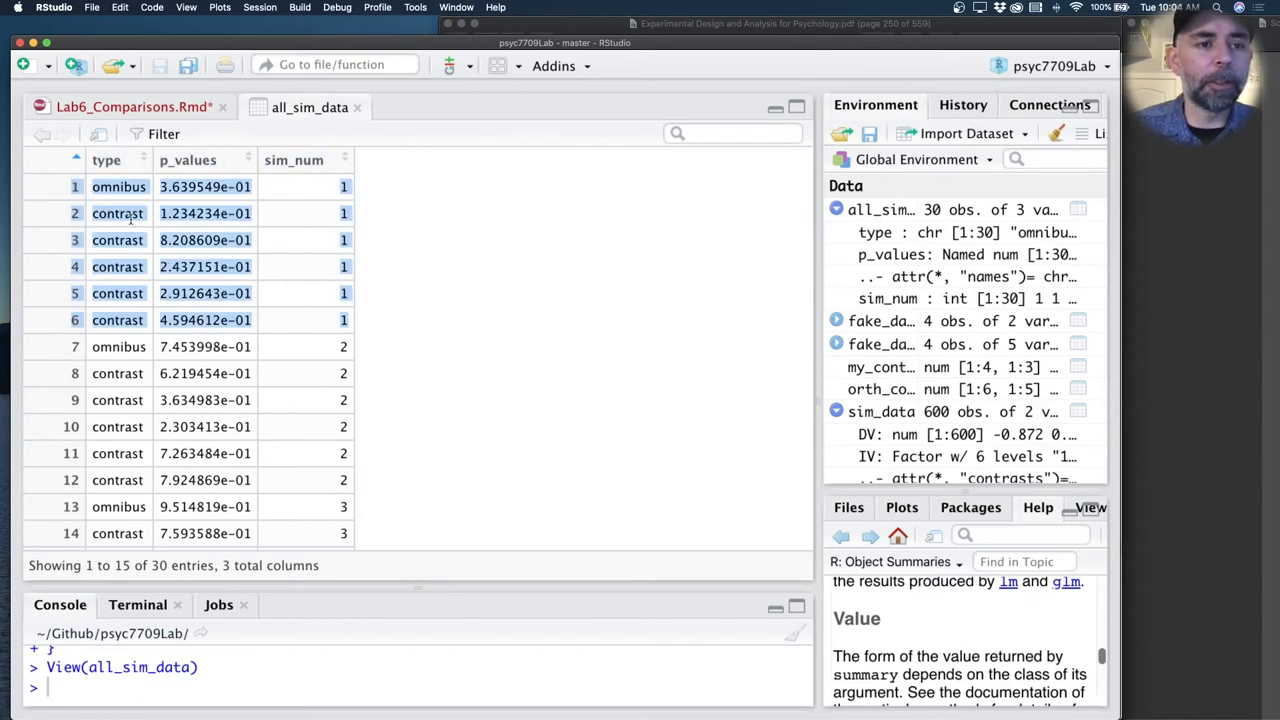
scroll(down, 3)
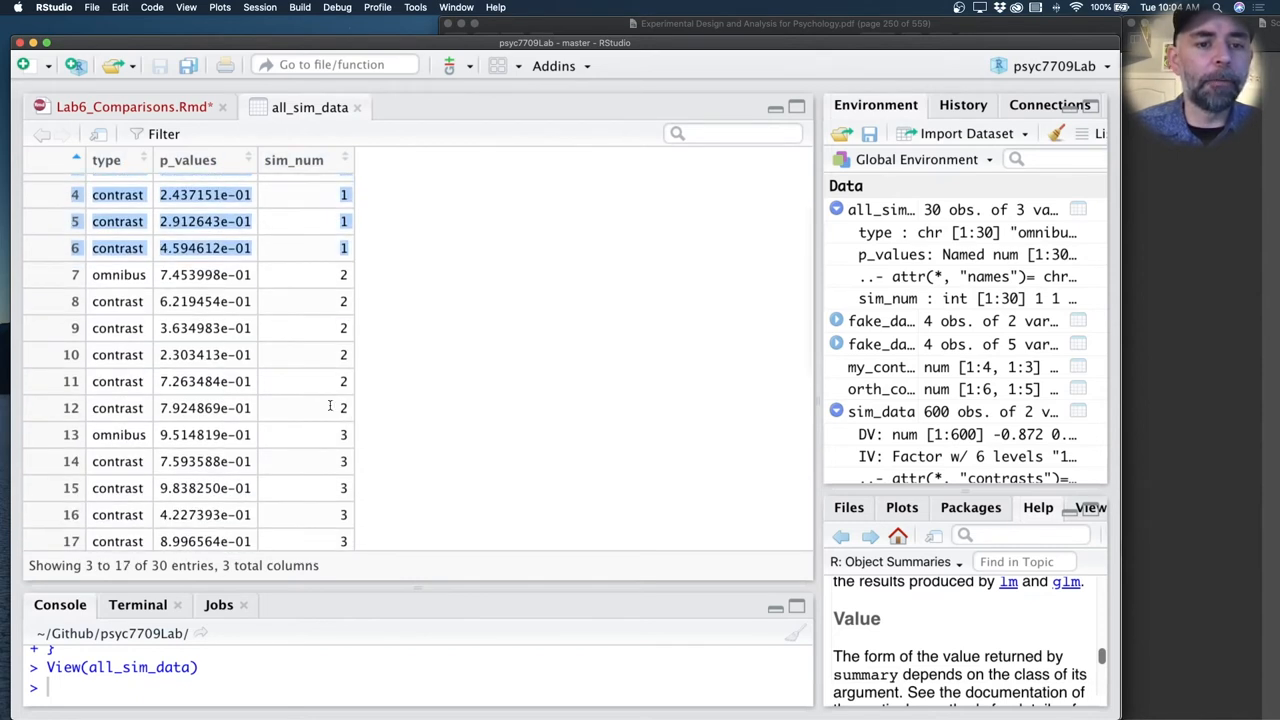
scroll(down, 3)
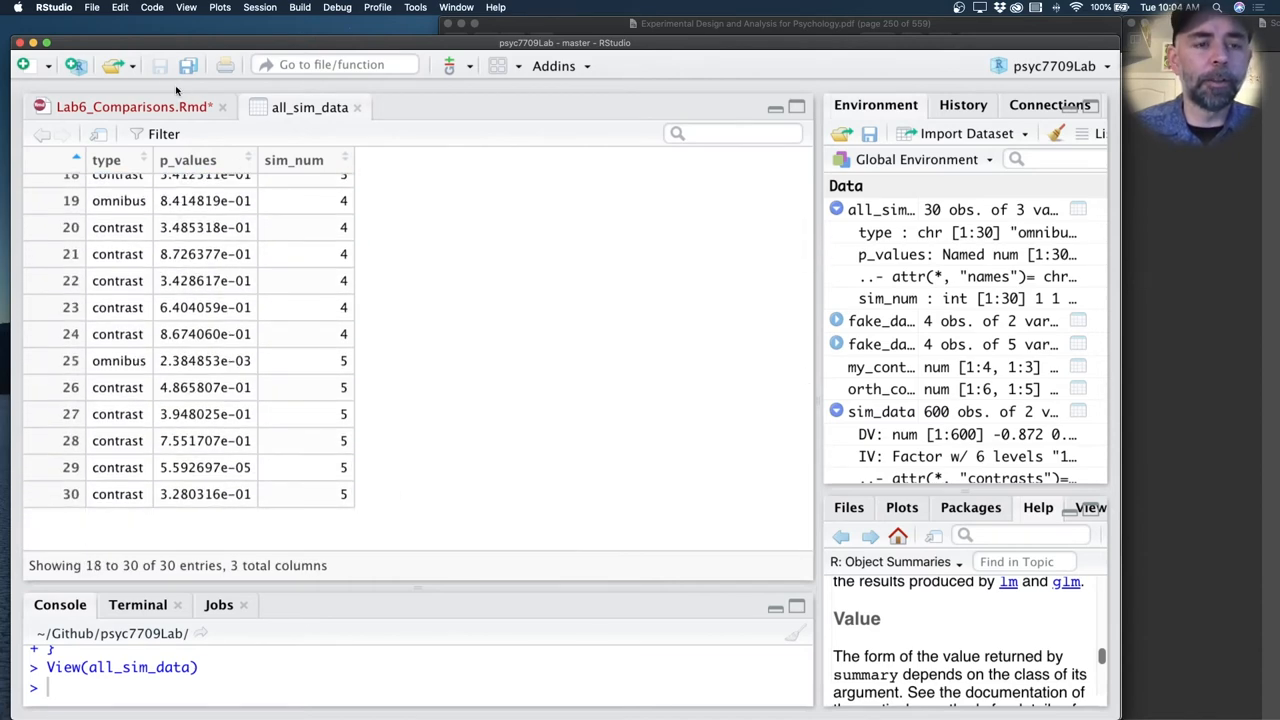
click(120, 108)
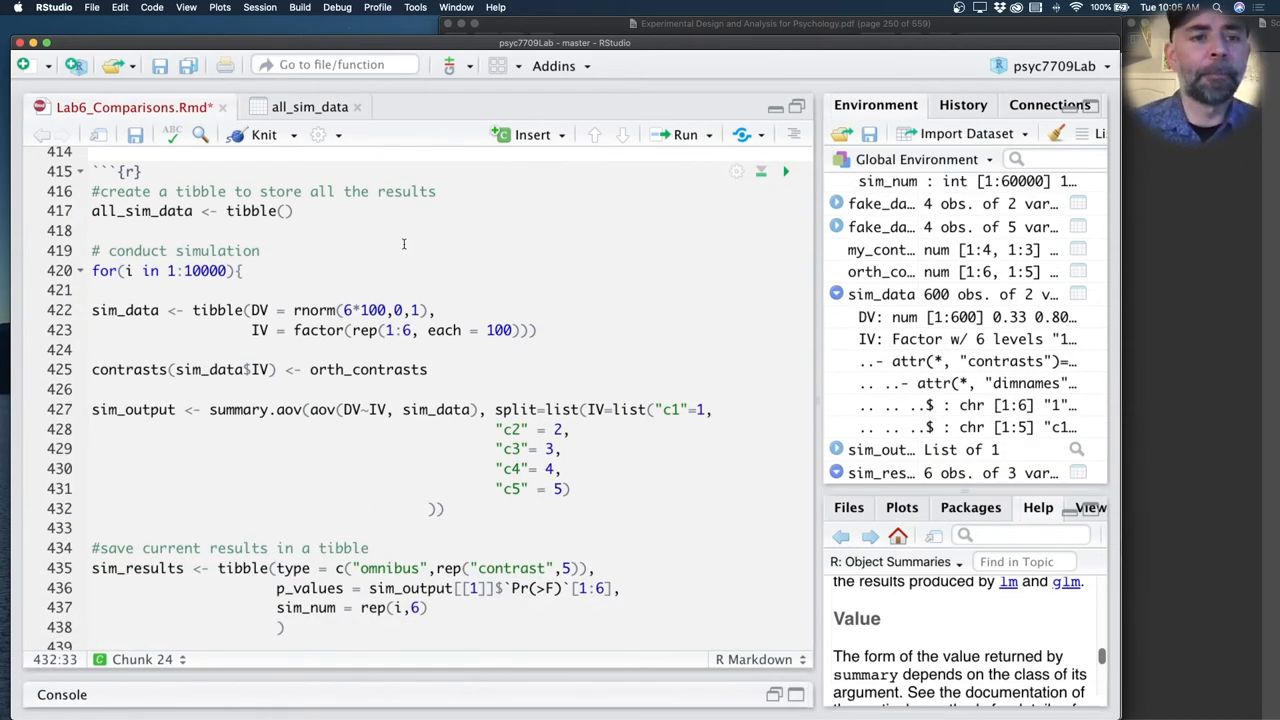
scroll(down, 3)
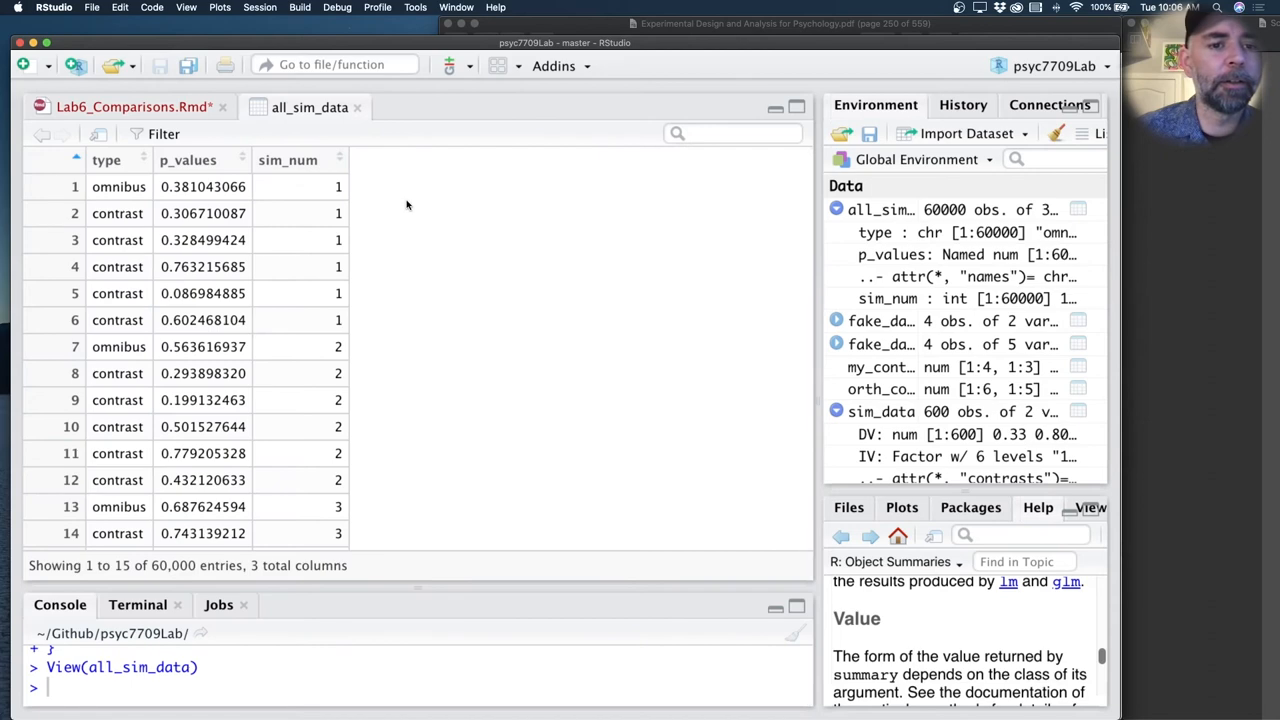
scroll(down, 3)
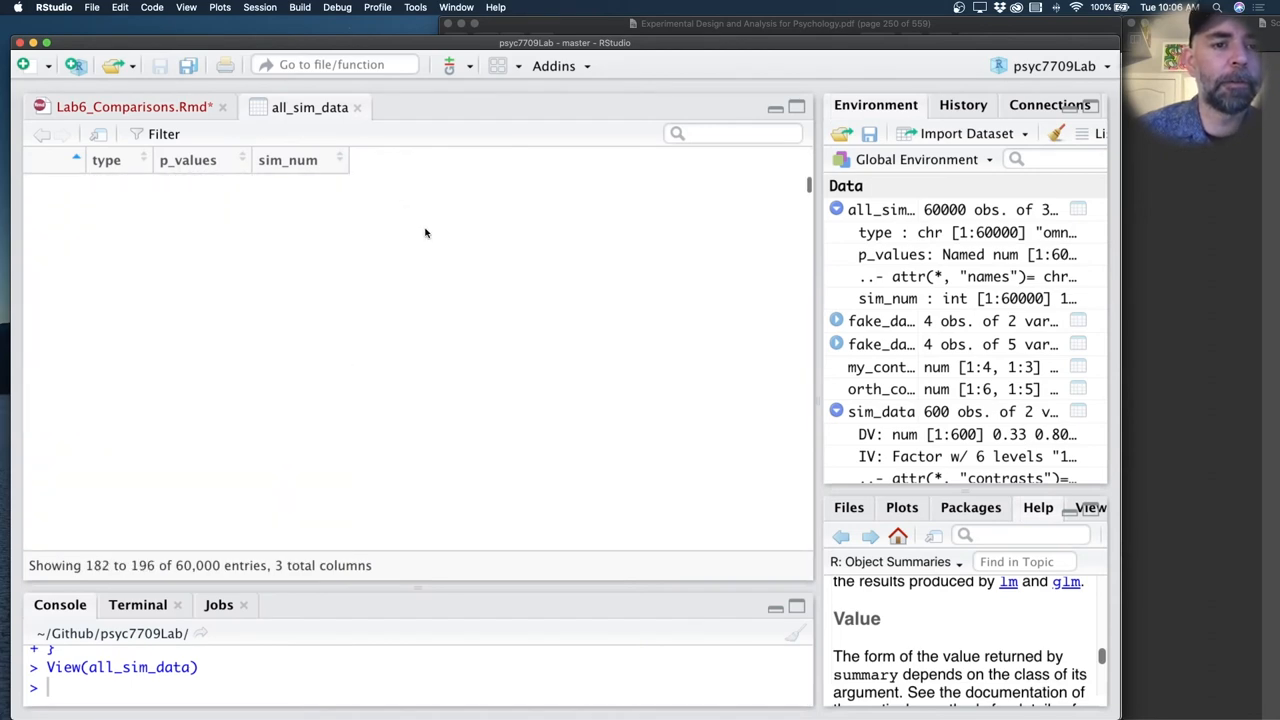
scroll(down, 3)
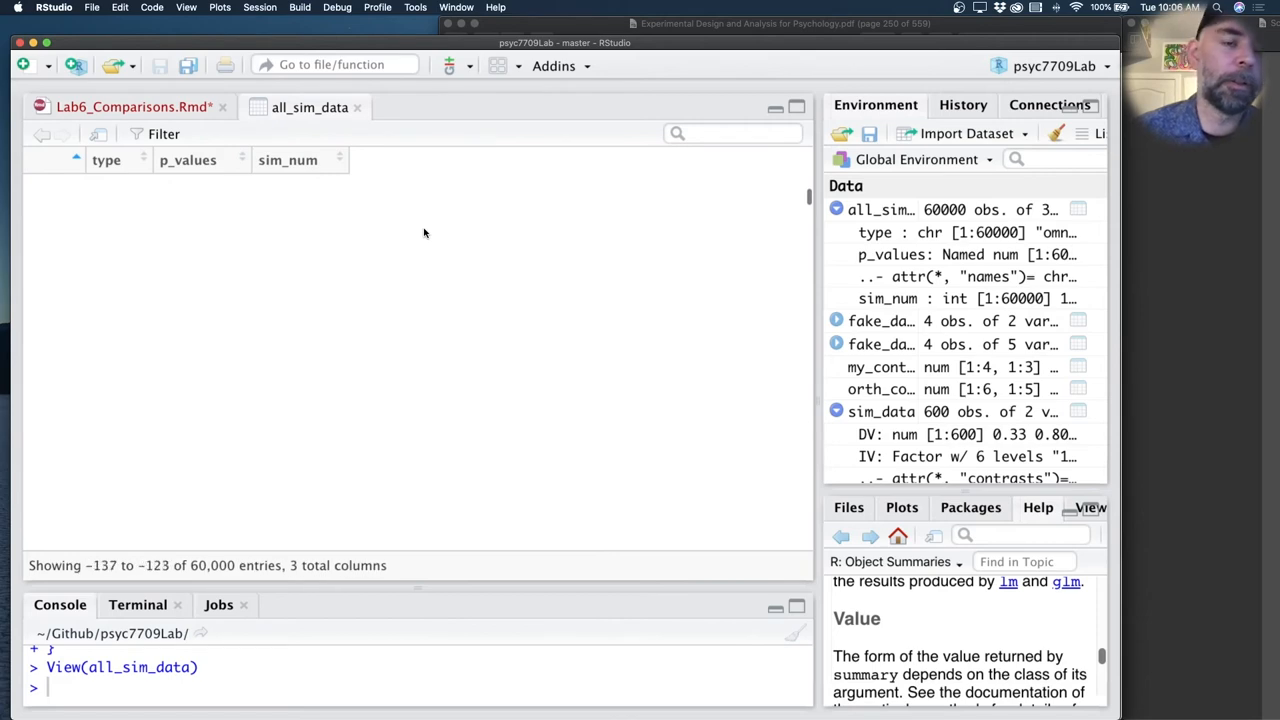
click(130, 108)
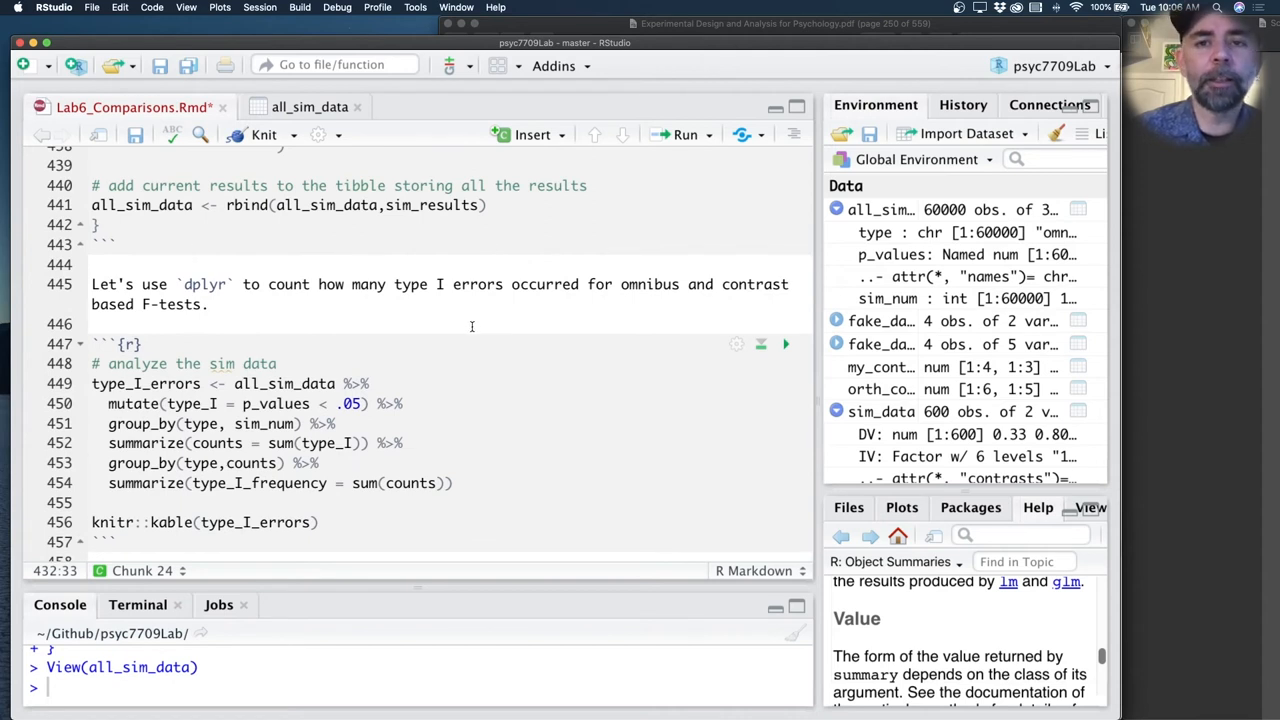
Step: Run the mutate/group_by/summarize pipeline giving per-simulation Type I error counts by test type
scroll(down, 3)
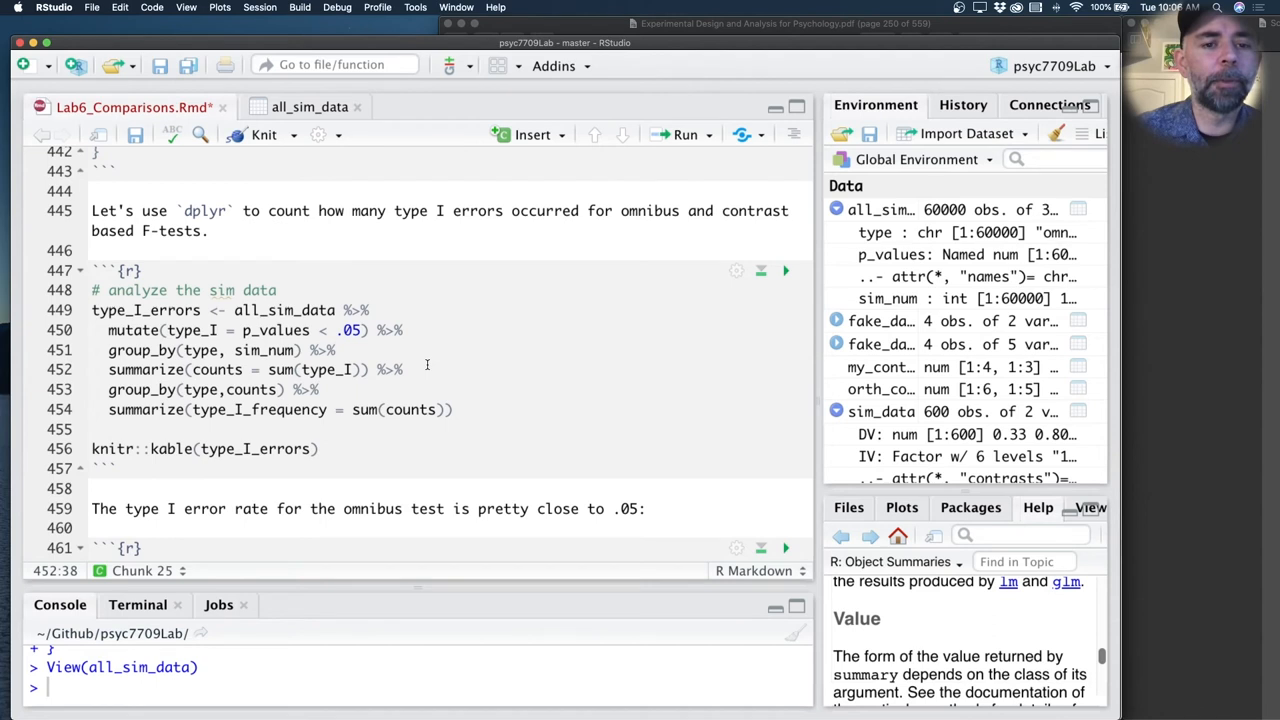
scroll(down, 3)
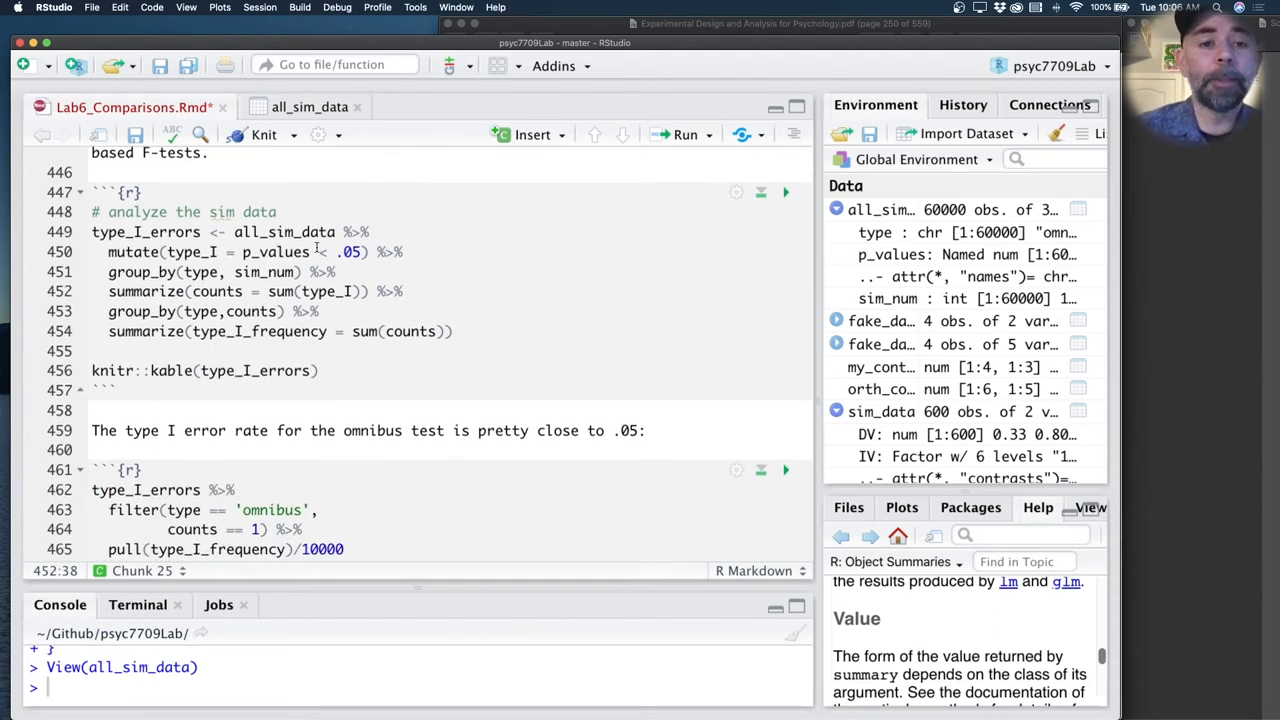
double_click(284, 232)
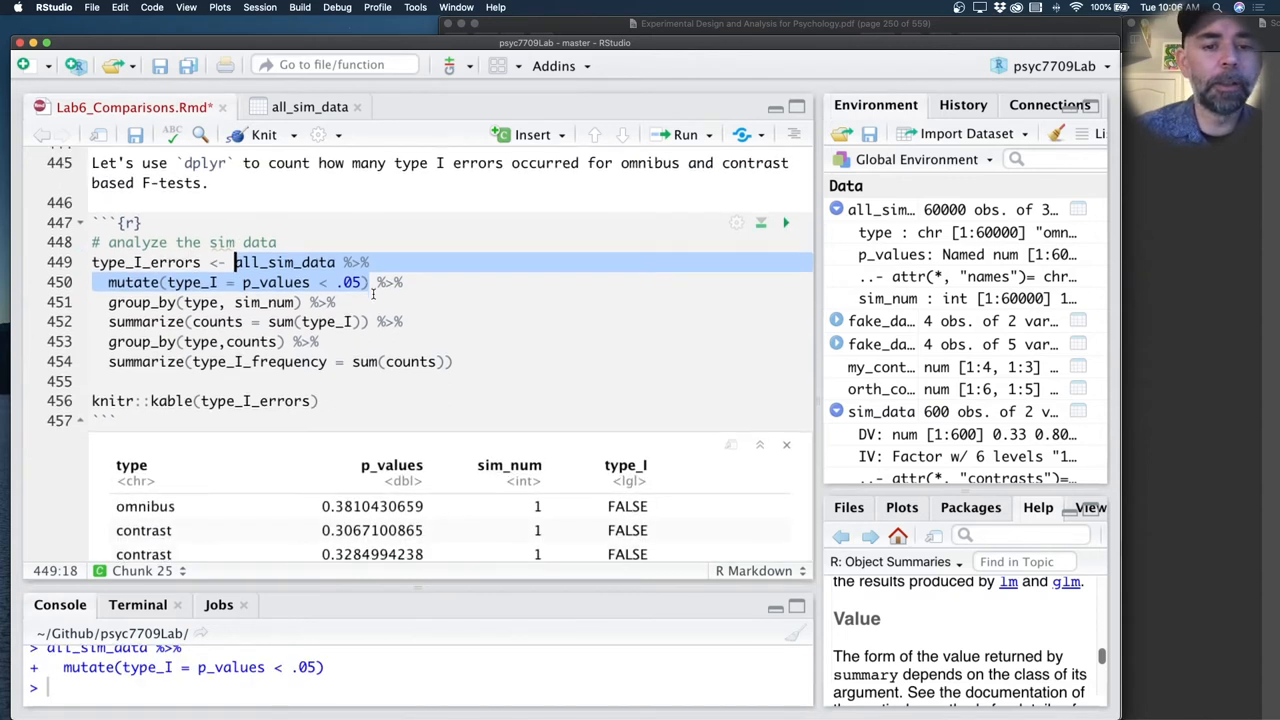
scroll(down, 3)
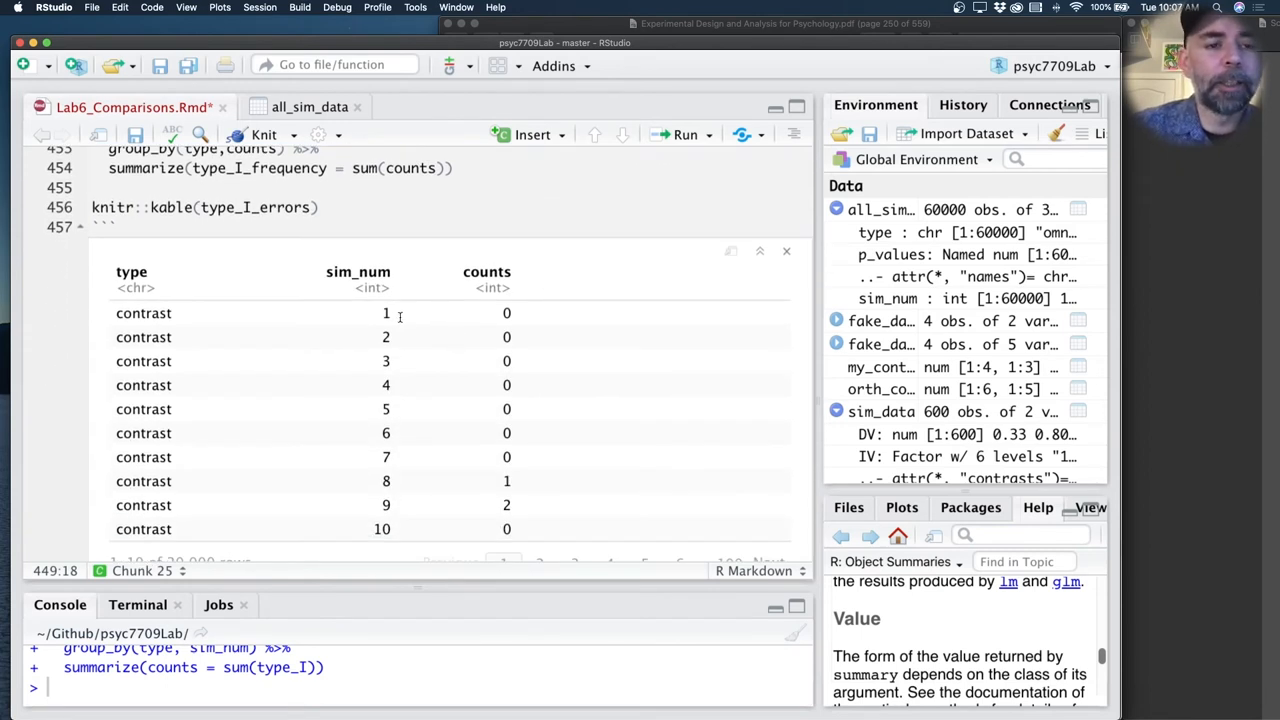
mouse_move(500, 324)
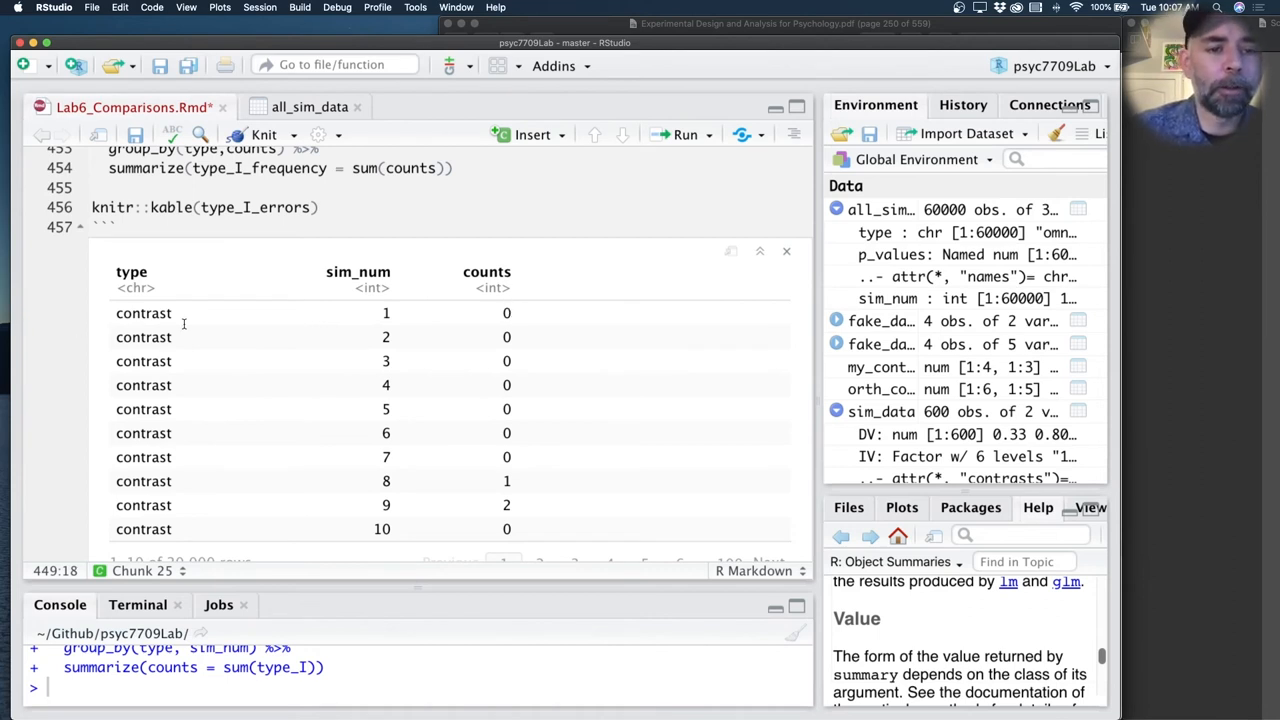
mouse_move(452, 340)
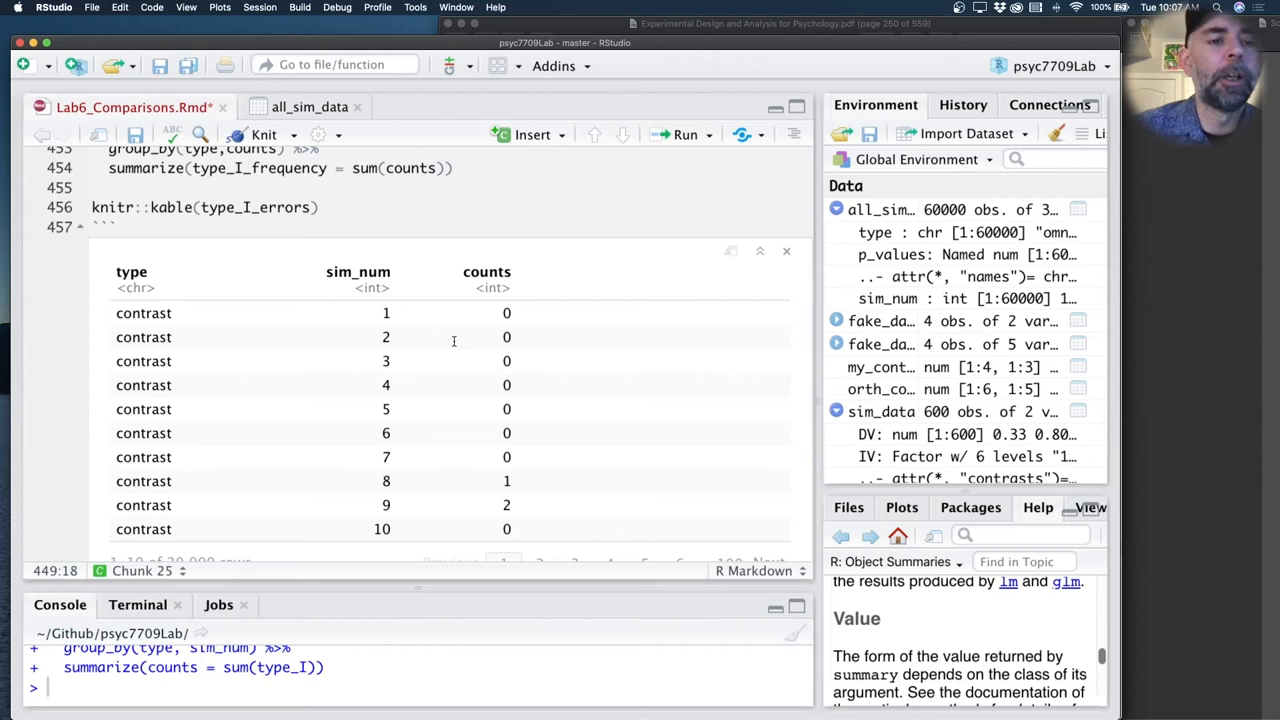
mouse_move(484, 336)
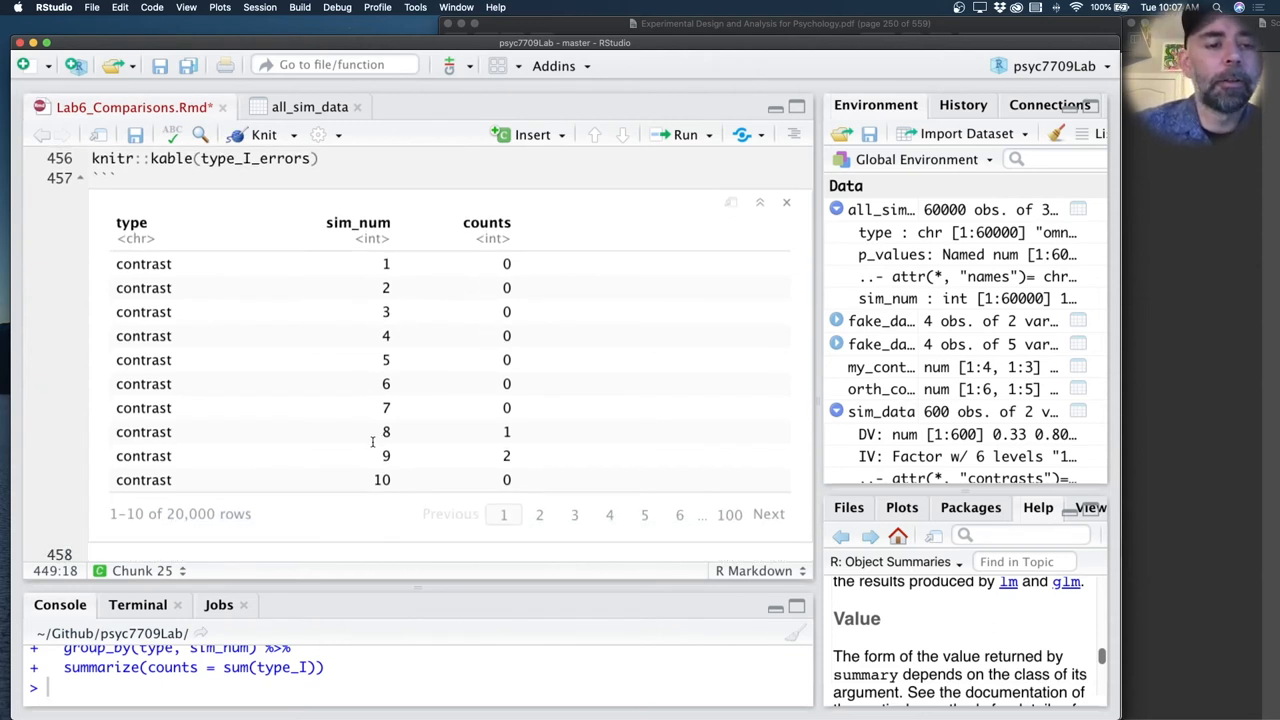
mouse_move(500, 432)
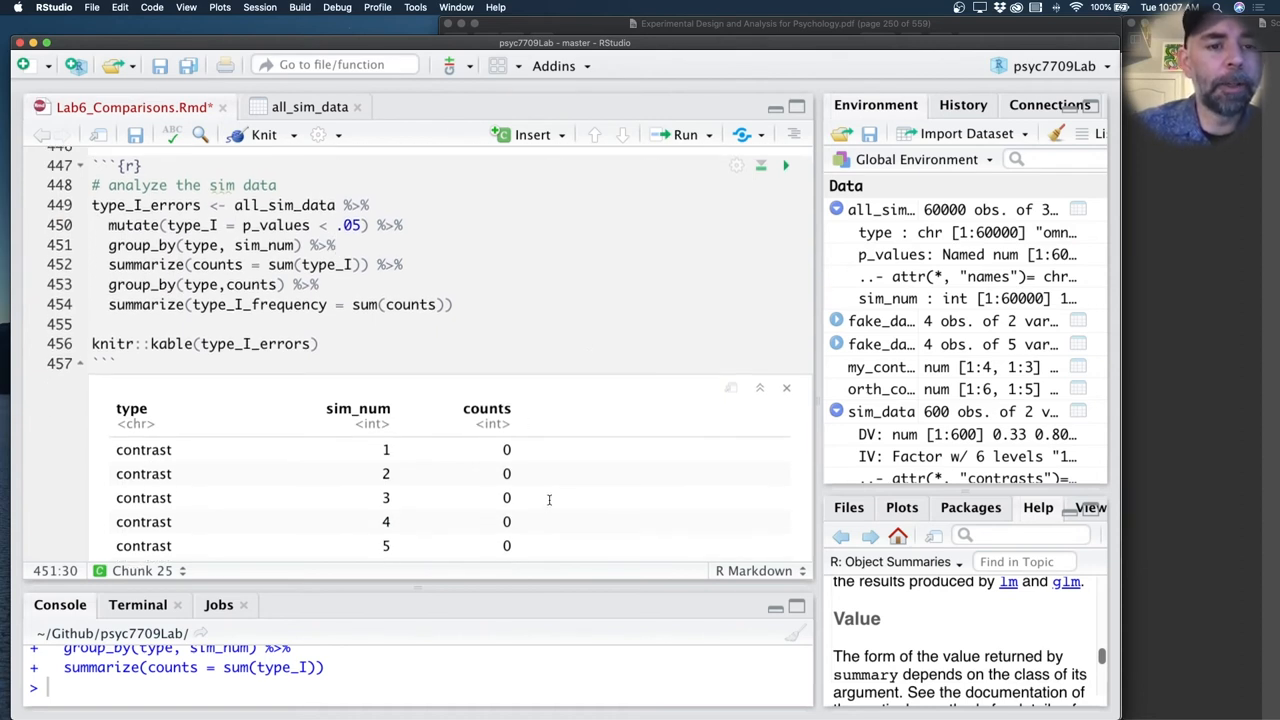
mouse_move(530, 538)
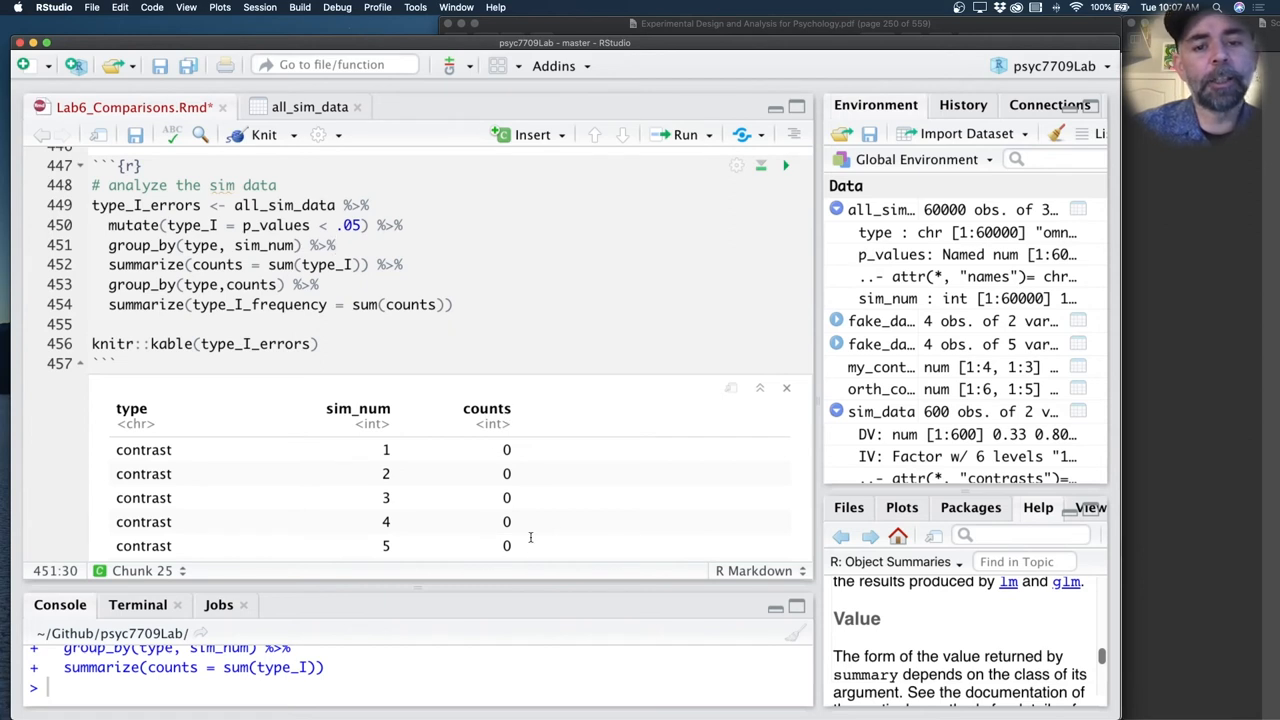
mouse_move(170, 474)
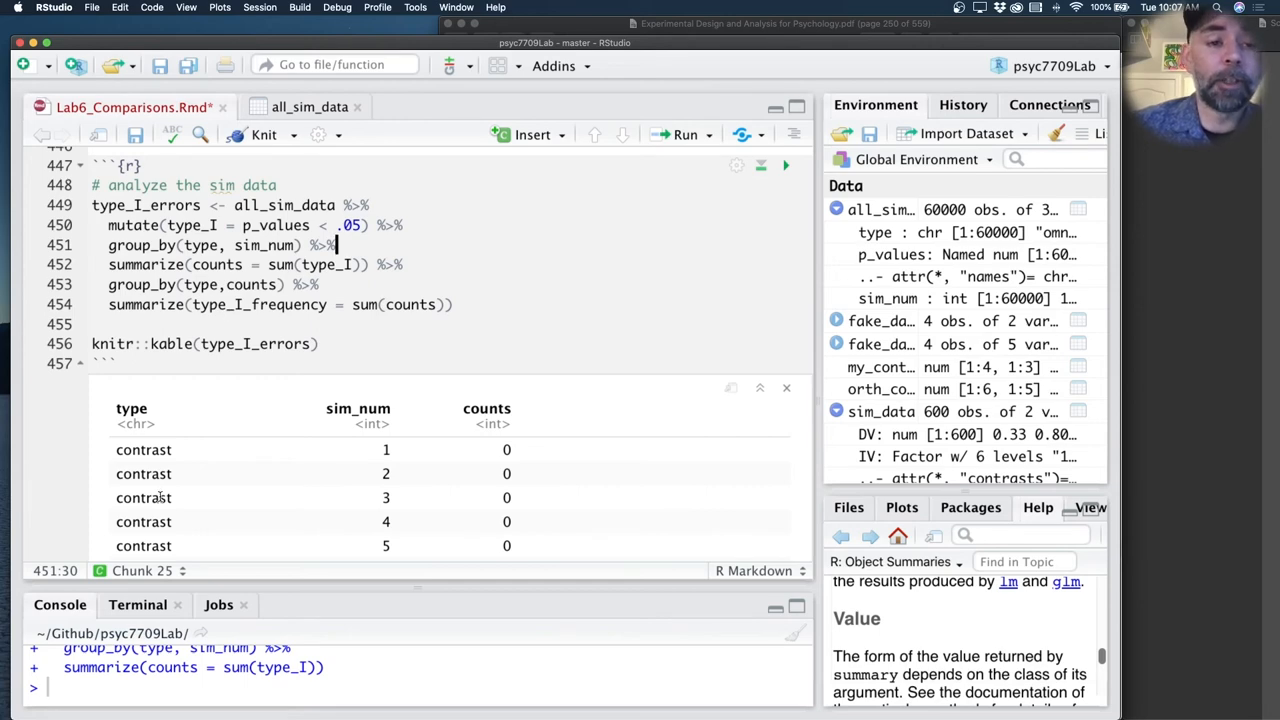
mouse_move(796, 178)
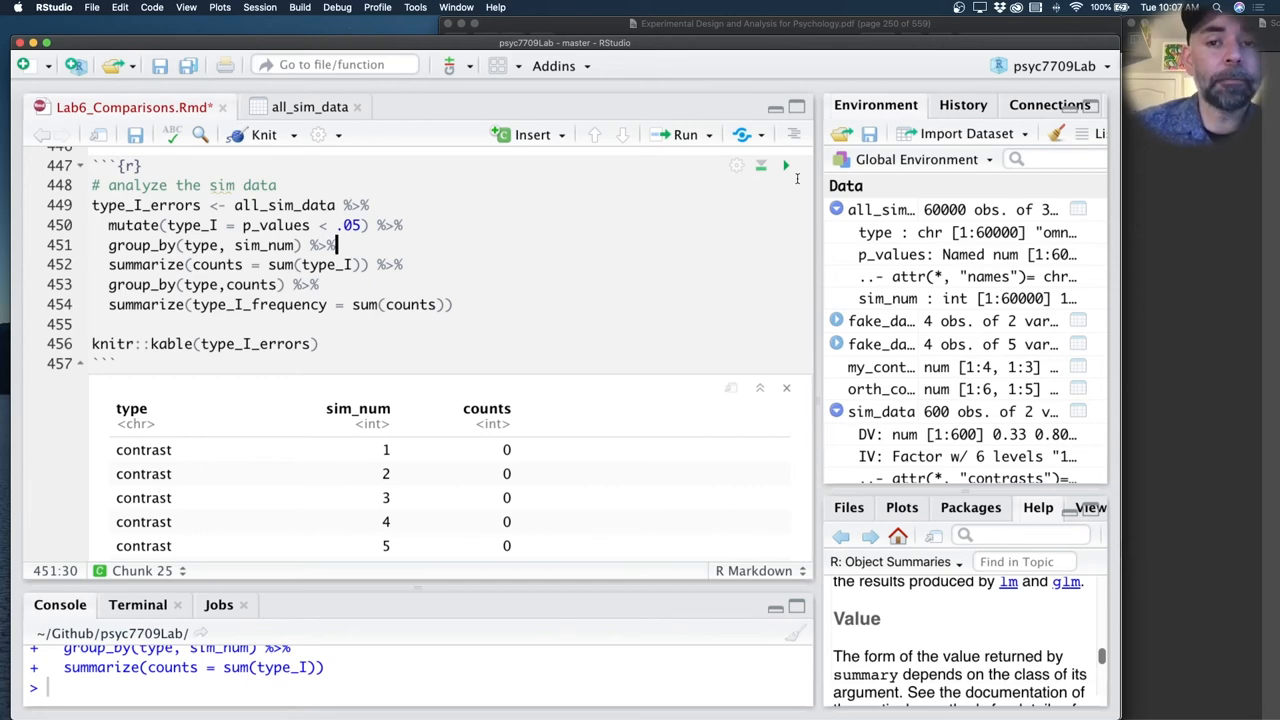
Step: Render the Type I error frequency table: contrasts 1987, 440, 15 and omnibus 523
click(680, 134)
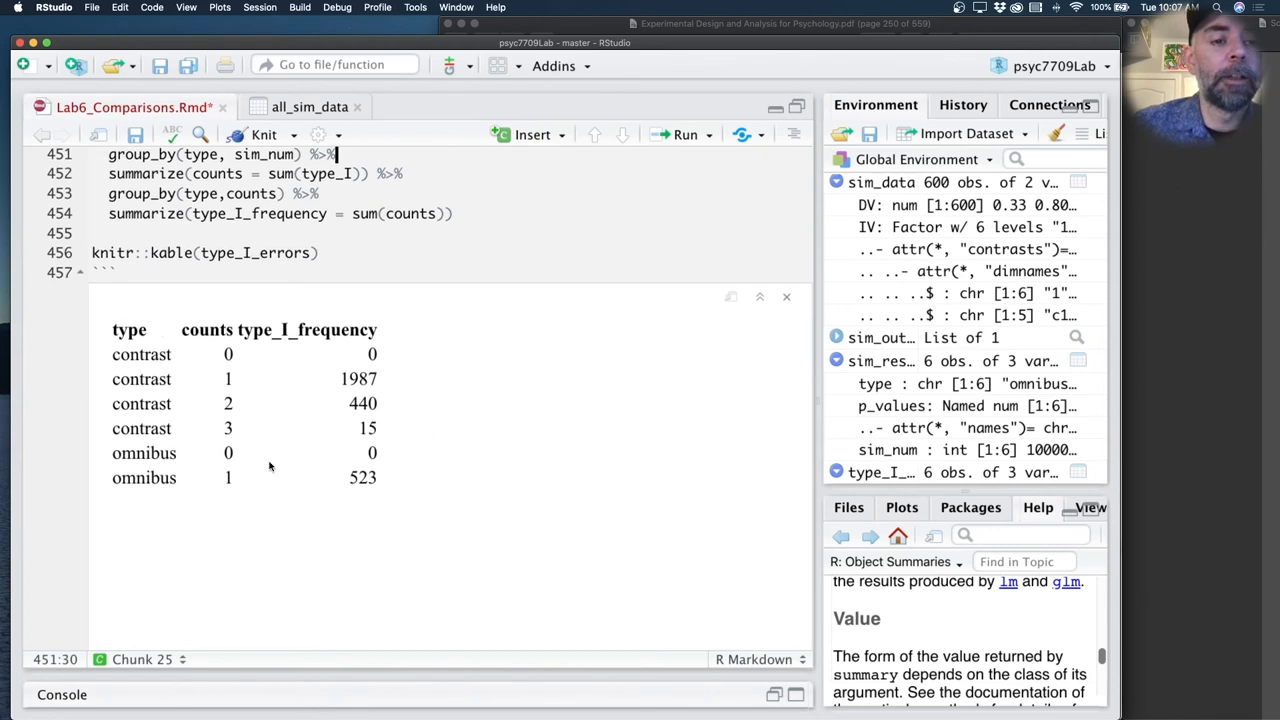
mouse_move(268, 424)
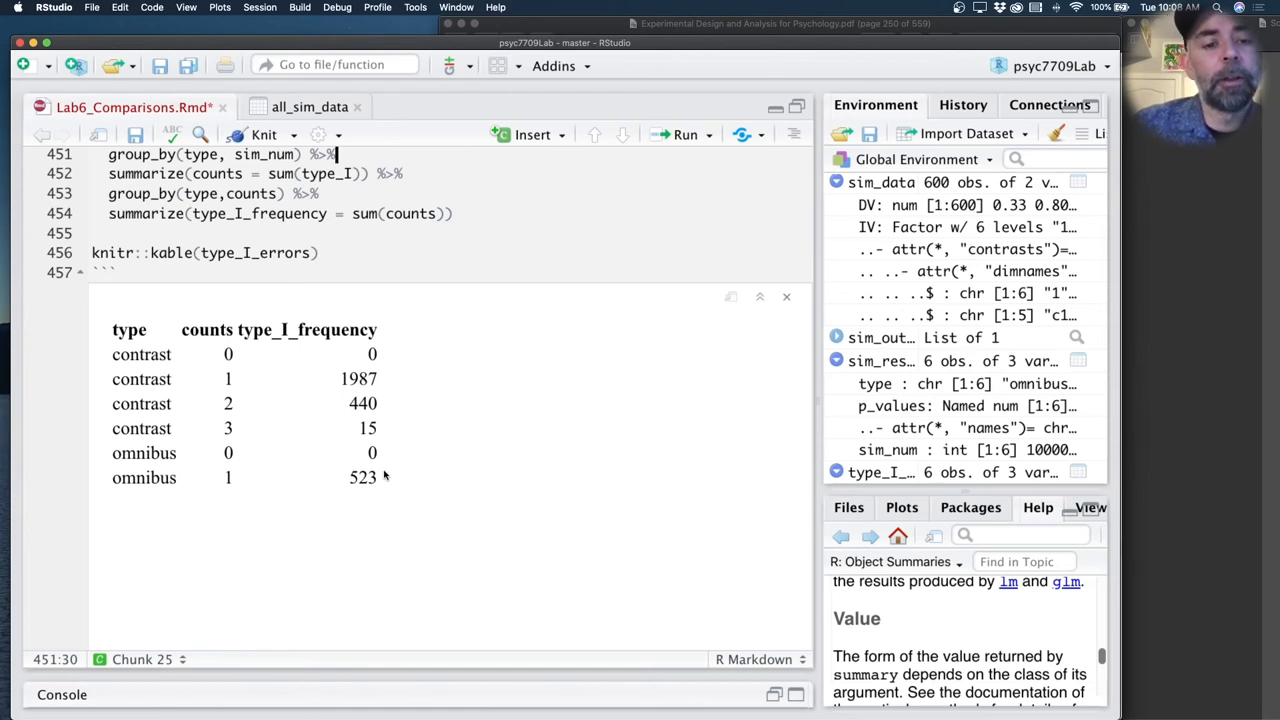
mouse_move(374, 476)
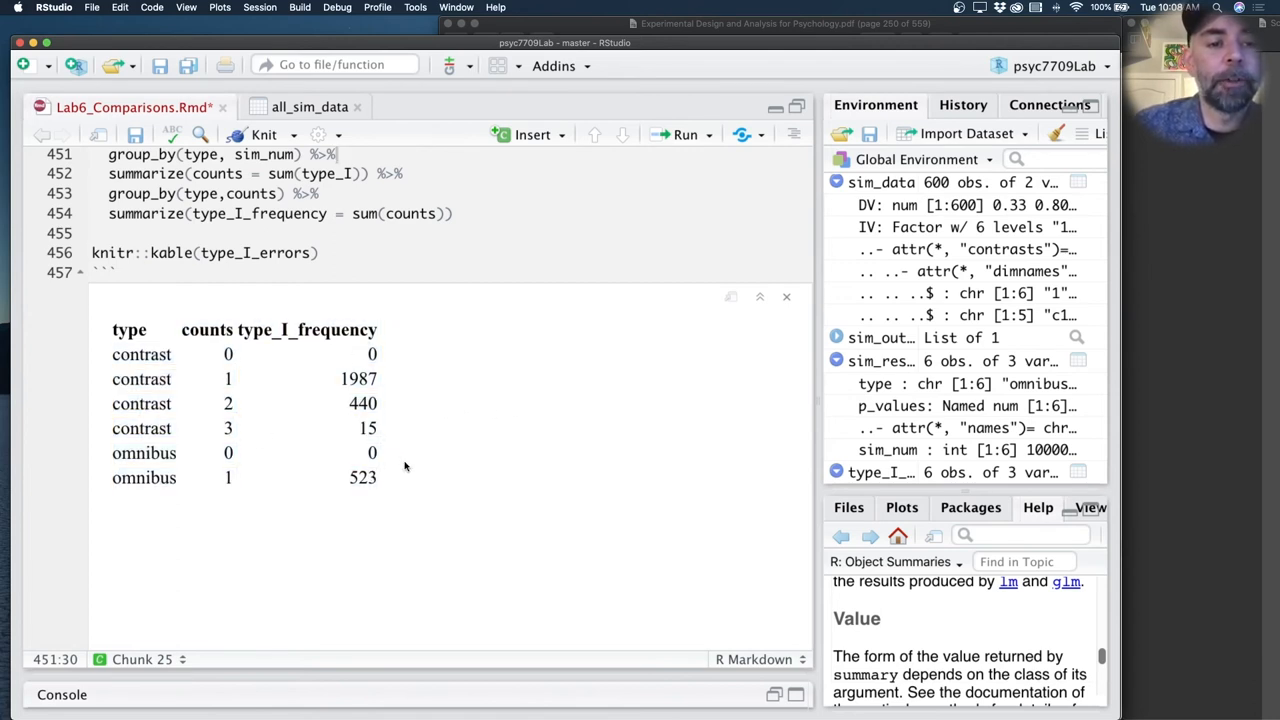
mouse_move(398, 368)
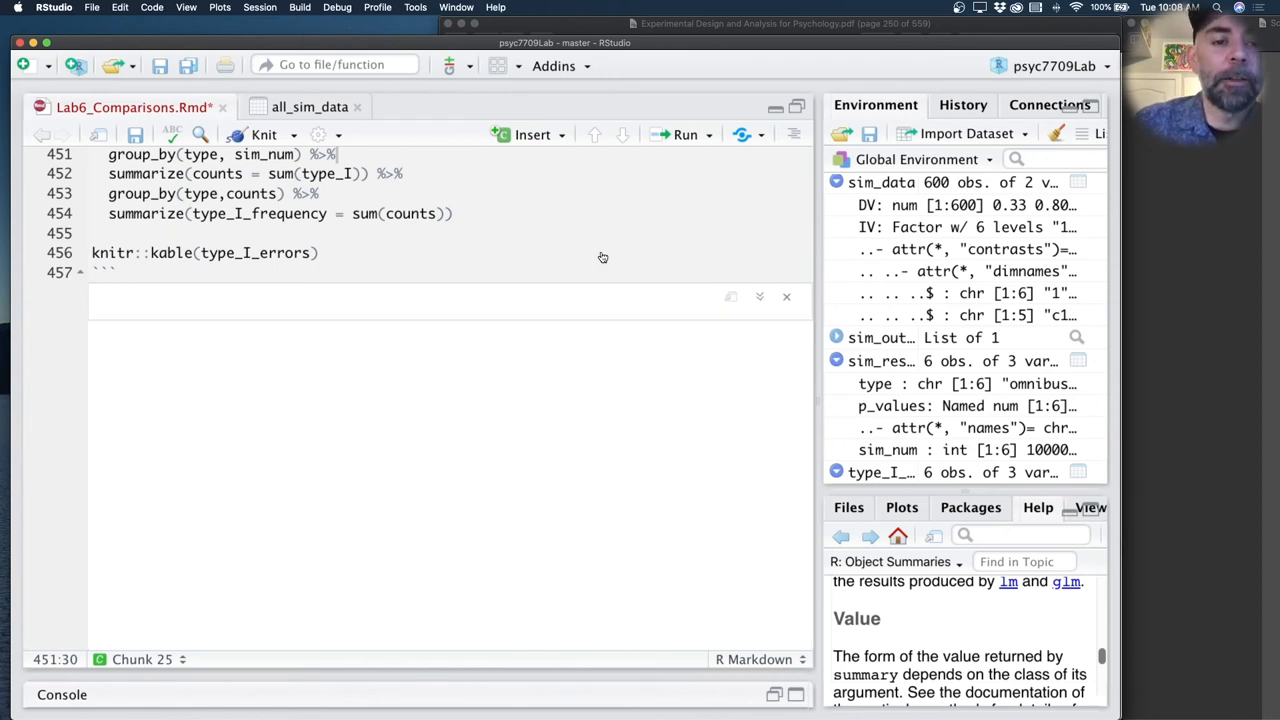
Step: Recompute the omnibus Type I error rate as 523/10,000 = 0.0523
scroll(down, 3)
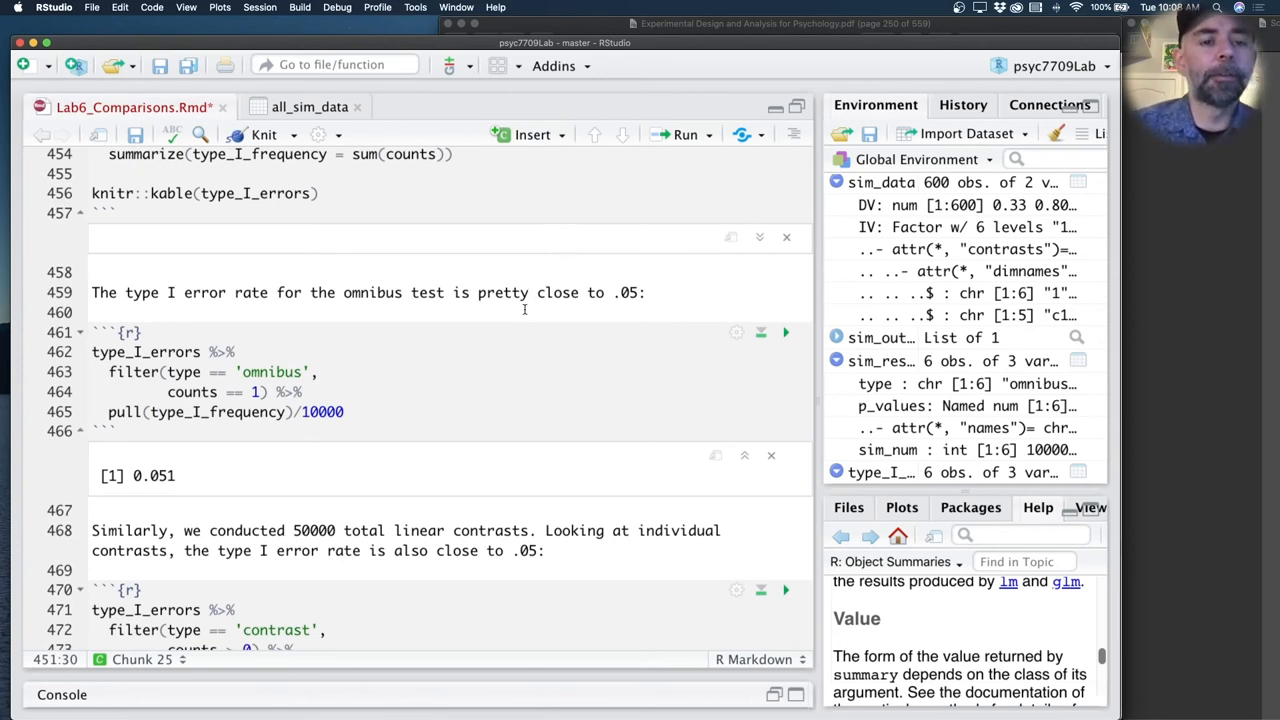
mouse_move(412, 402)
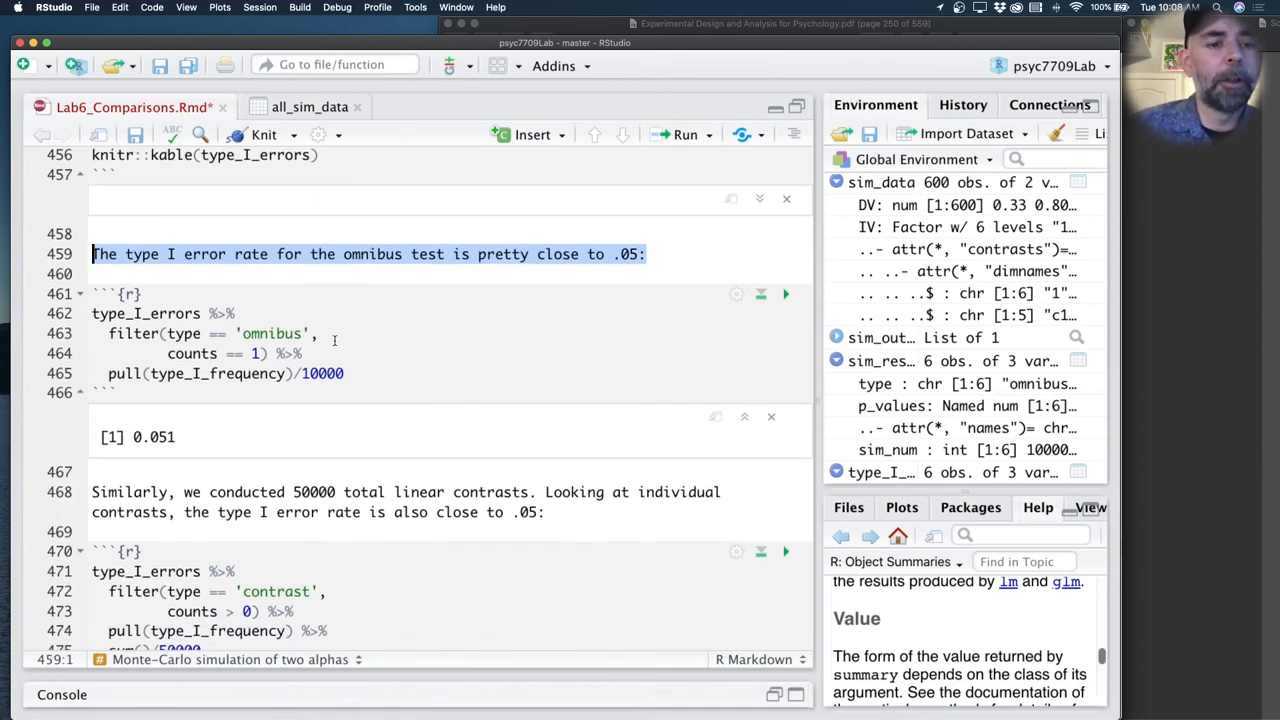
click(296, 374)
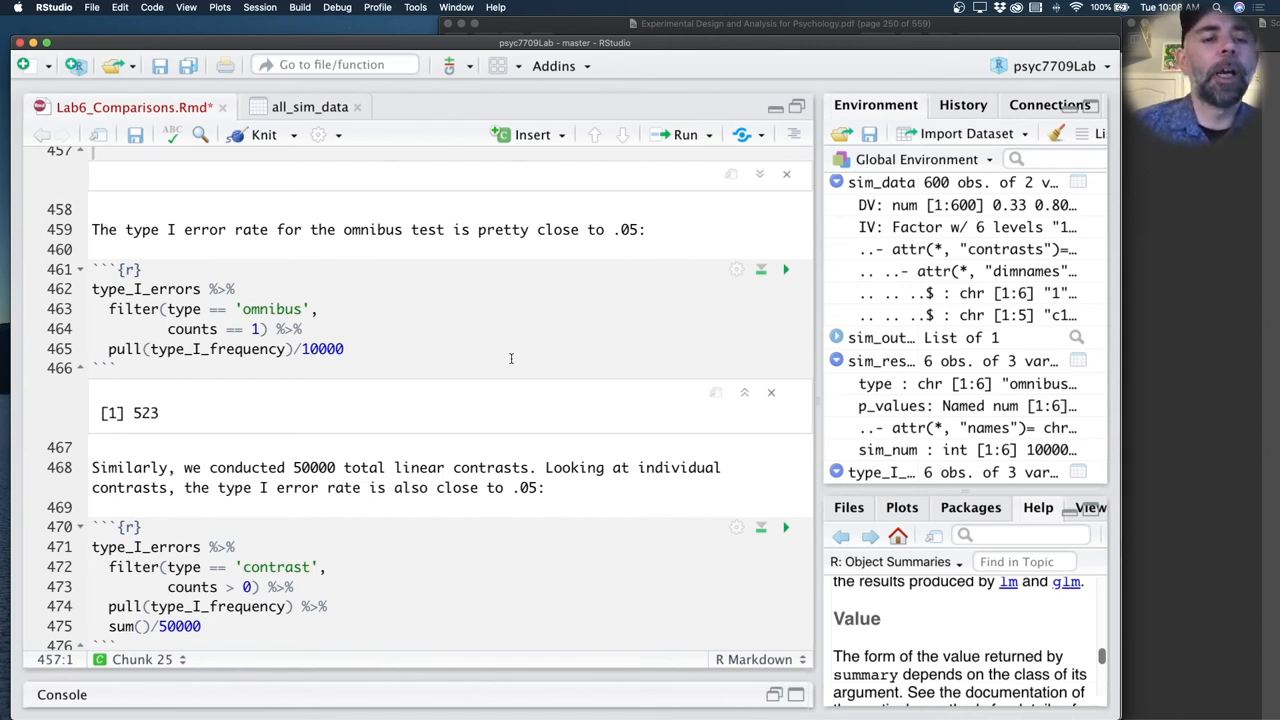
click(784, 268)
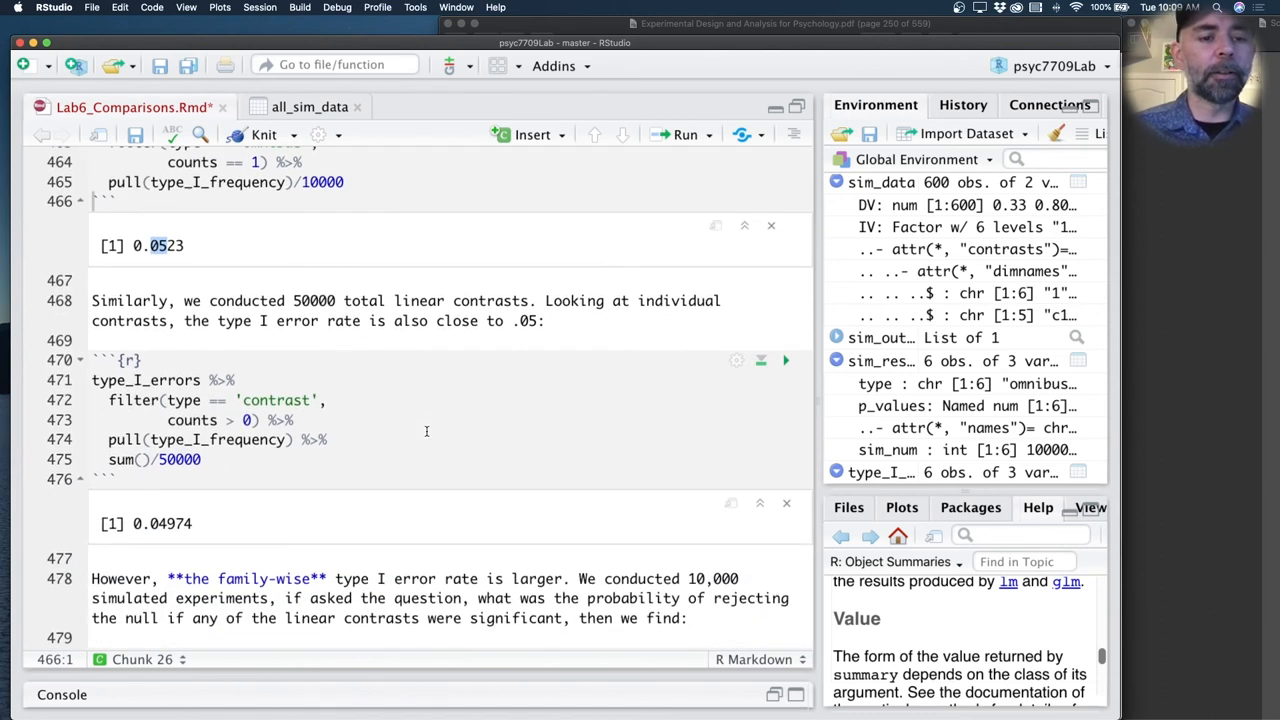
Step: Recompute the per-contrast Type I error rate as 0.04884 across 50,000 contrasts
click(300, 300)
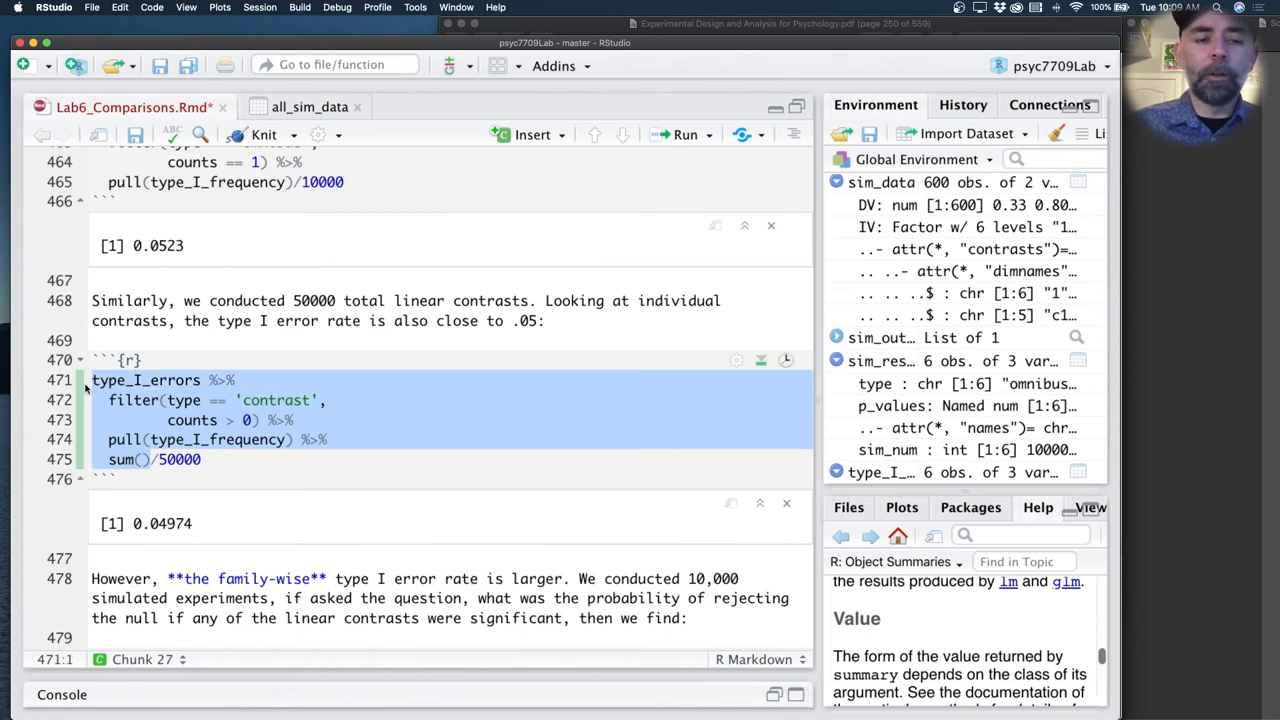
click(784, 360)
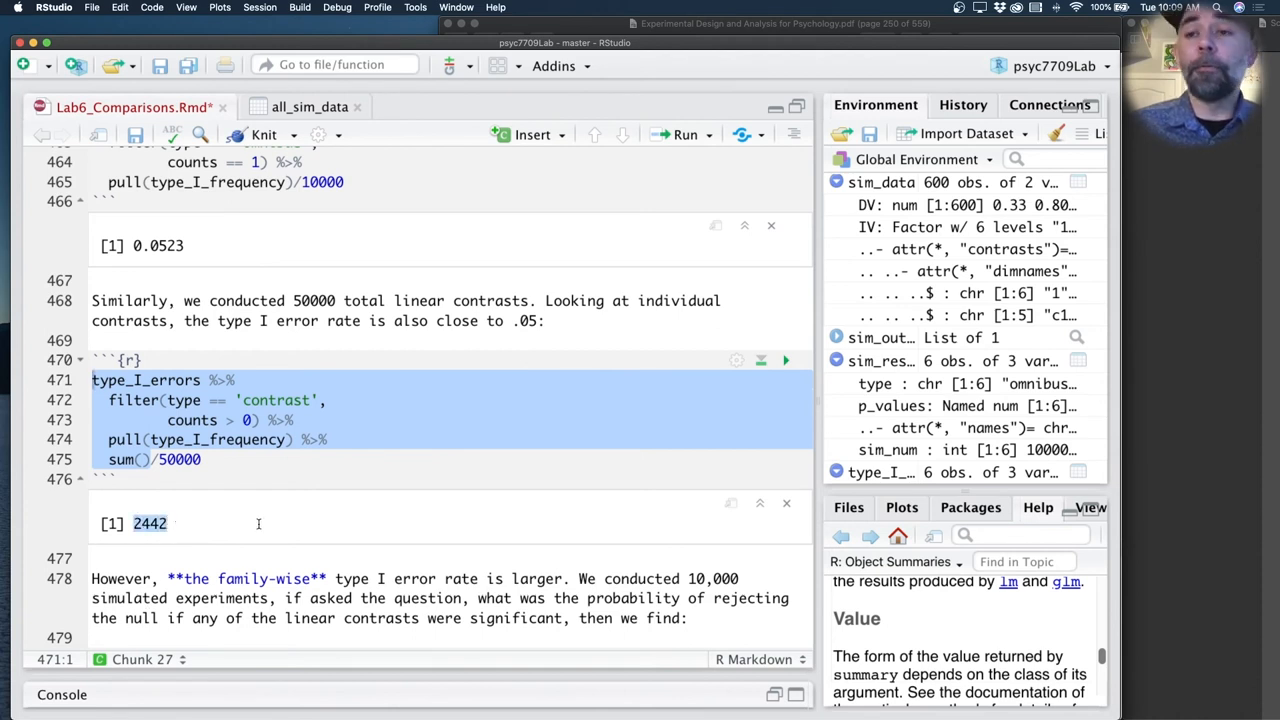
click(204, 458)
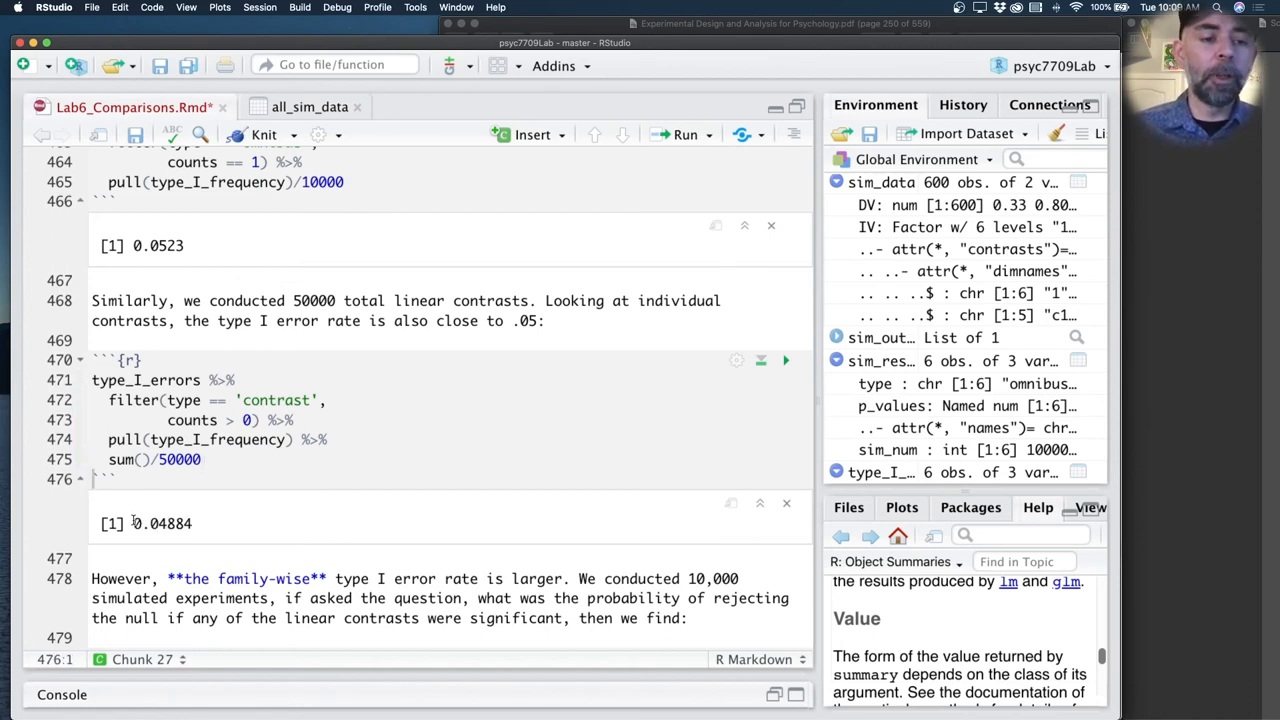
double_click(162, 524)
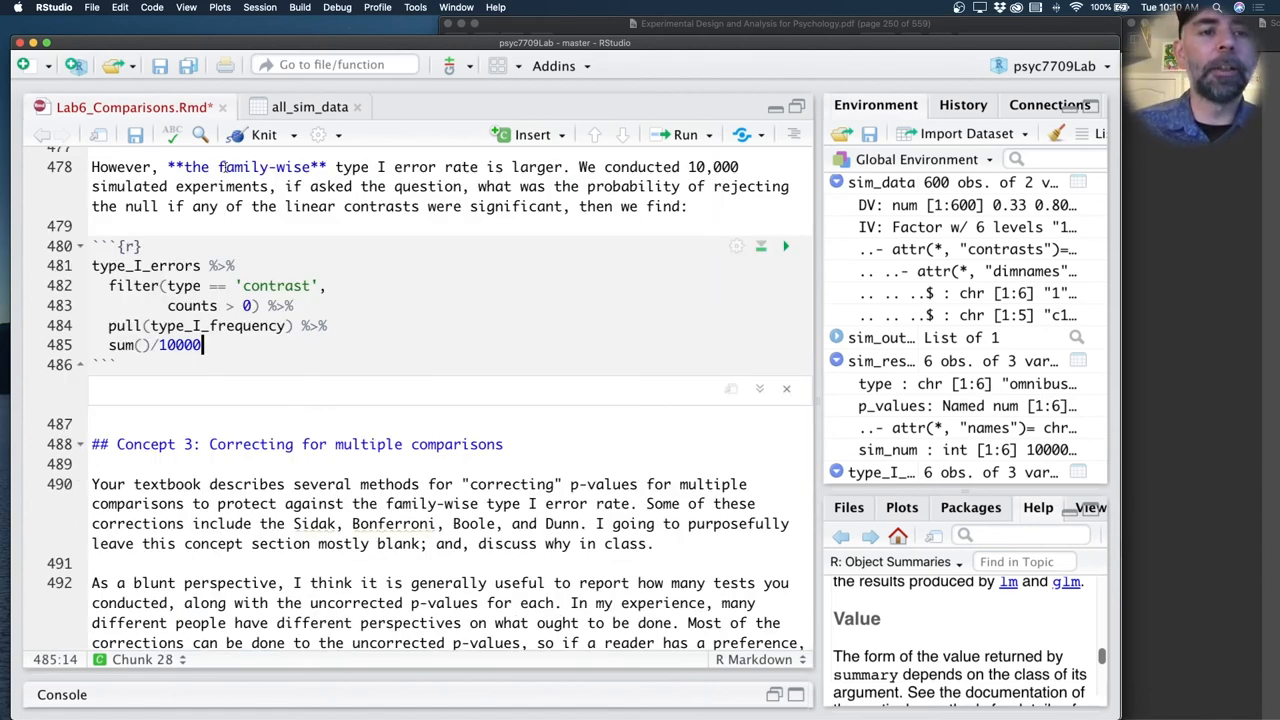
Step: Compute the family-wise Type I error rate for the contrasts, yielding 0.2442
click(388, 206)
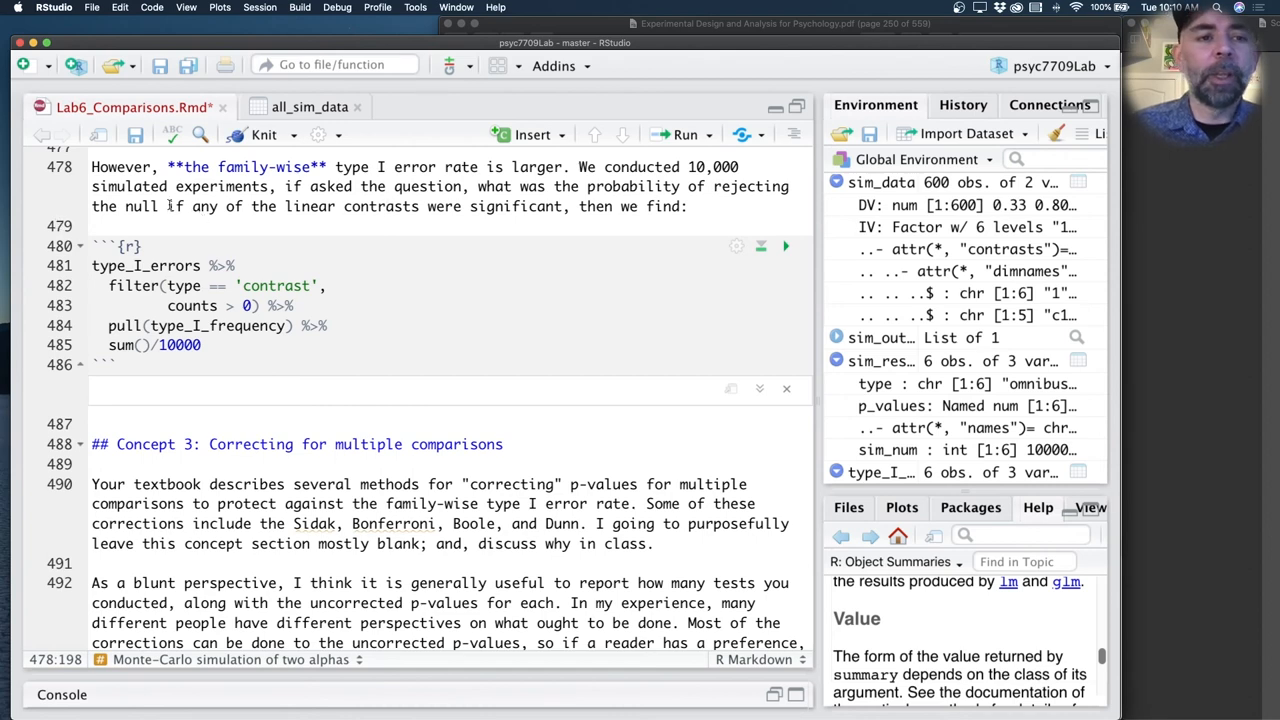
drag(164, 206, 428, 206)
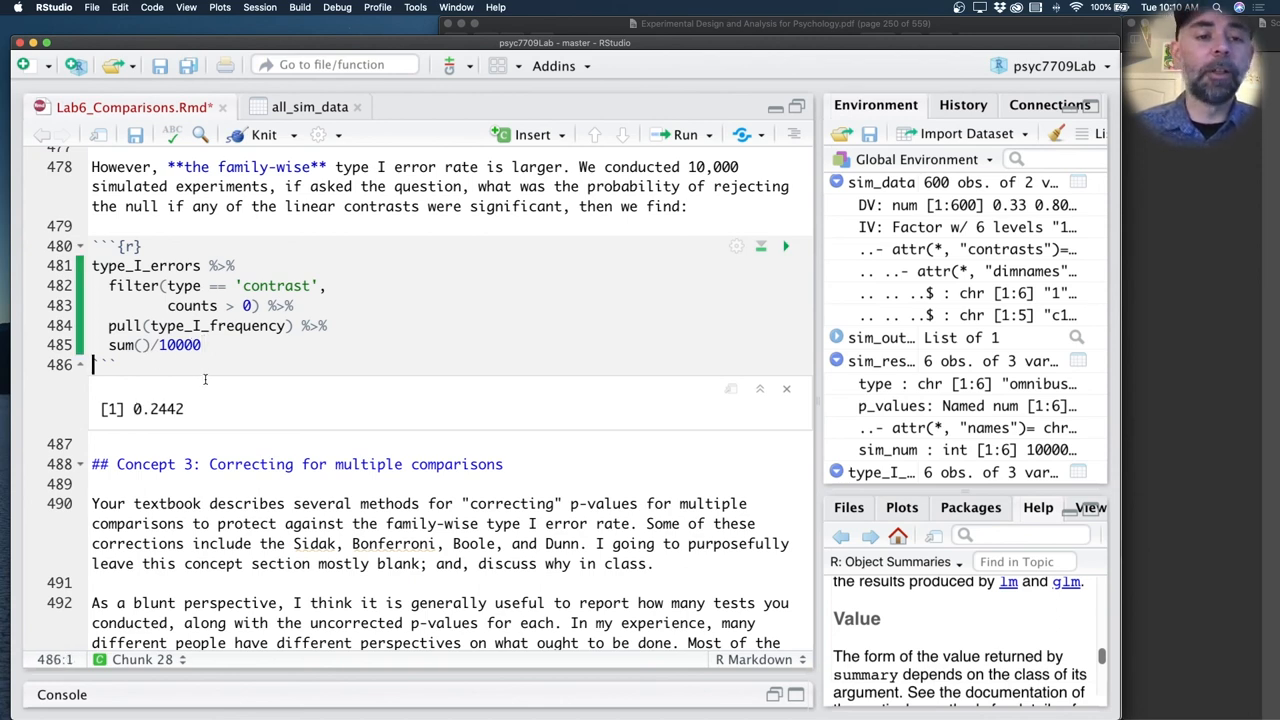
mouse_move(196, 408)
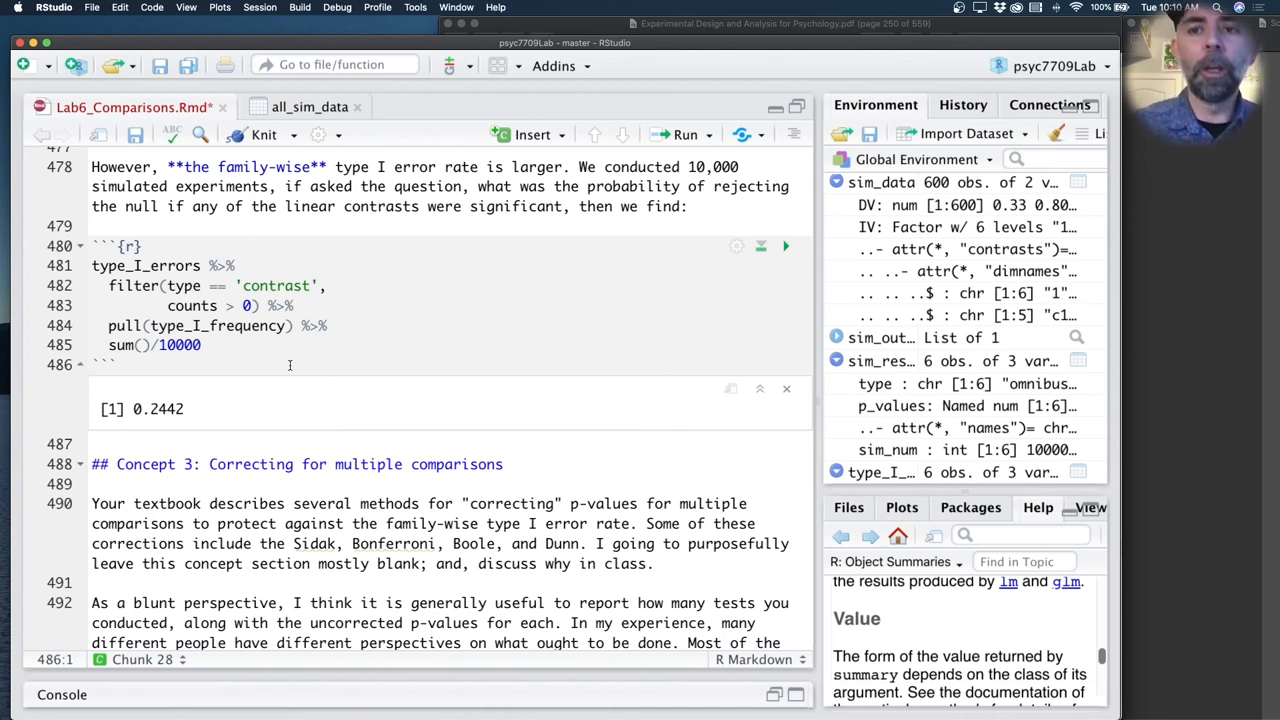
mouse_move(300, 376)
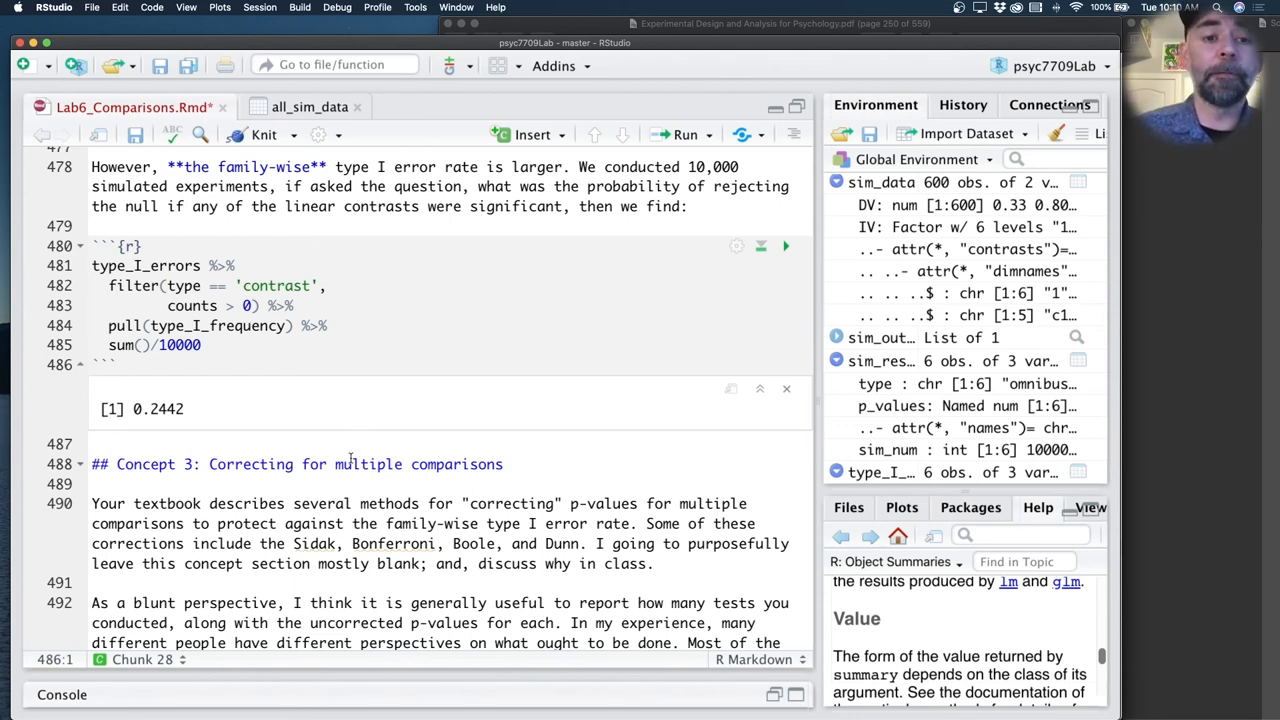
drag(208, 464, 504, 464)
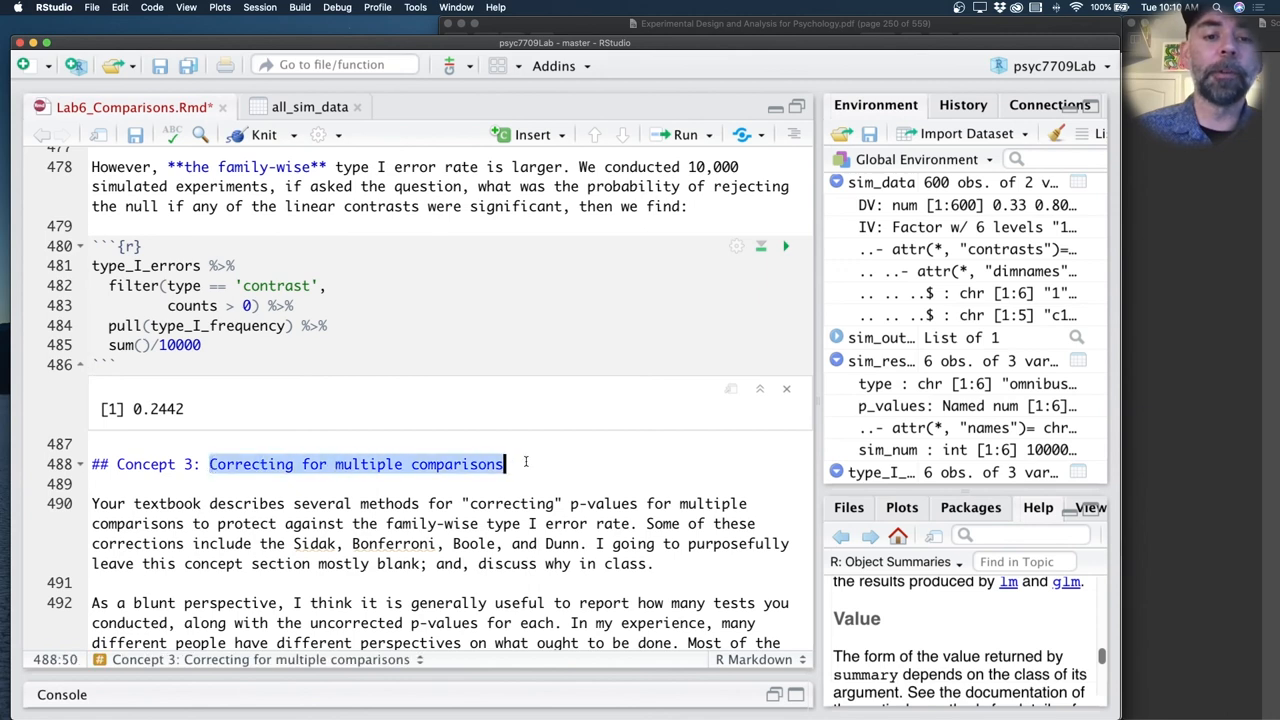
scroll(down, 3)
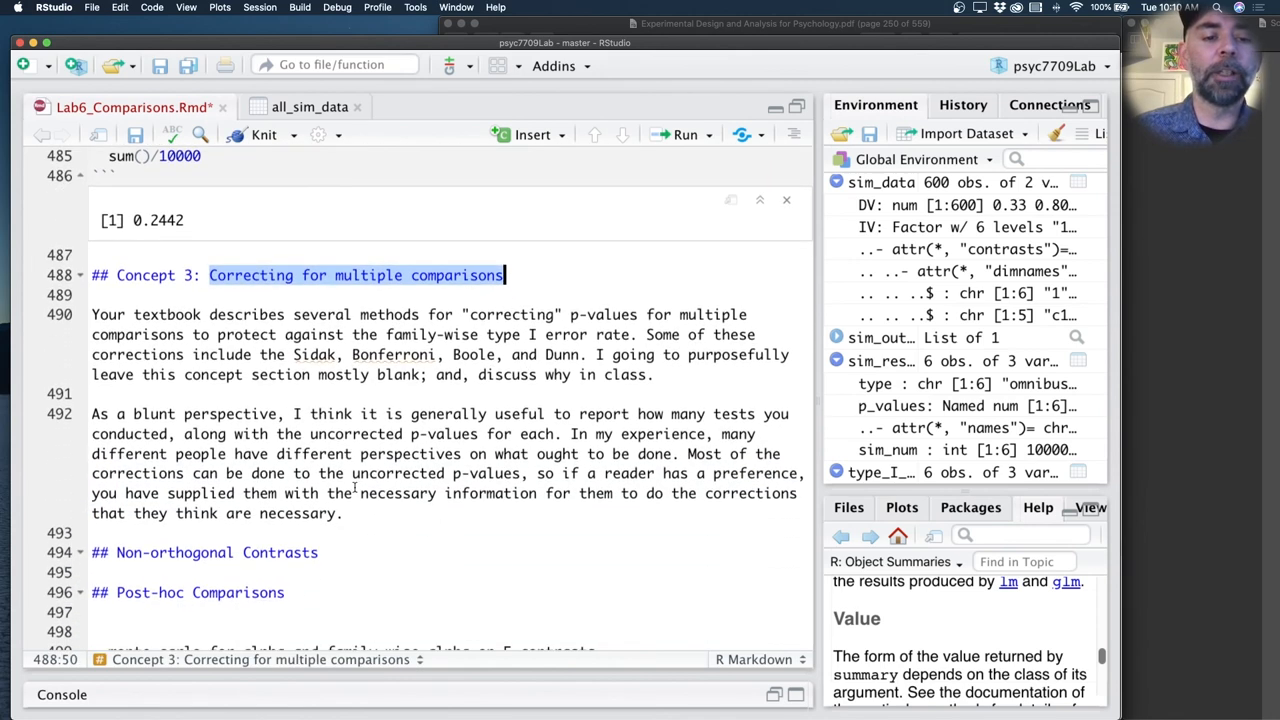
drag(504, 276, 344, 512)
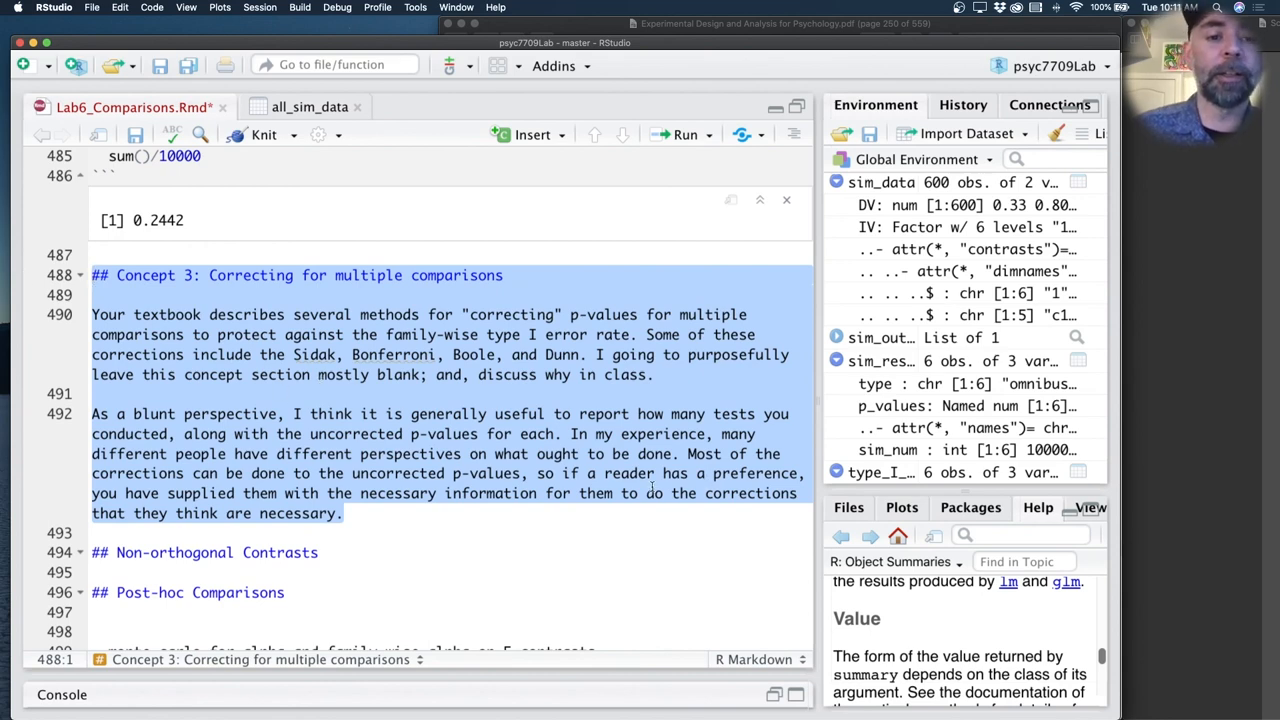
click(92, 414)
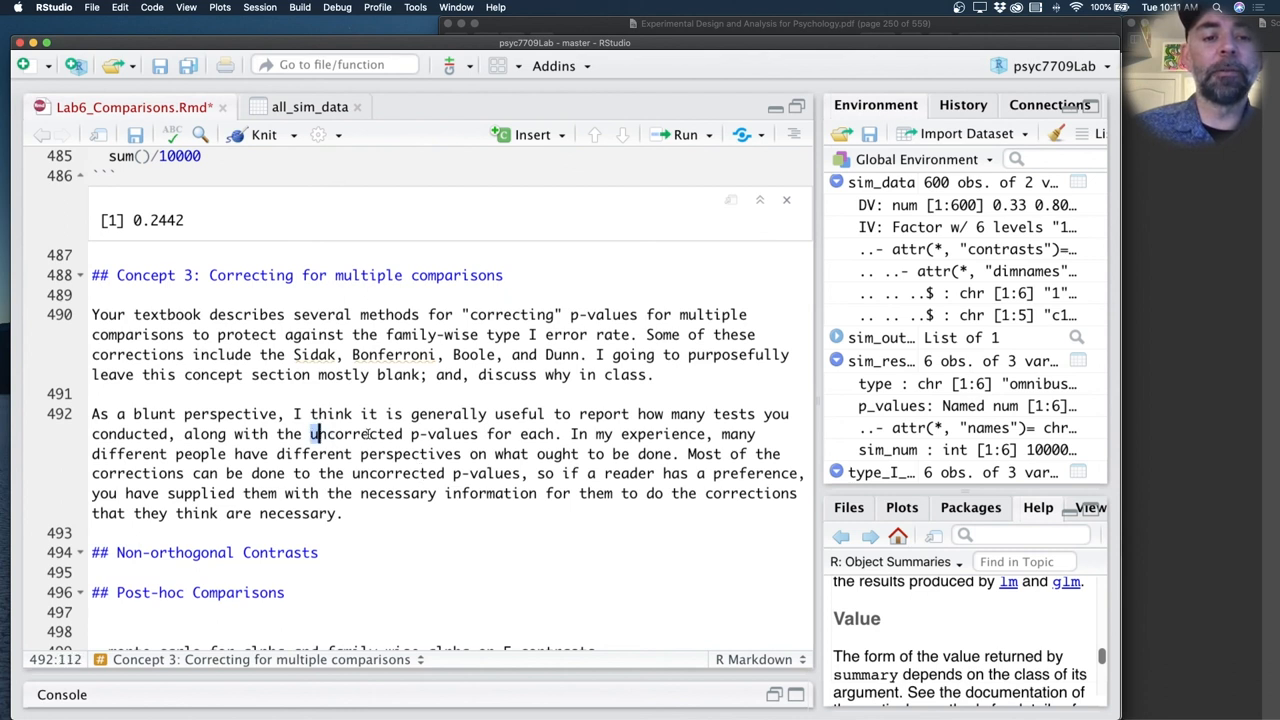
double_click(360, 434)
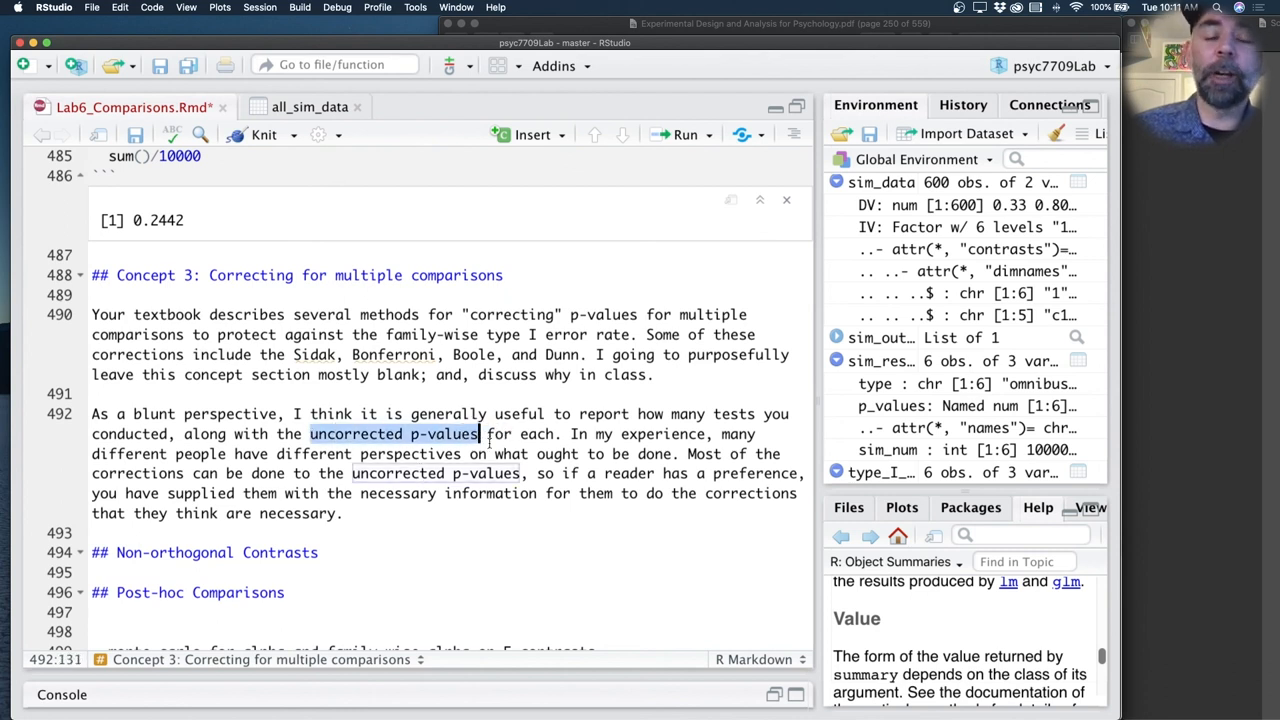